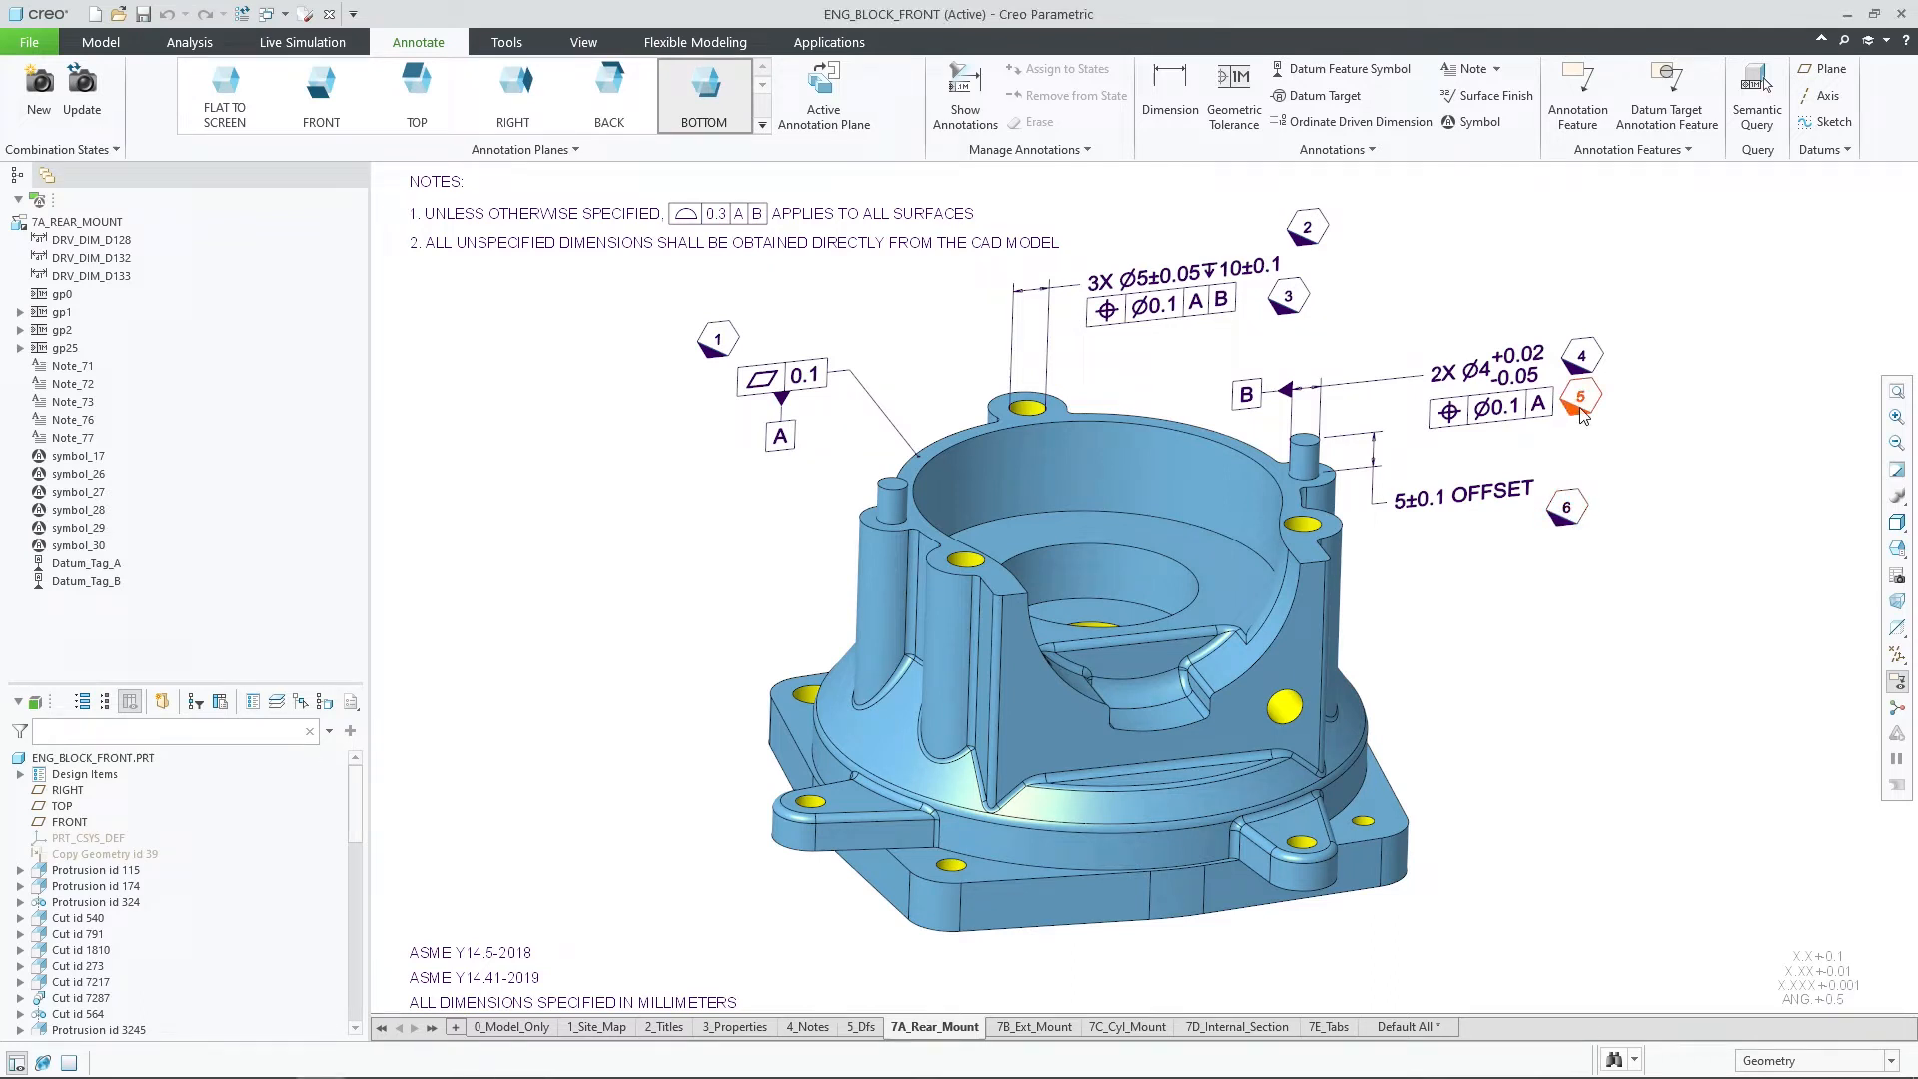
mouse_move(1583, 372)
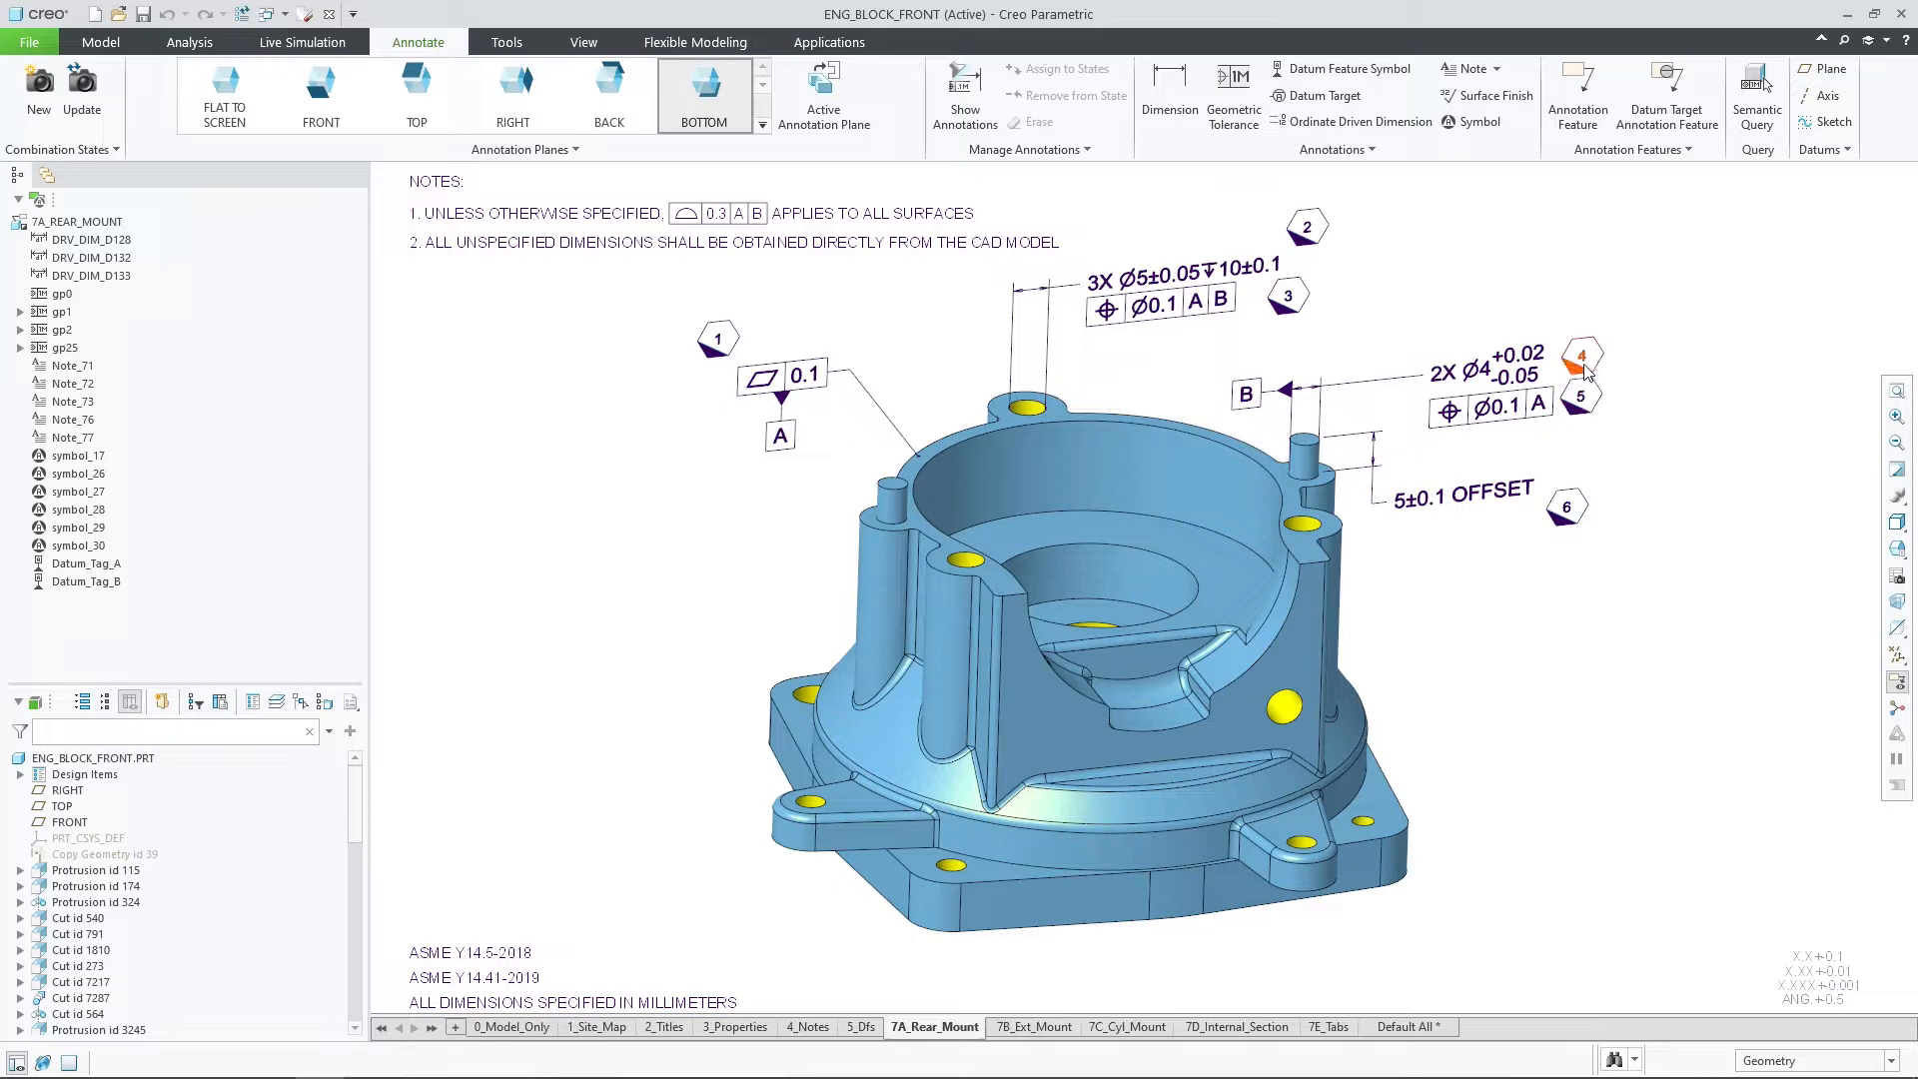
mouse_move(1626, 416)
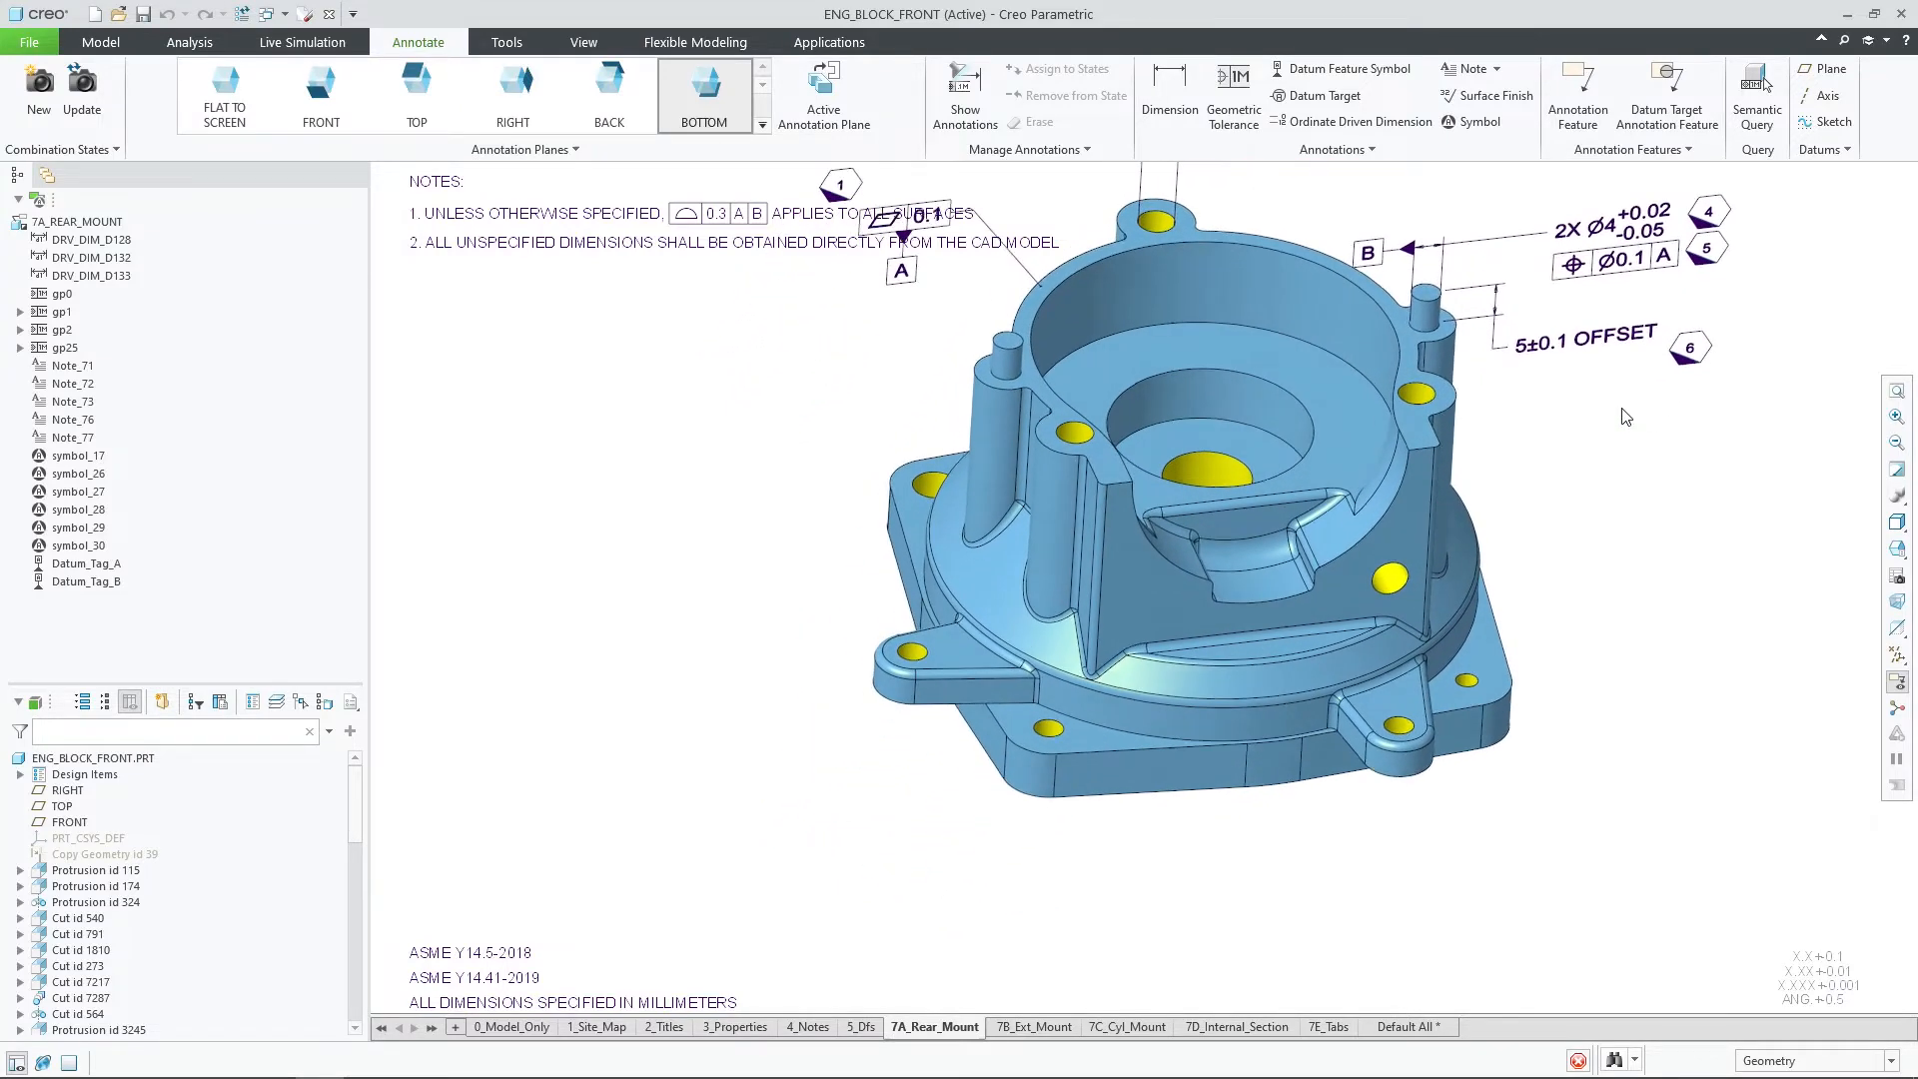
Display the 7B_Ext_Mount combination state with external mount tolerances and datums E and F.
click(1033, 1027)
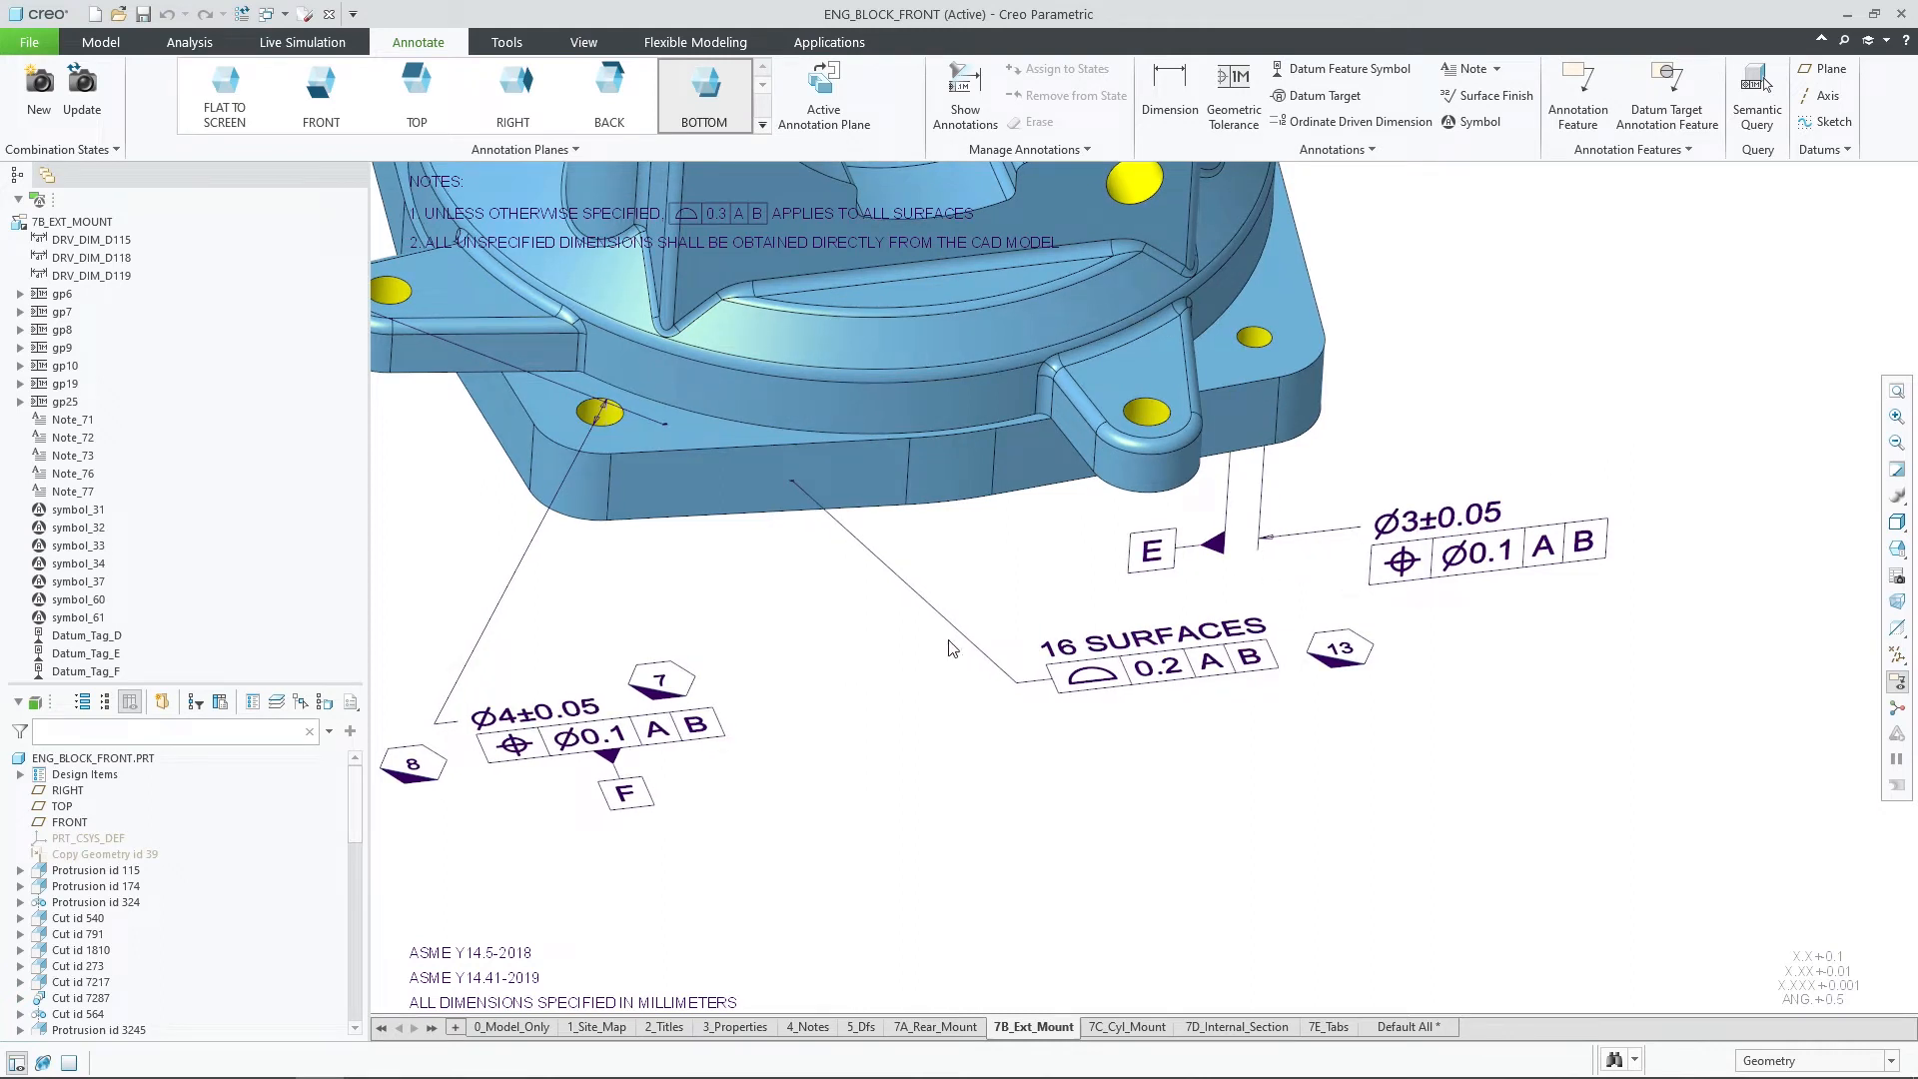
Place two index balloons beside the Ø3±0.05 callout and its position tolerance frame.
click(659, 679)
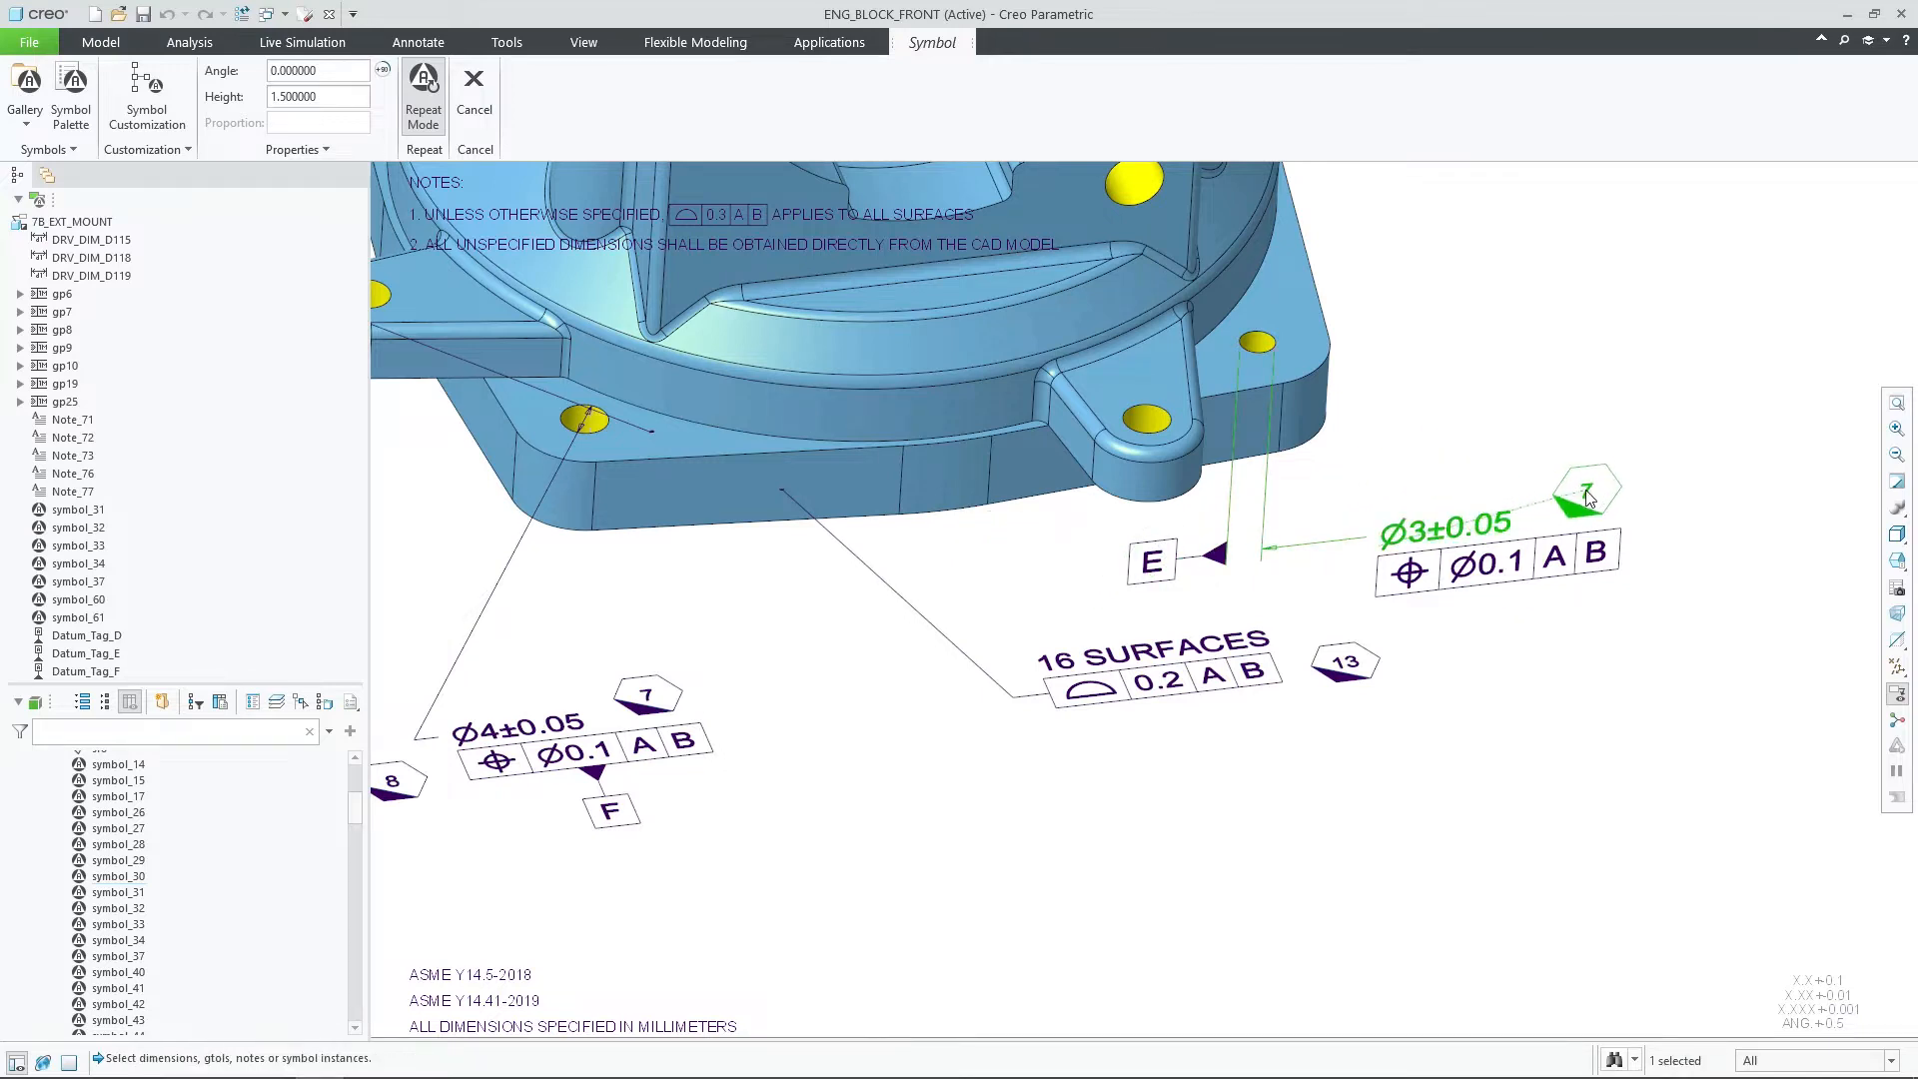
drag(1587, 490, 1356, 557)
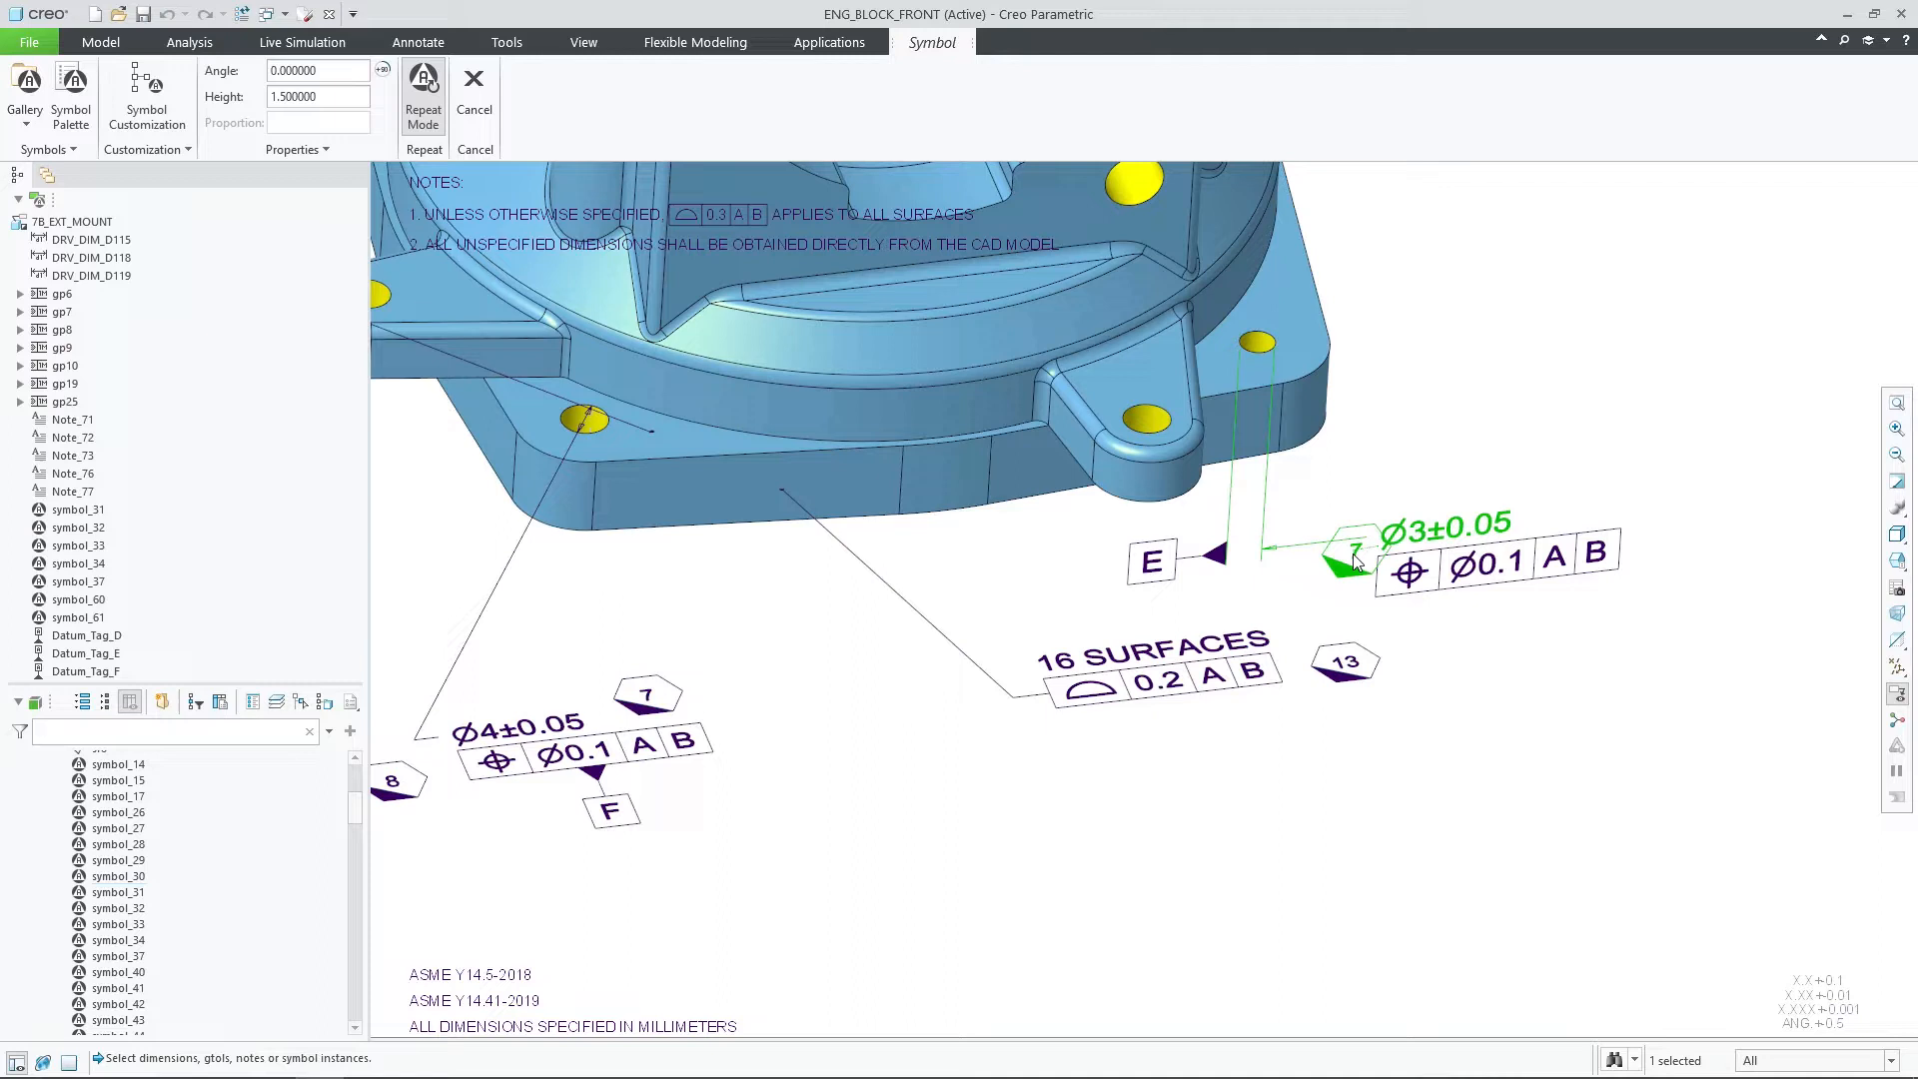
drag(1351, 556, 1599, 502)
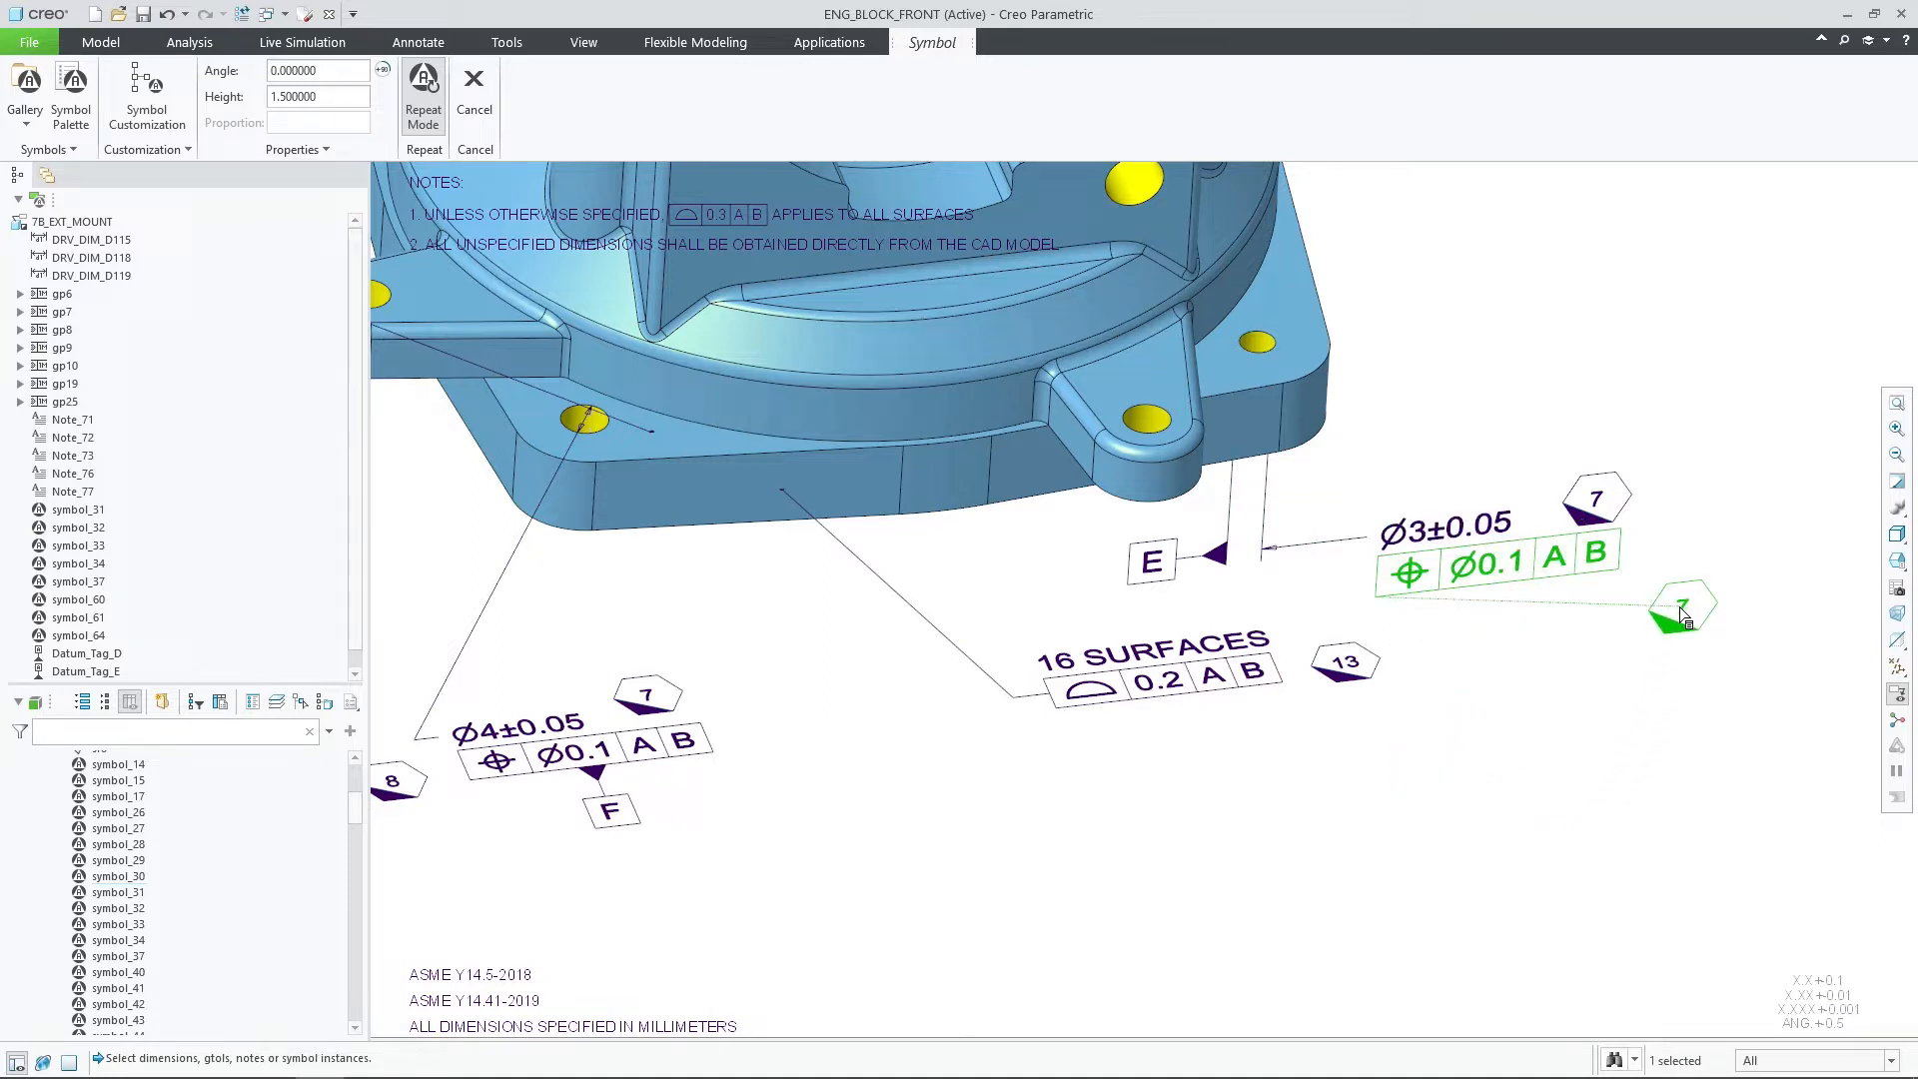
drag(1682, 615, 1682, 538)
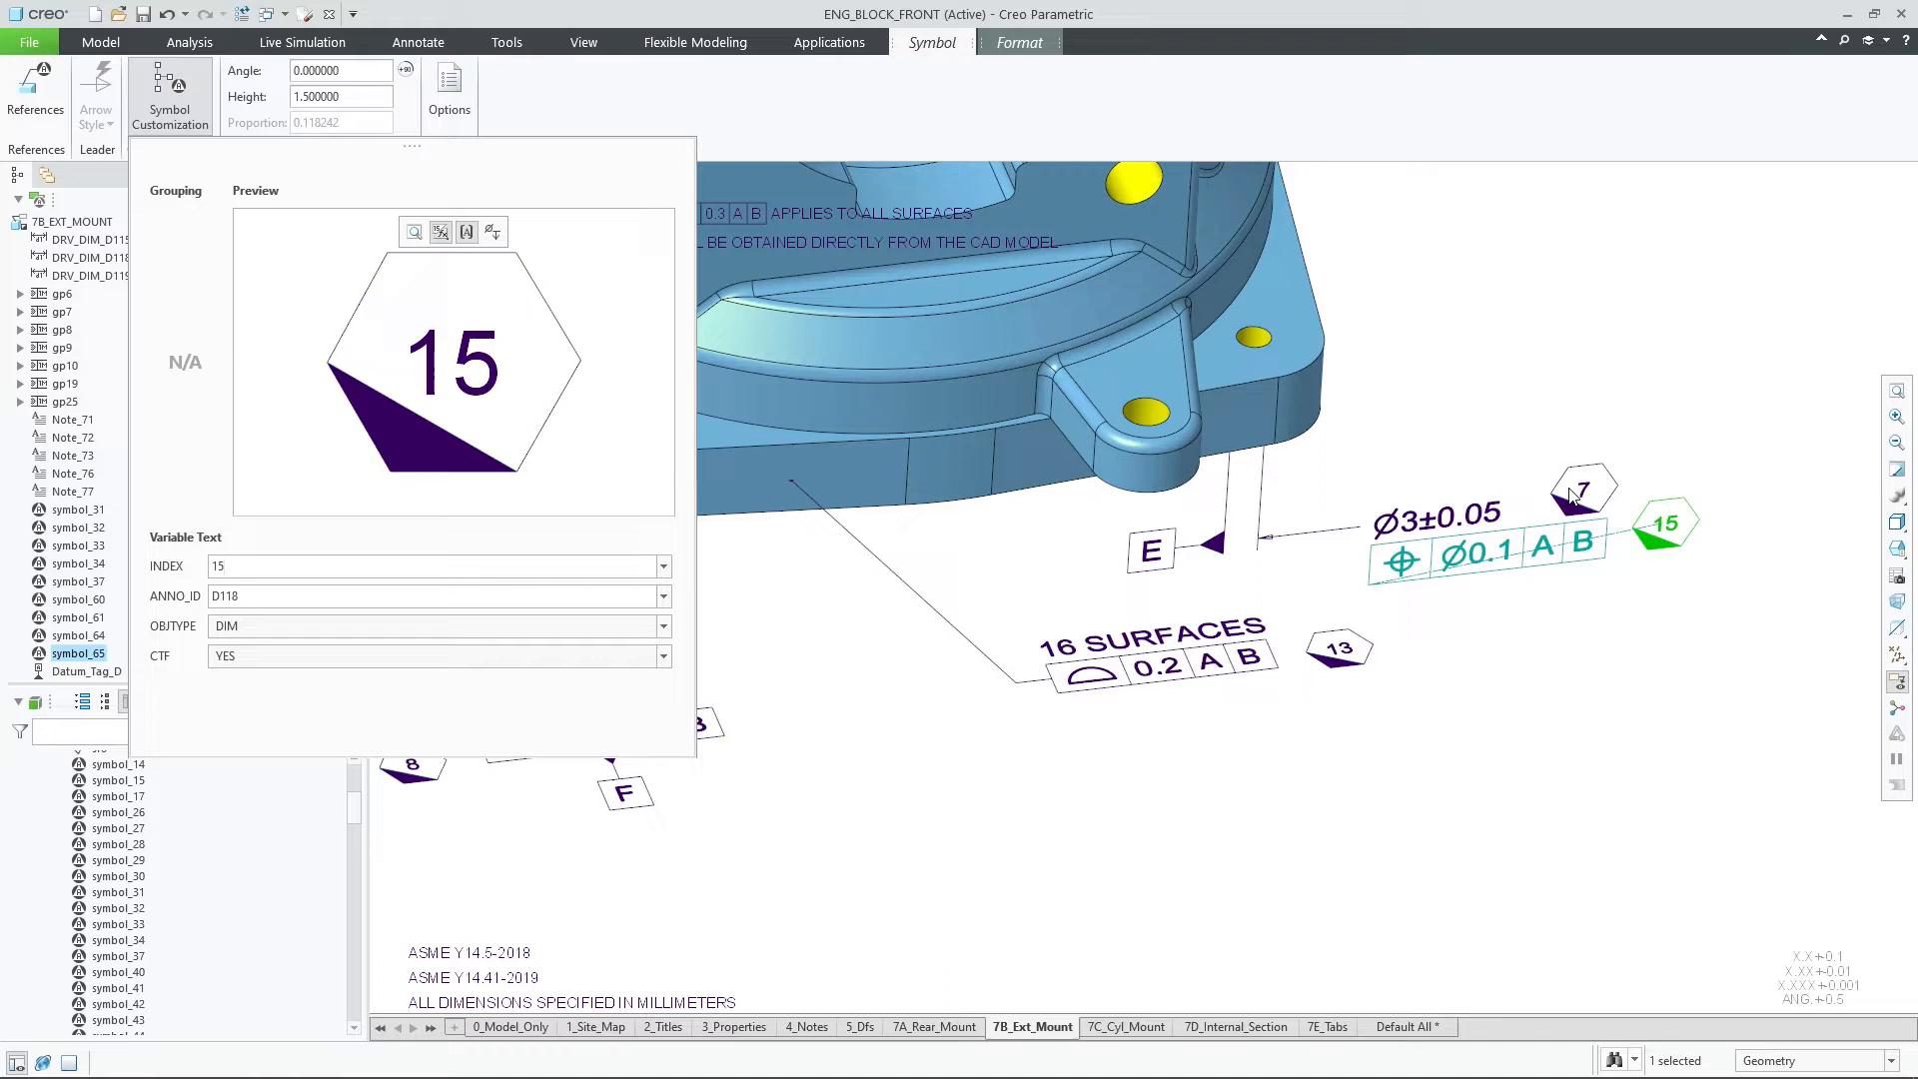
Set the upper balloon's index number to 14.
click(78, 635)
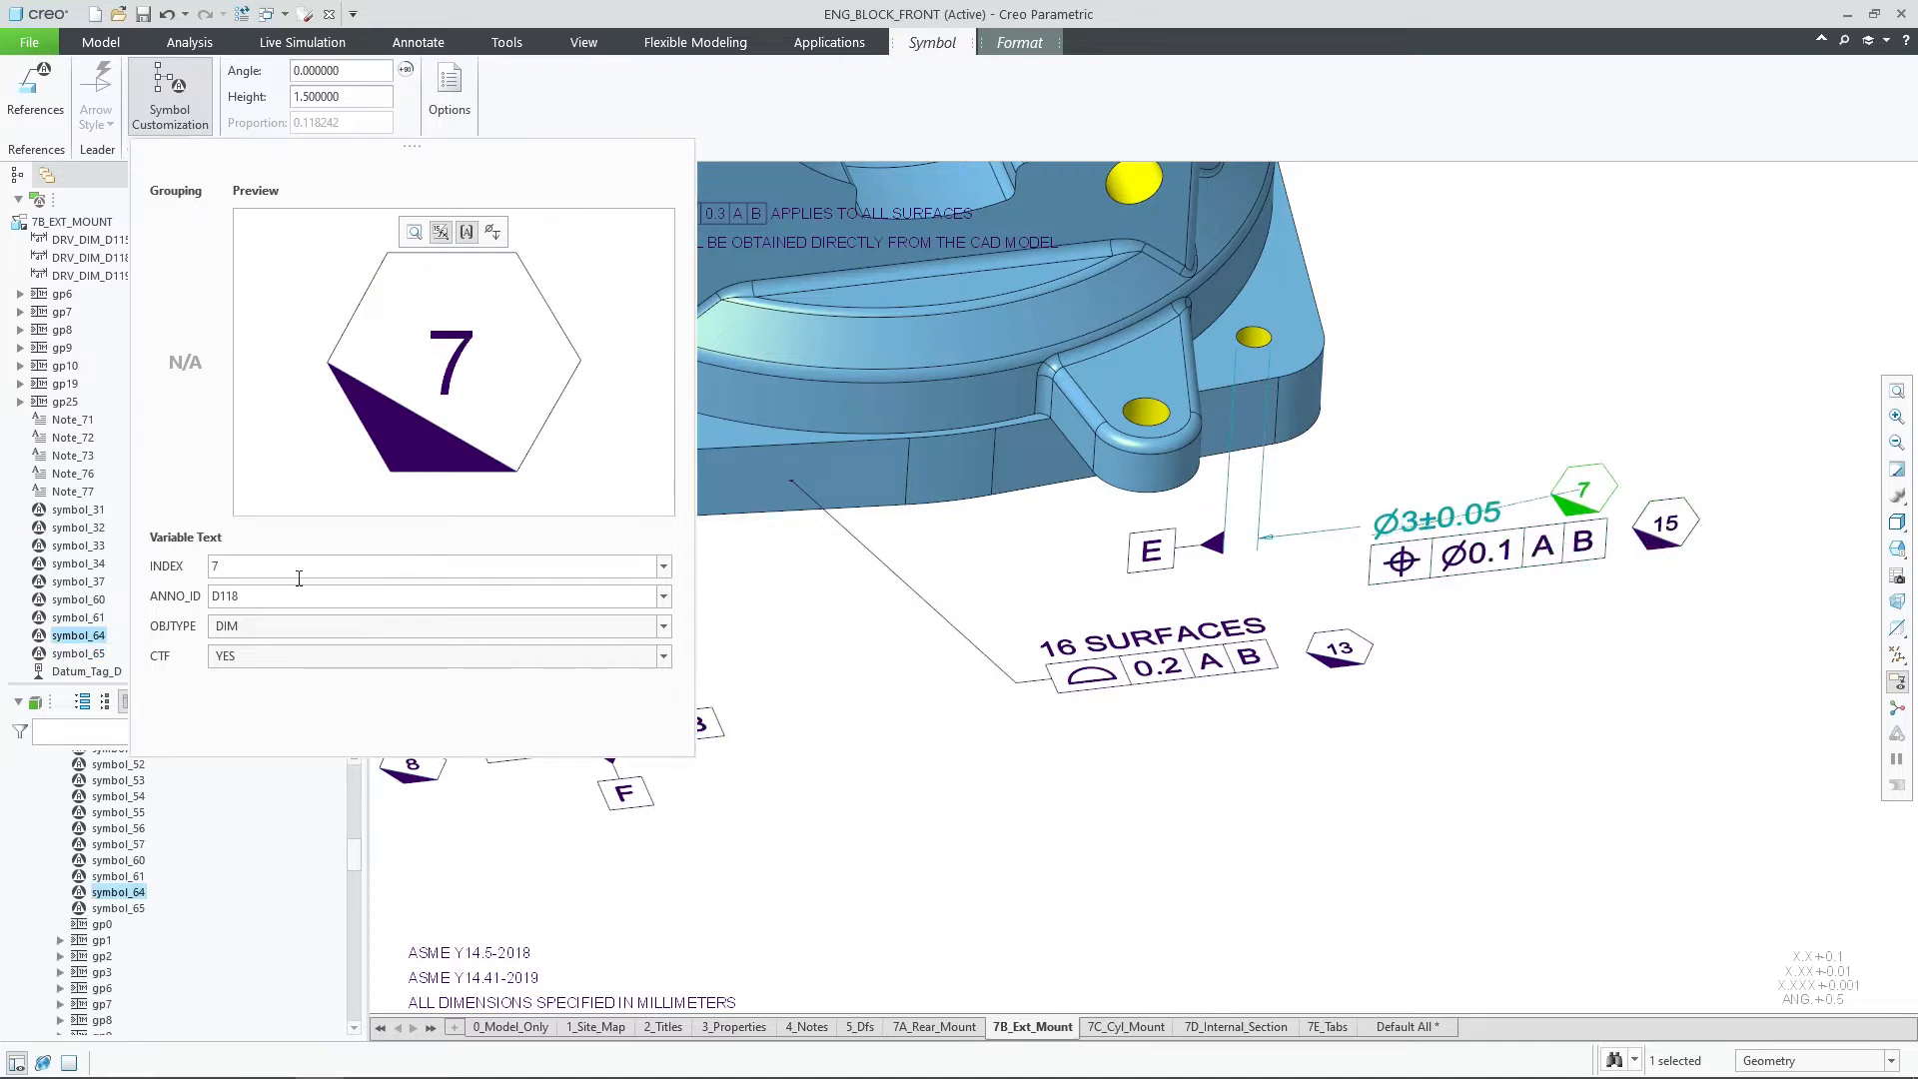
text(14)
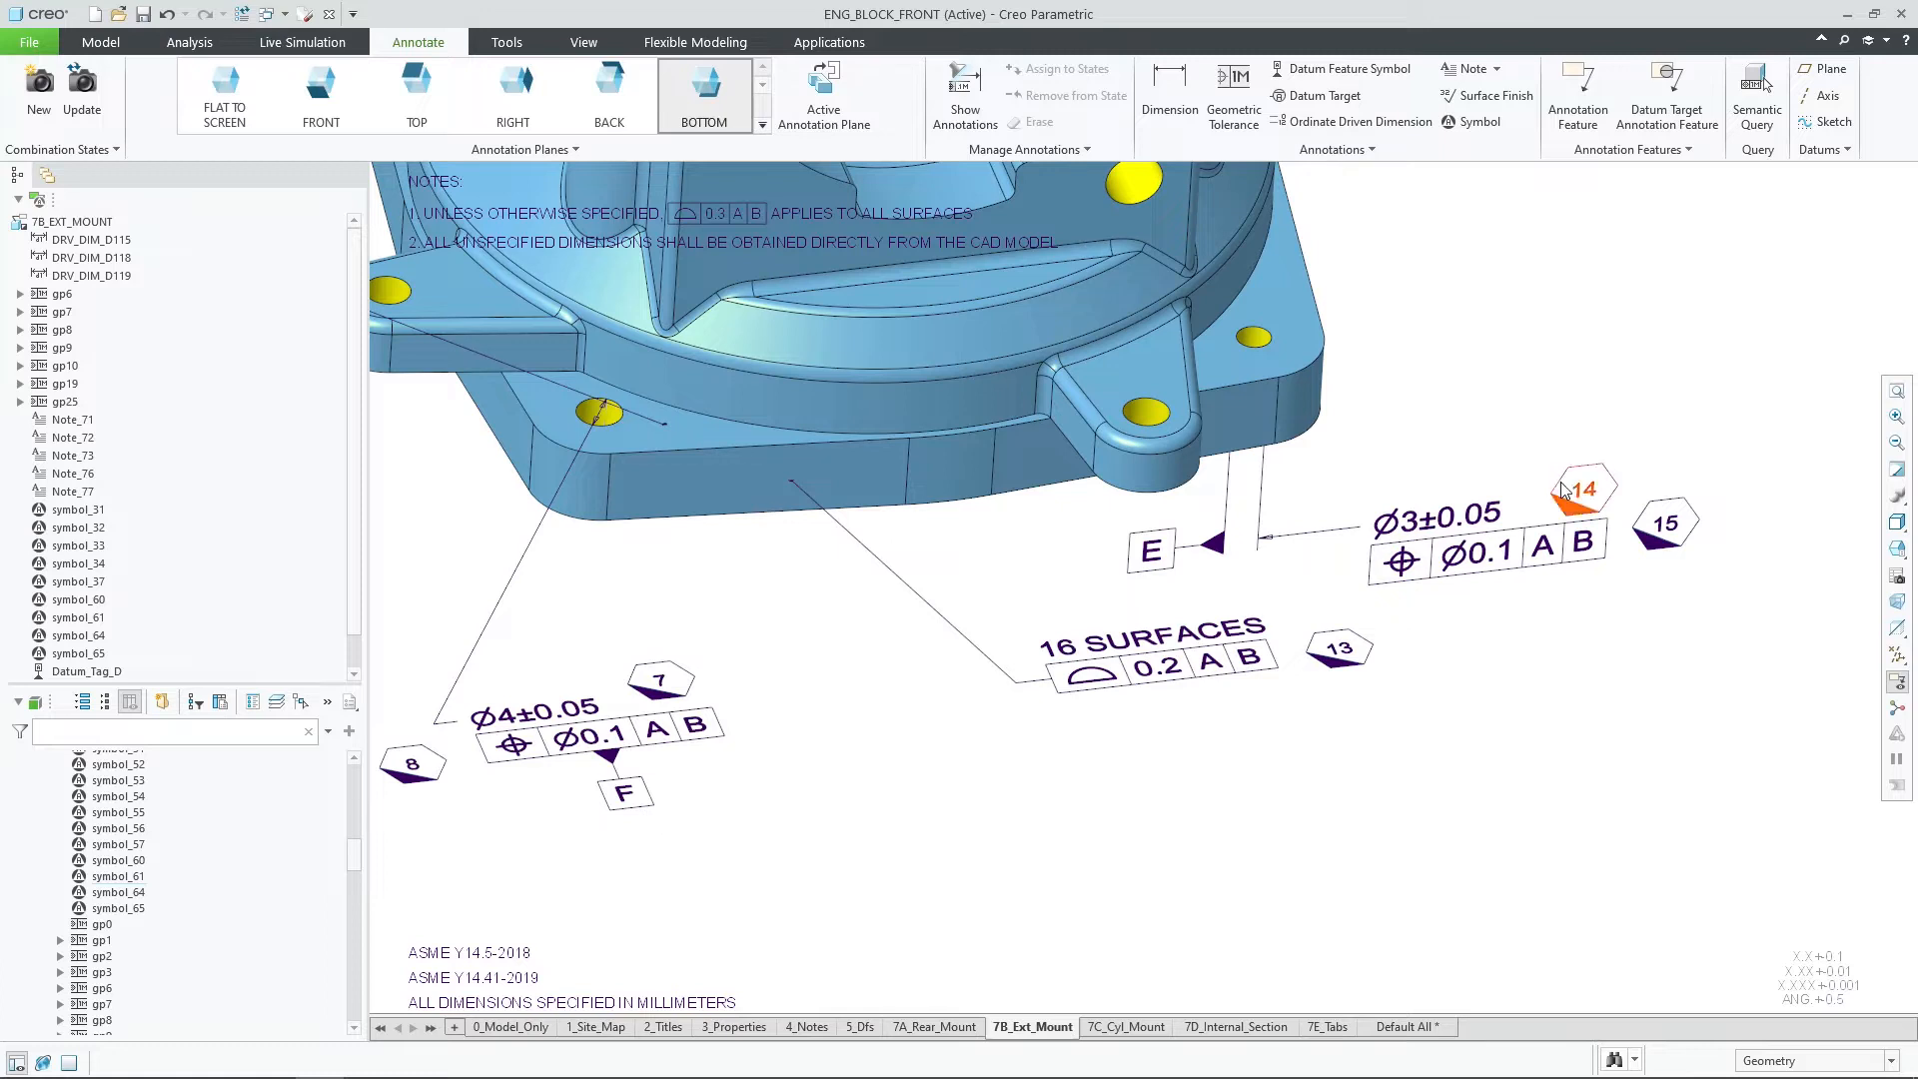
Select balloon 14, the Ø3±0.05 dimension and its position tolerance frame.
click(1581, 488)
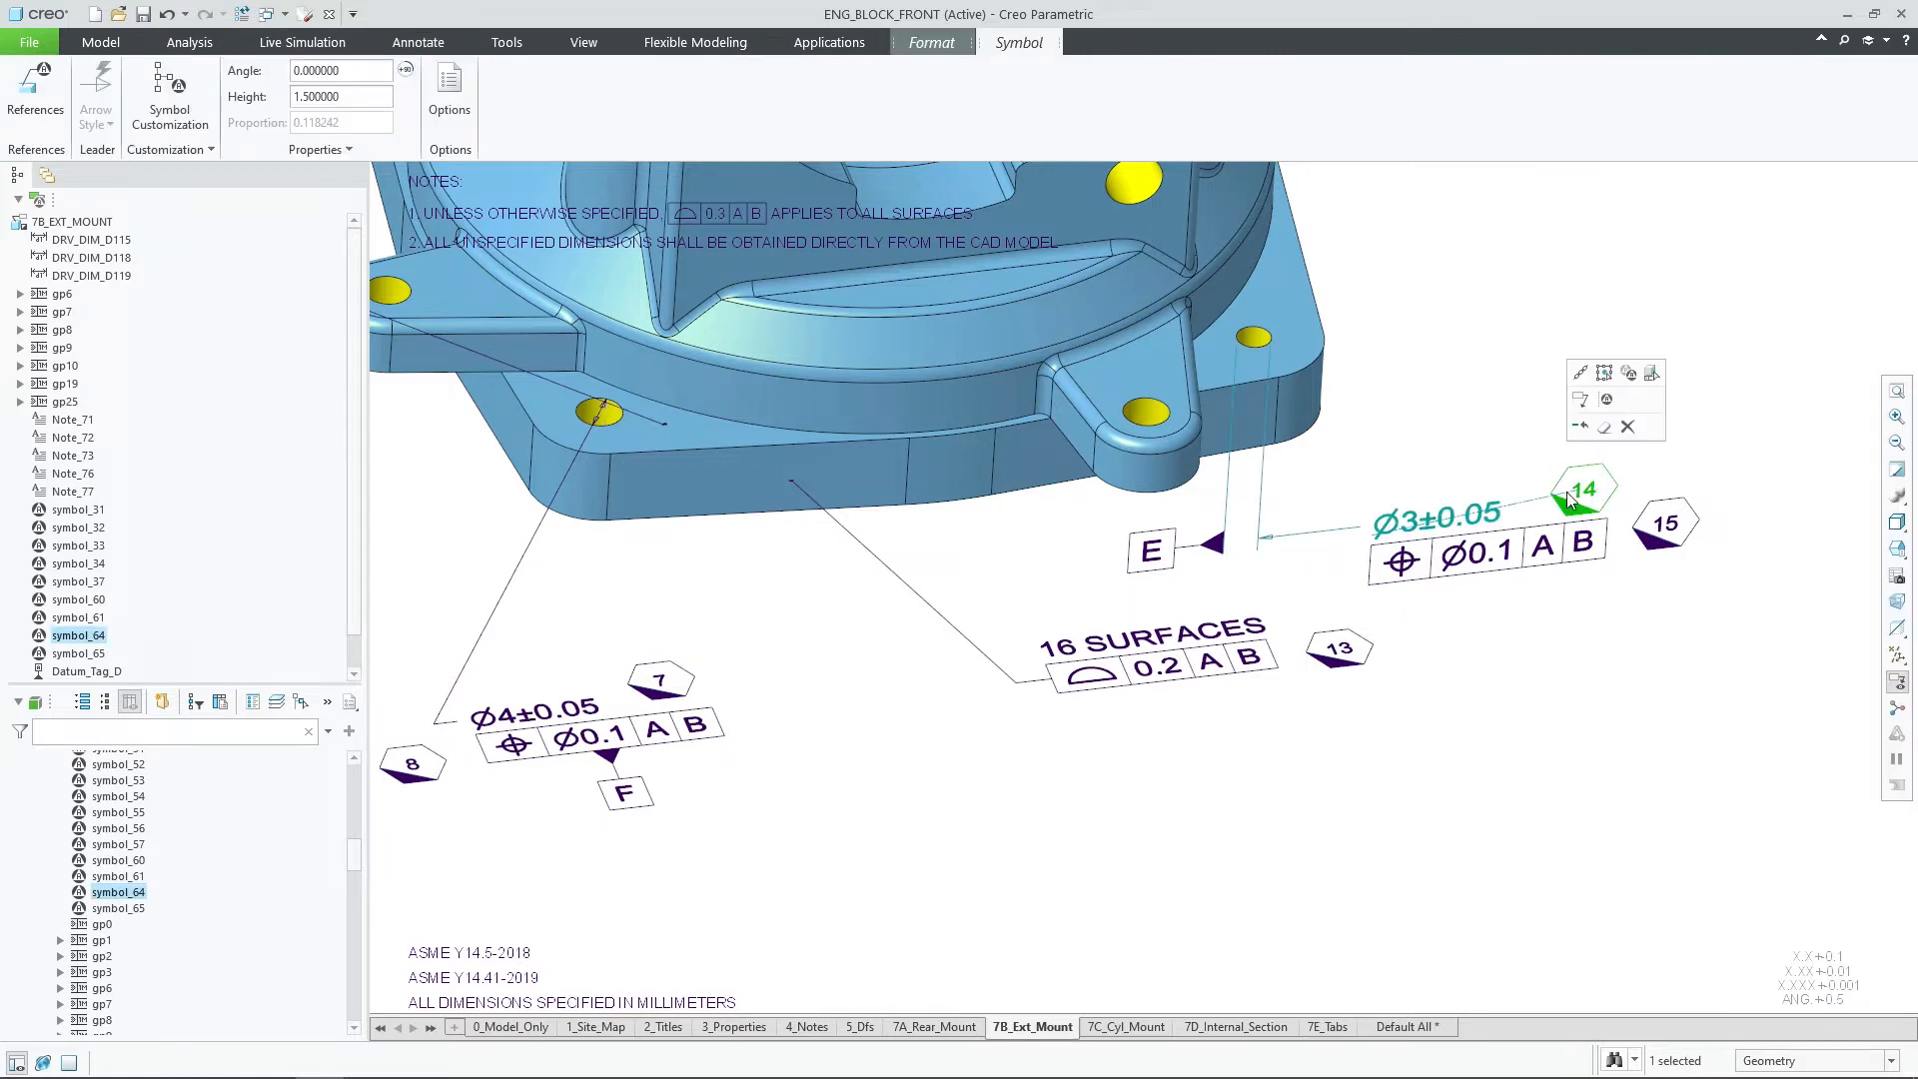
click(1431, 514)
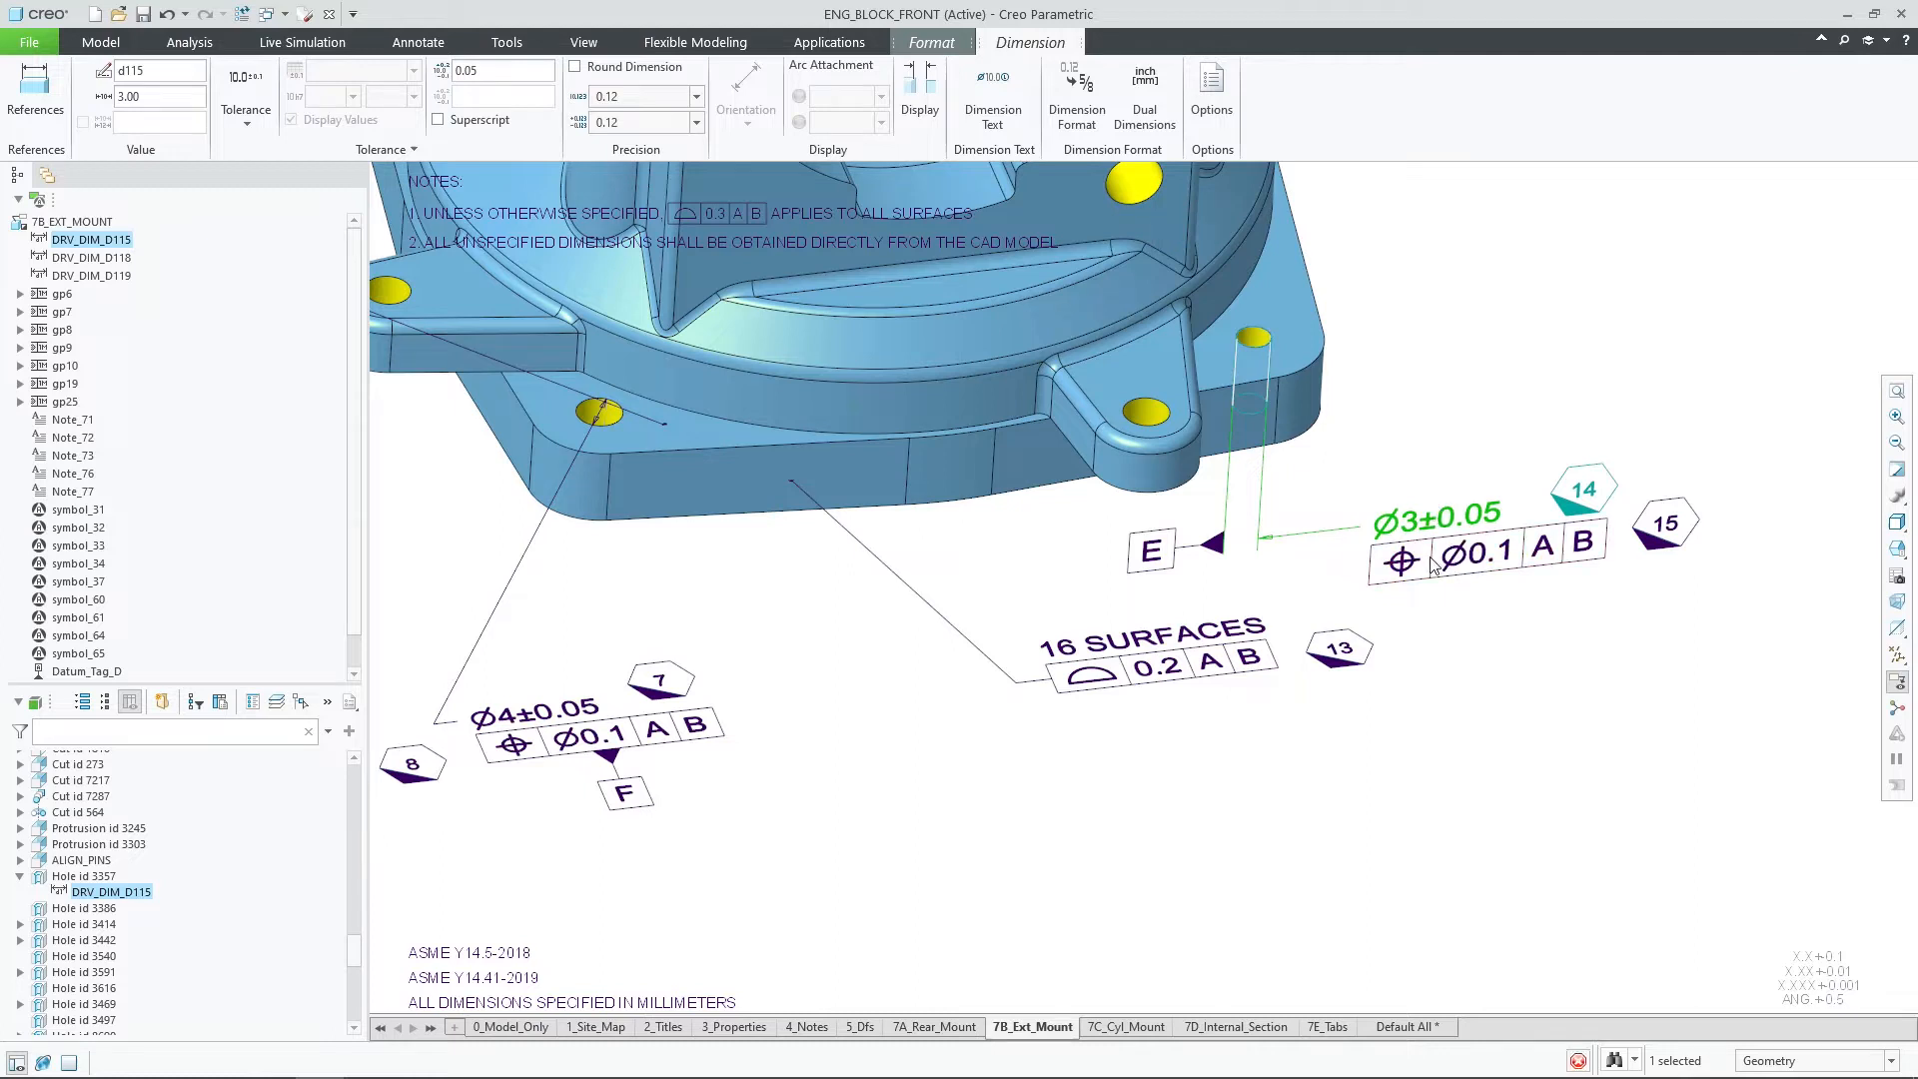
click(1414, 558)
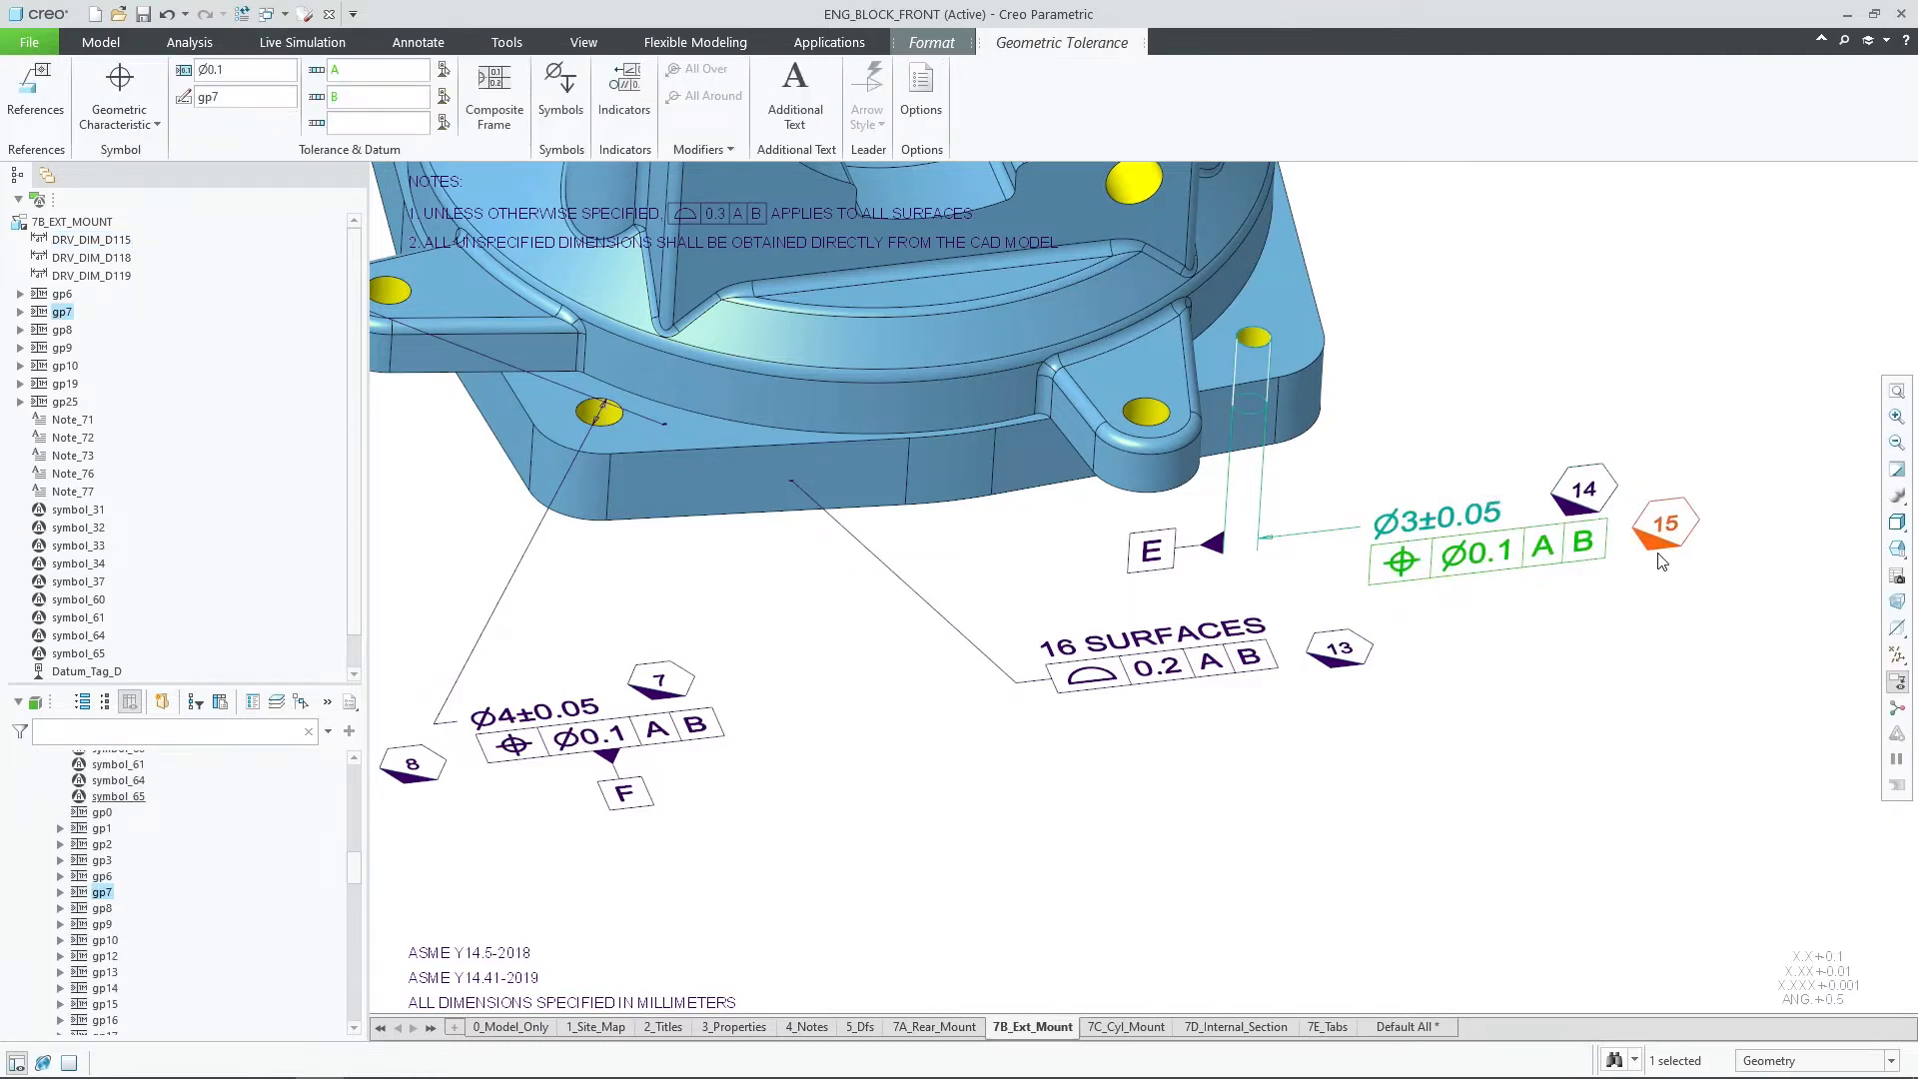
click(1663, 522)
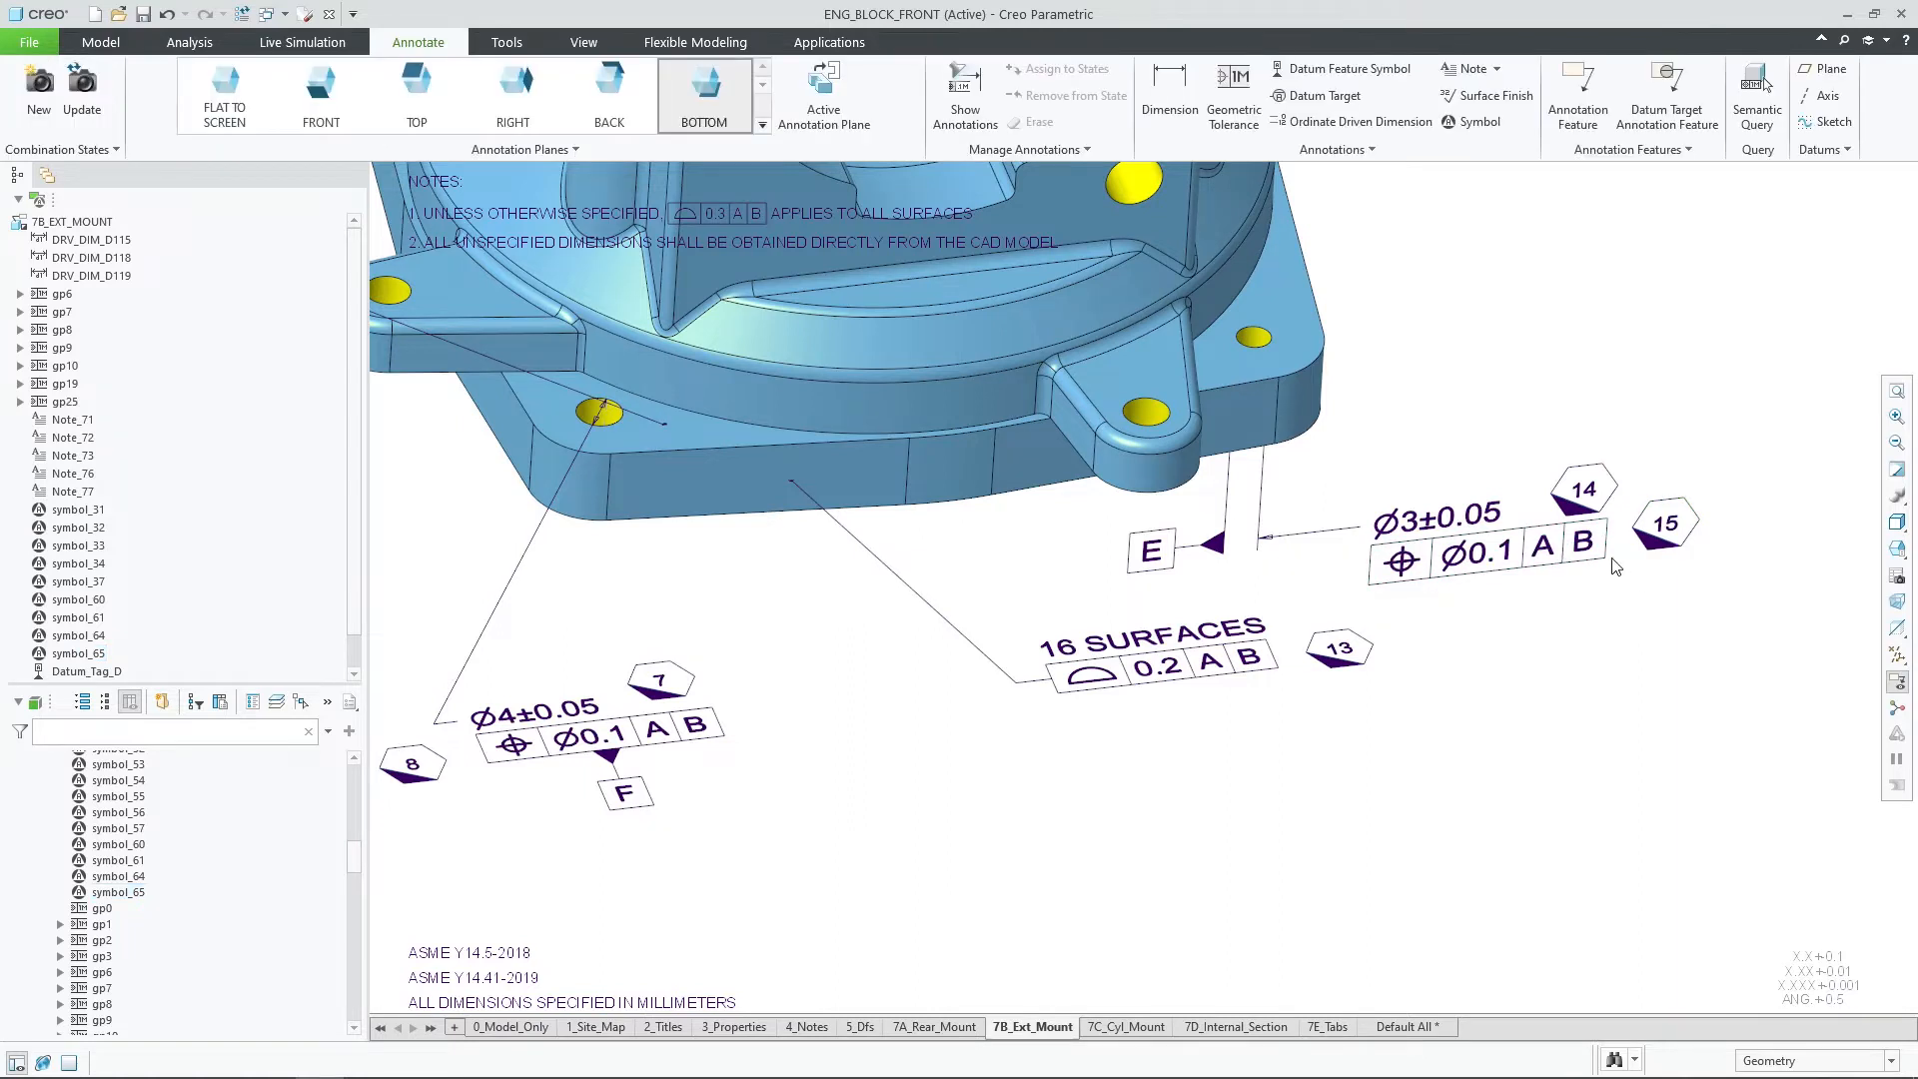
Drag the Ø3±0.05 dimension away to confirm the balloons follow, then return it.
click(1438, 515)
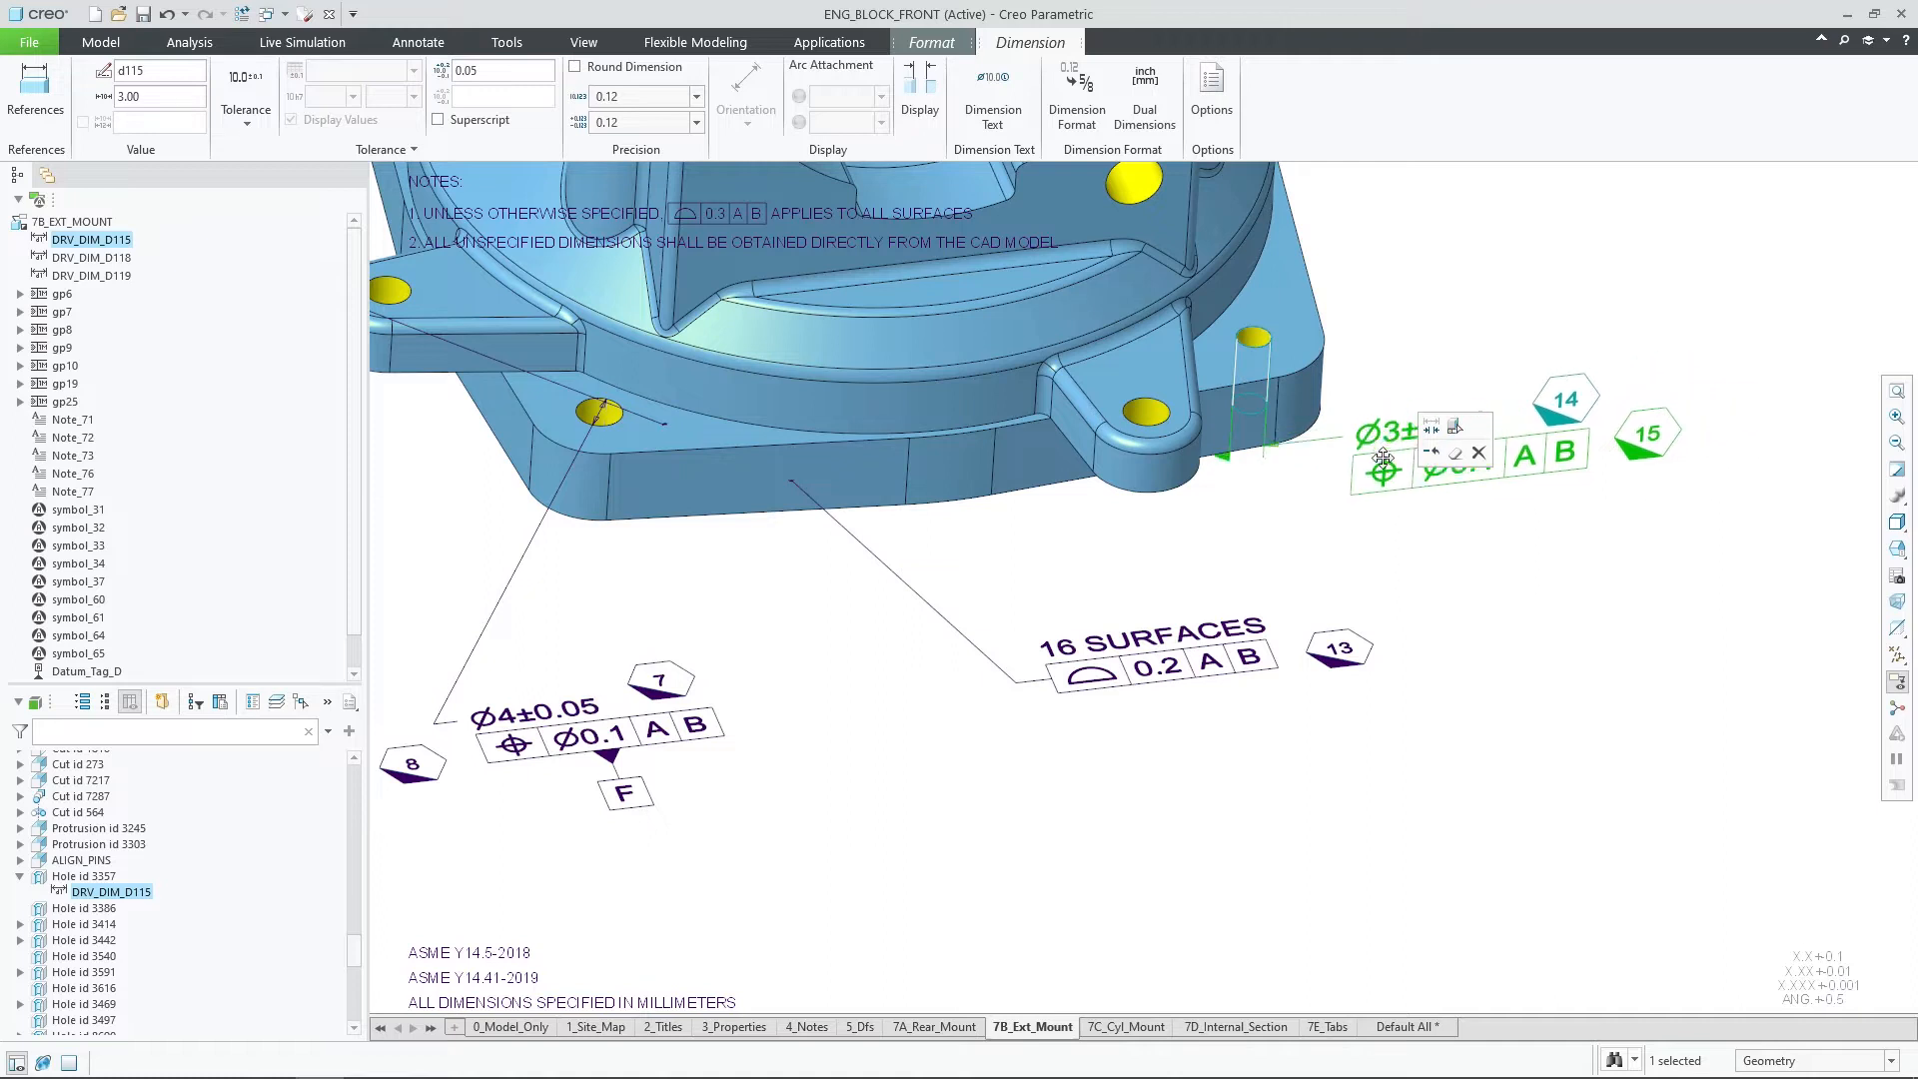
drag(1394, 452, 832, 612)
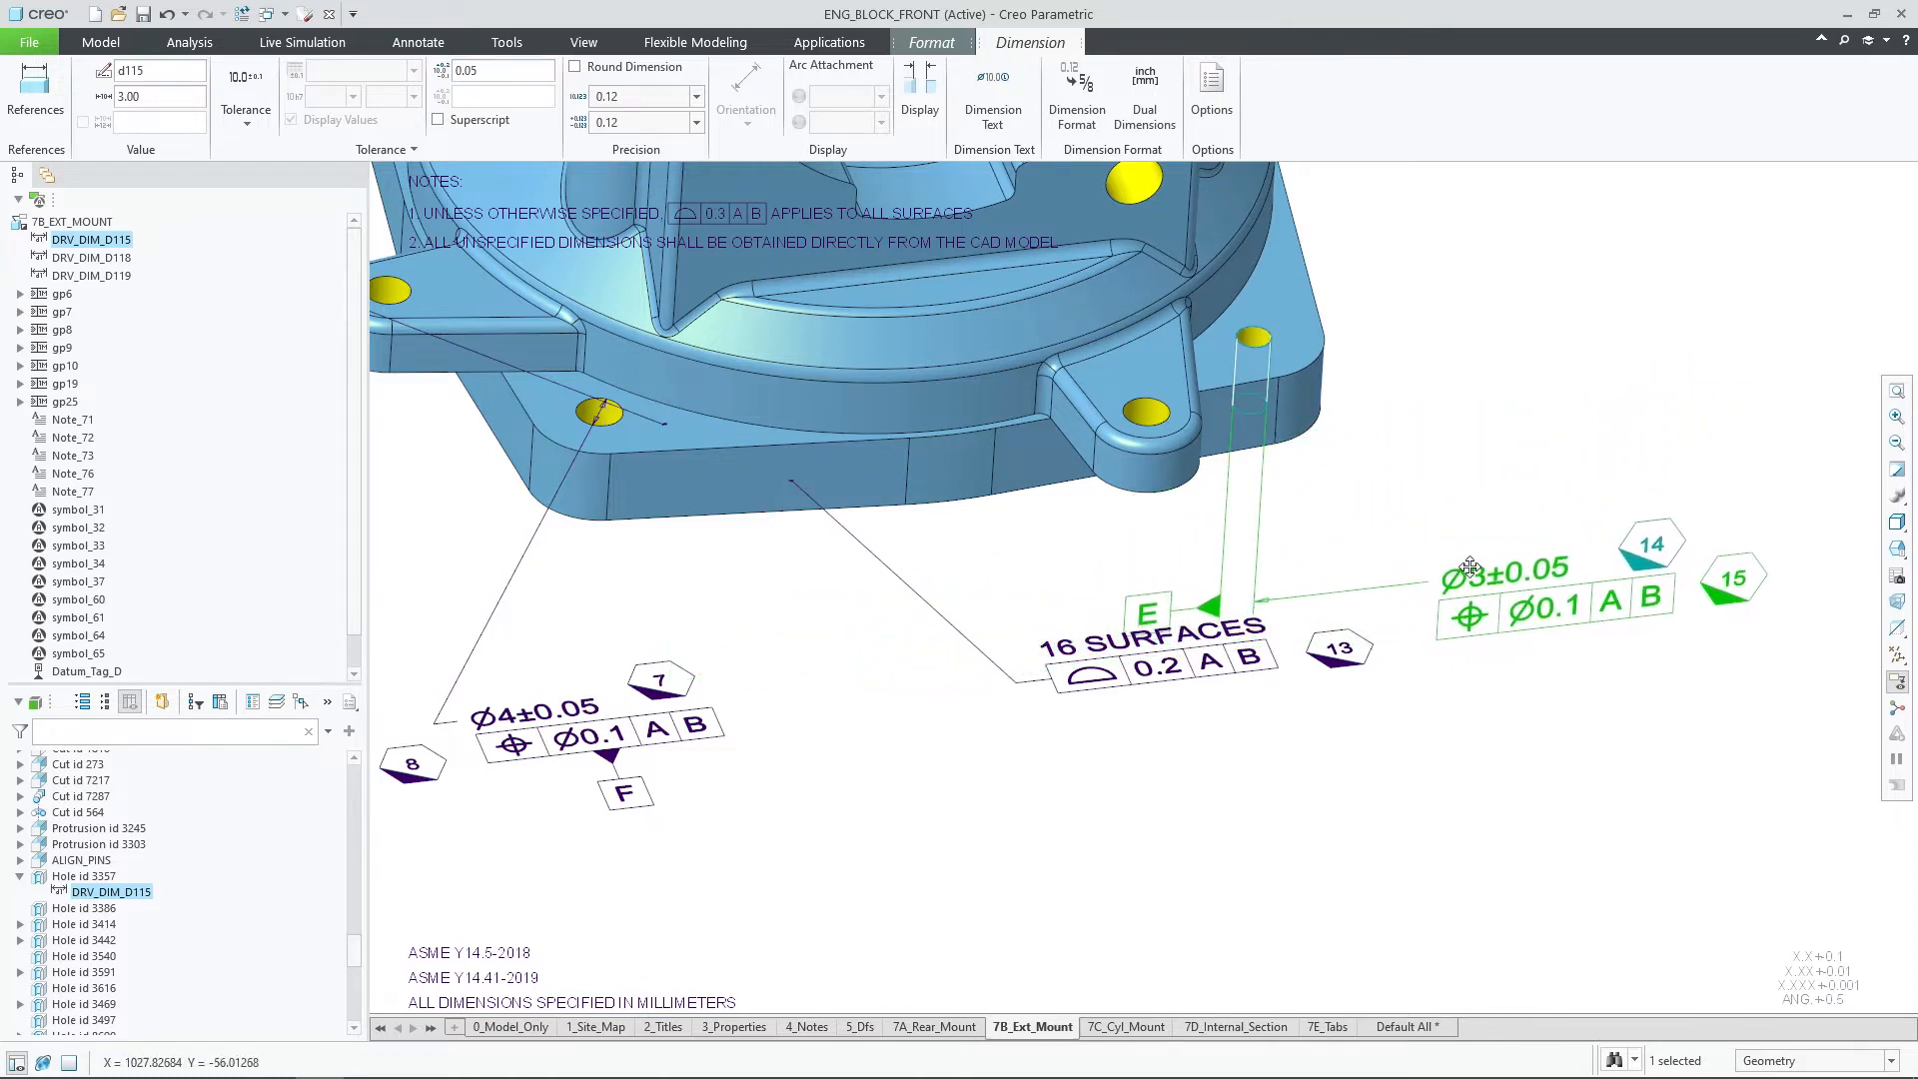
drag(1508, 569, 1400, 515)
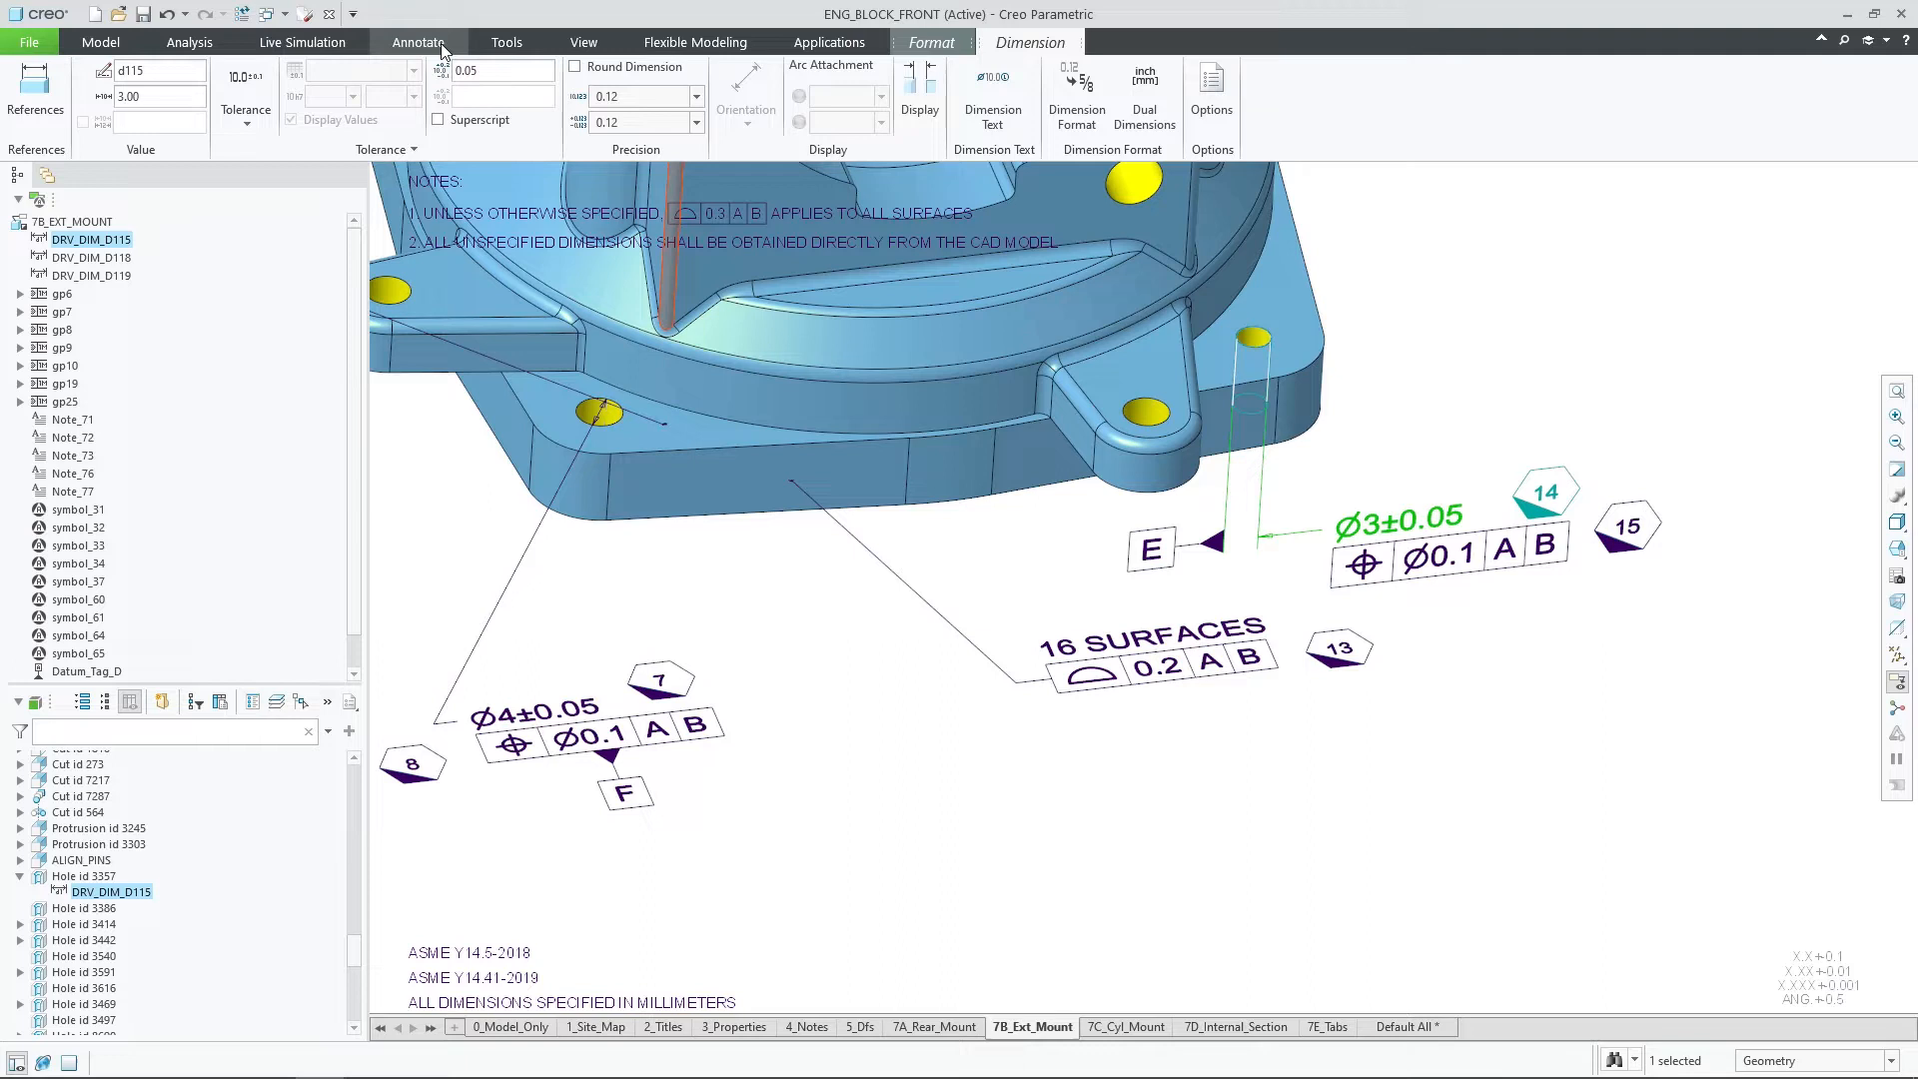
Assign the Ø3±0.05 dimension to the 5_DFS state and display 5_Dfs.
click(416, 42)
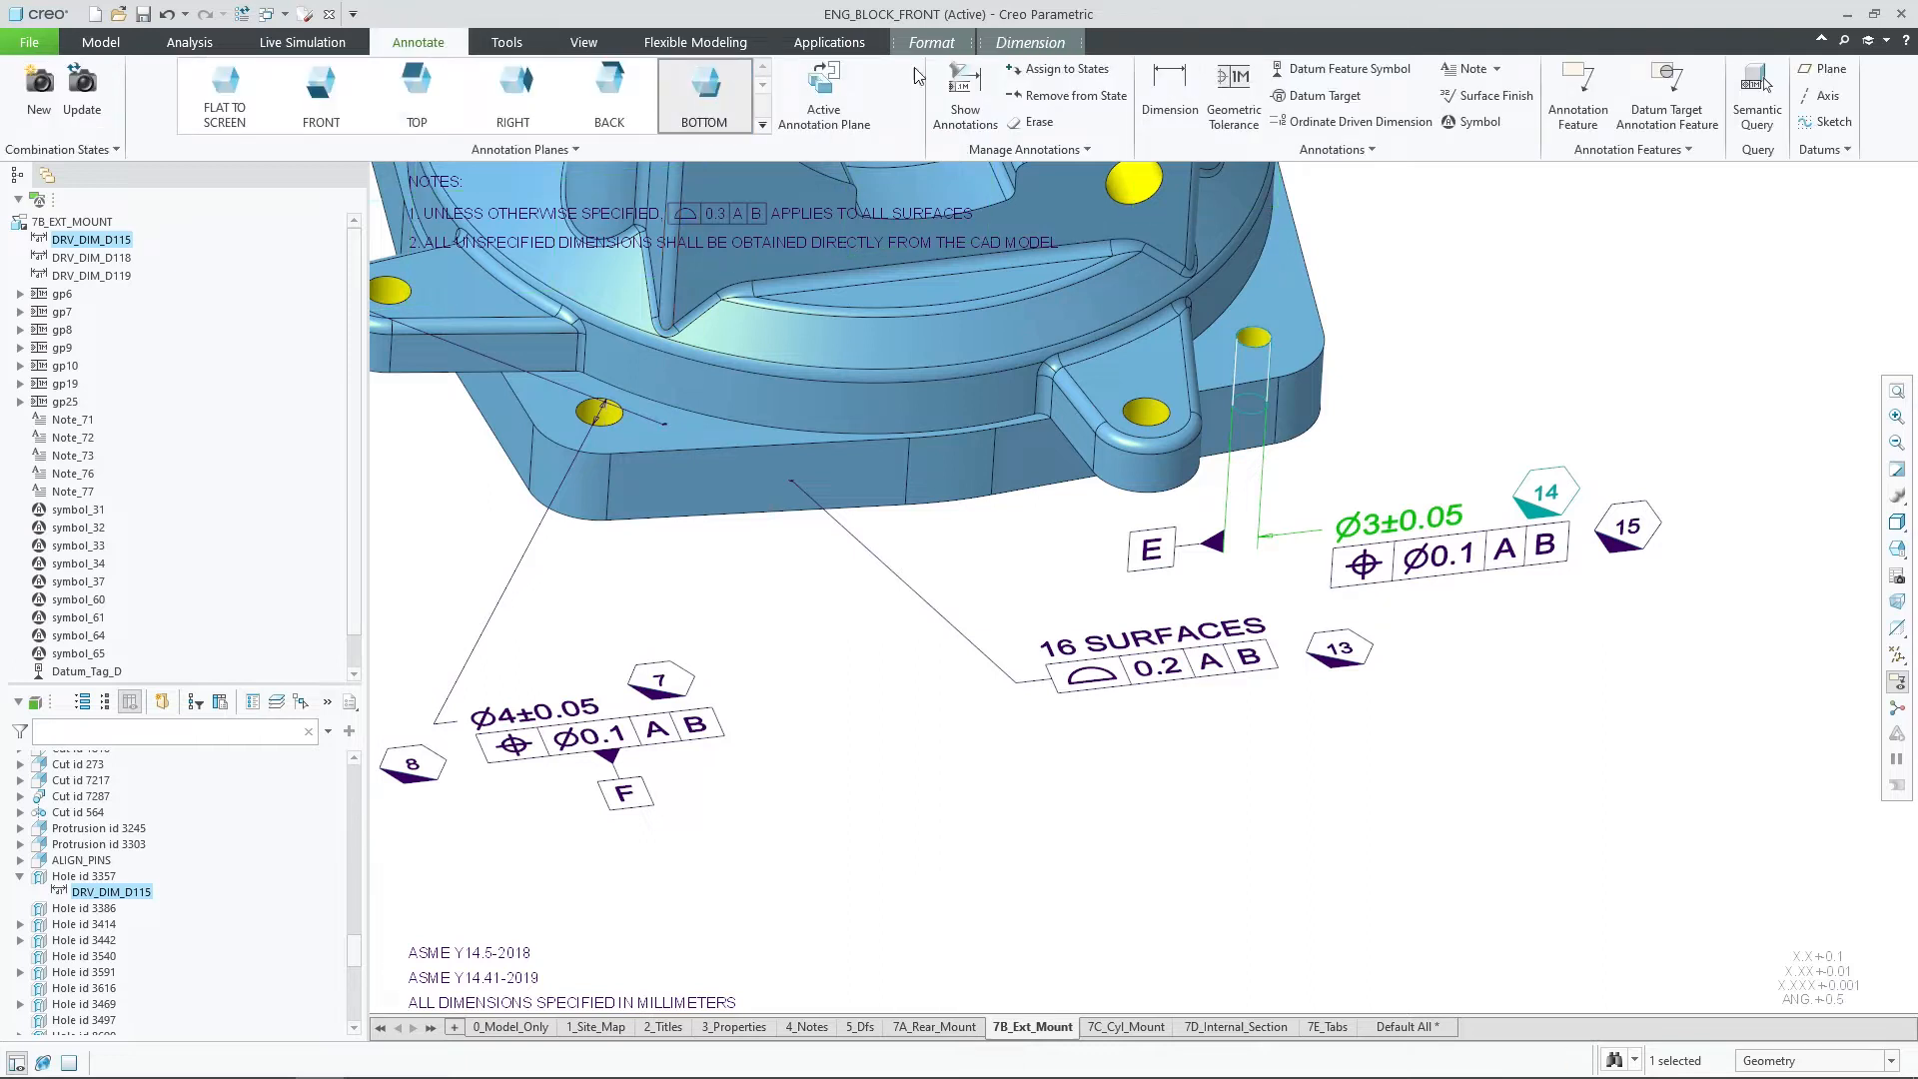
click(1065, 68)
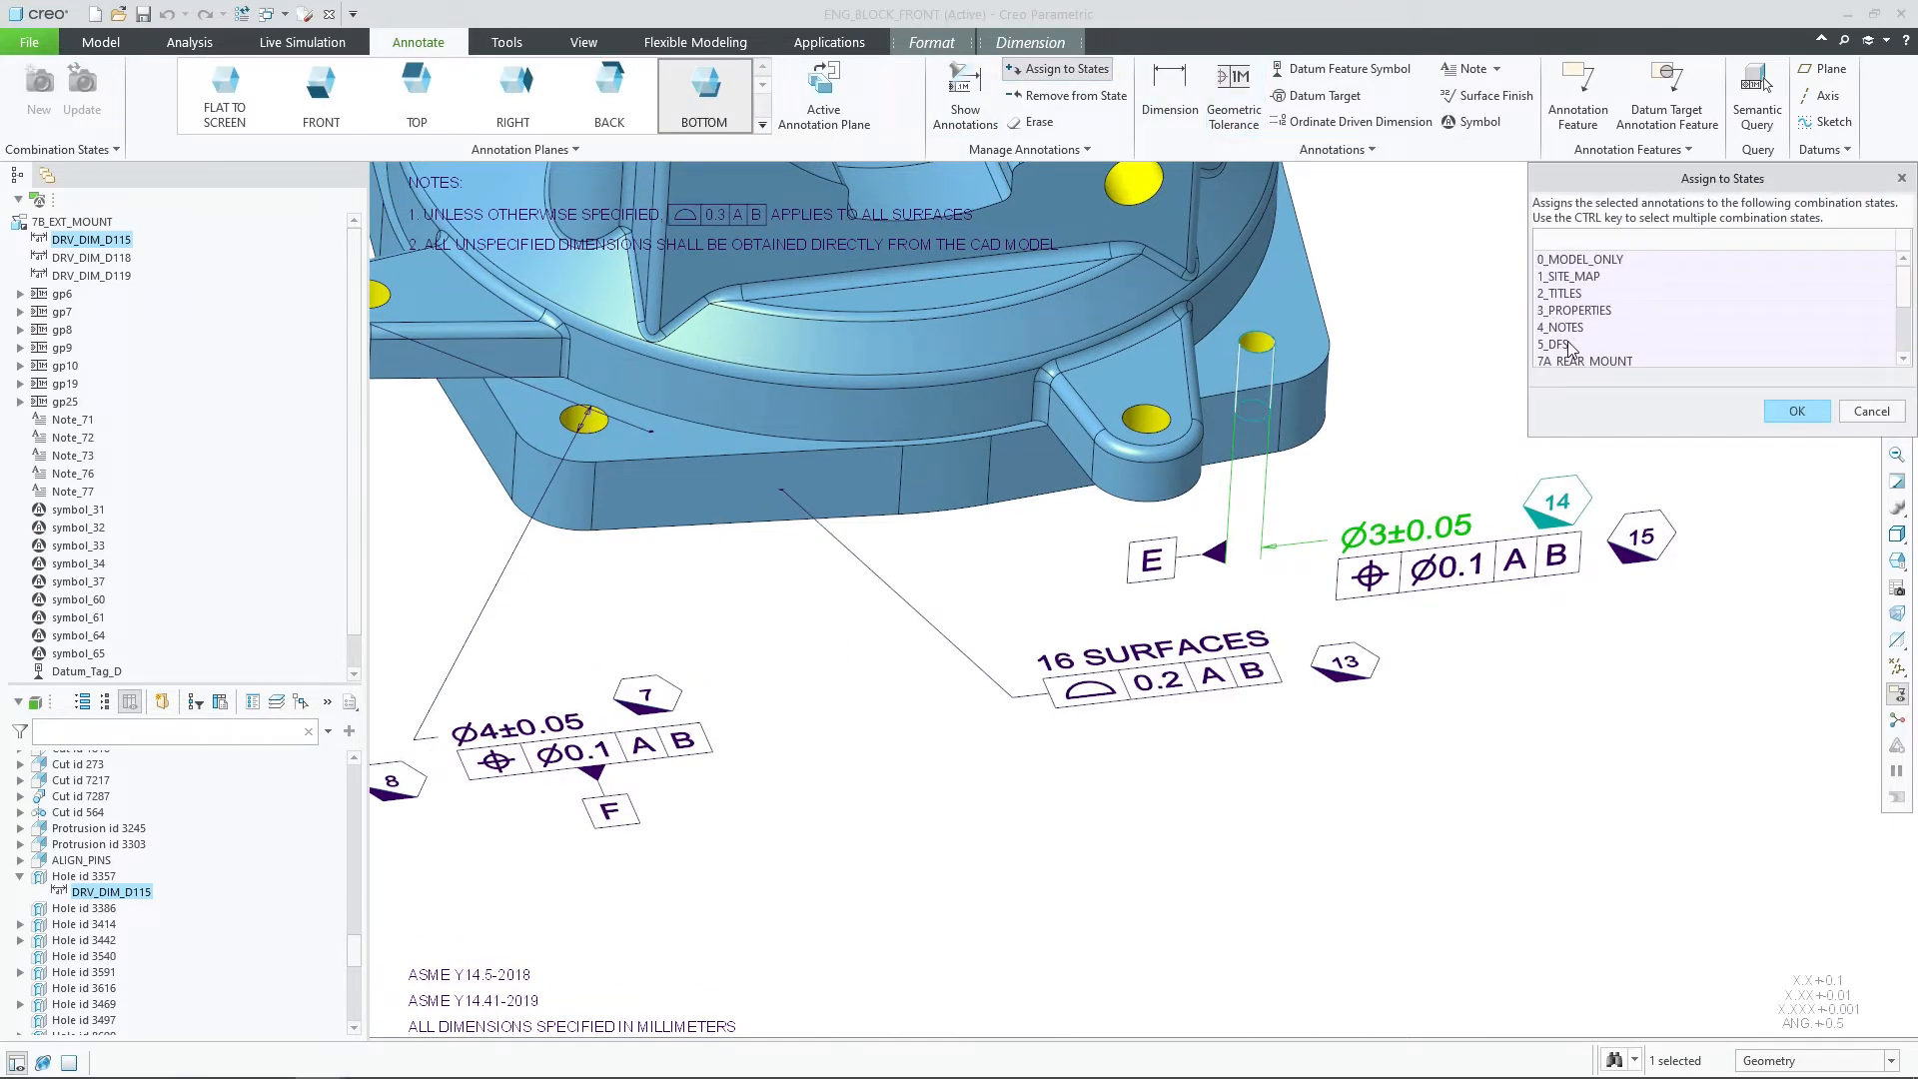
click(1552, 344)
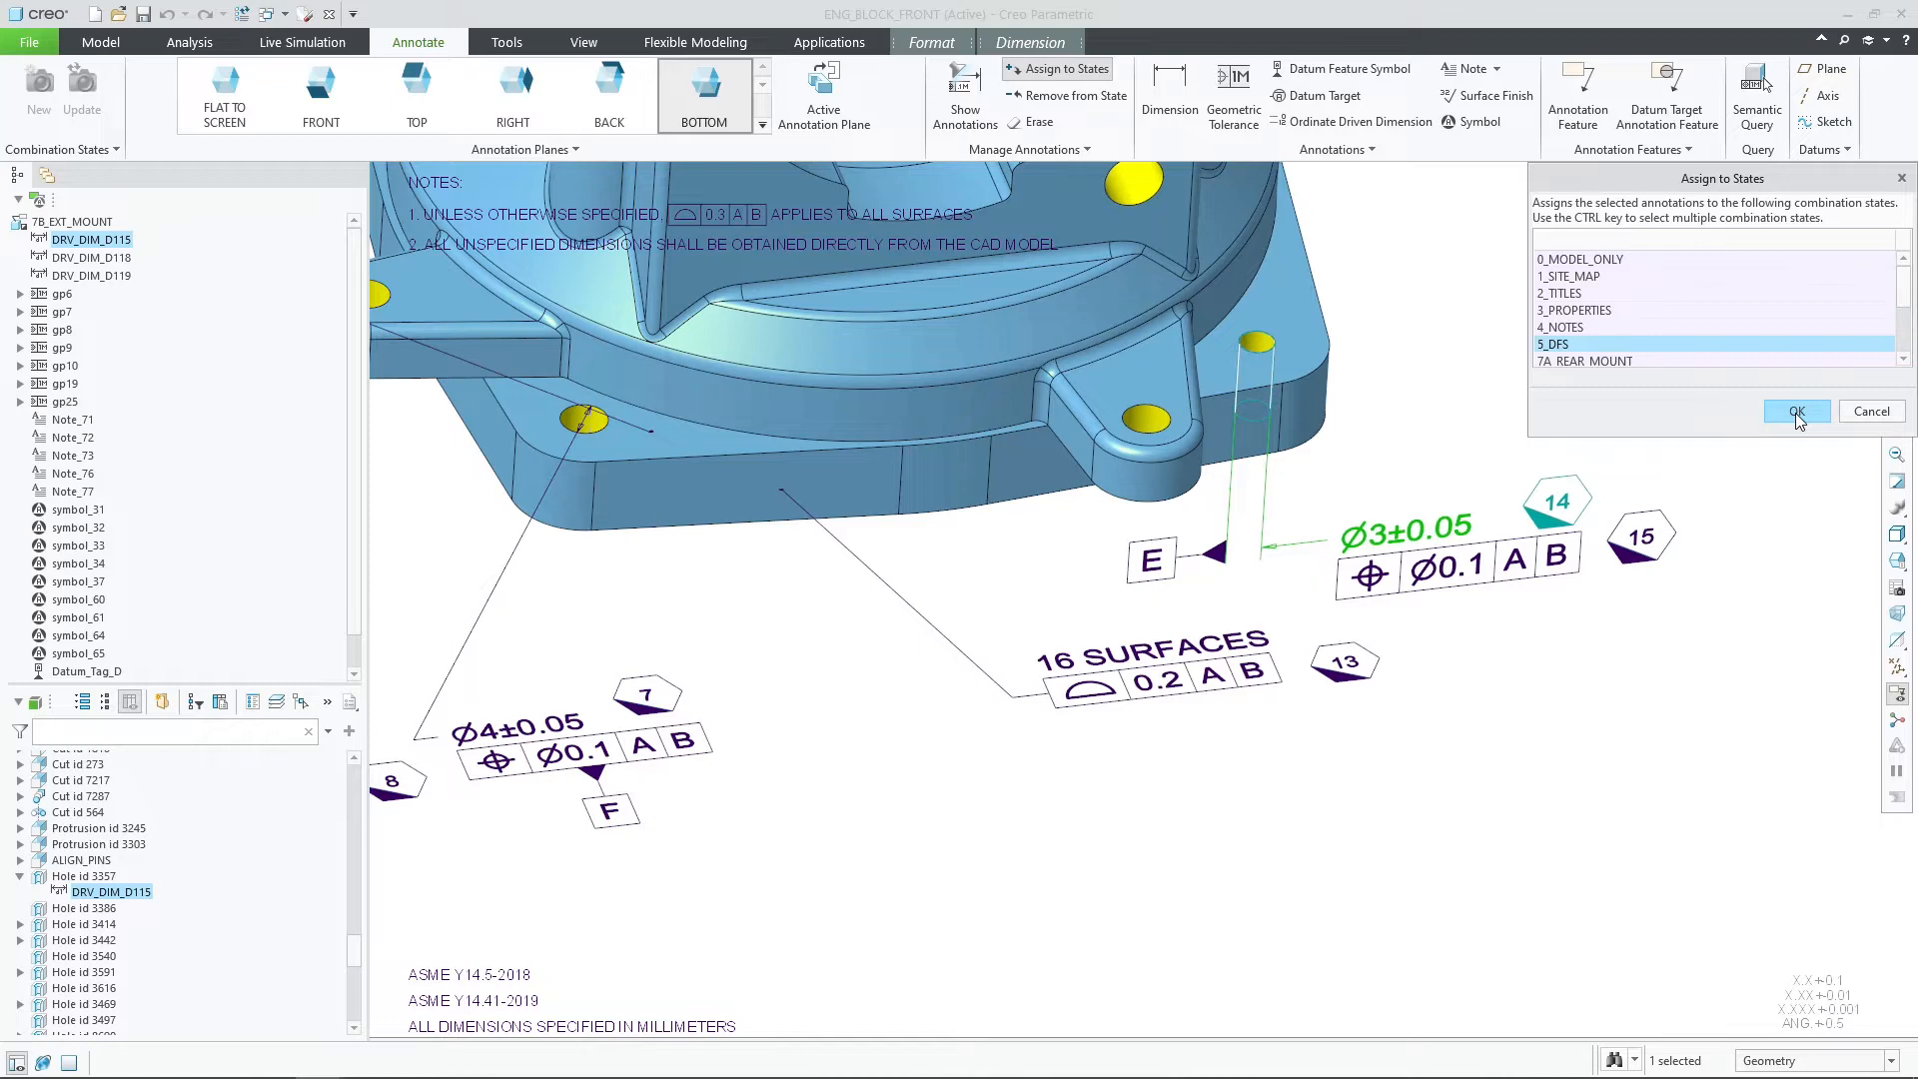
click(1796, 411)
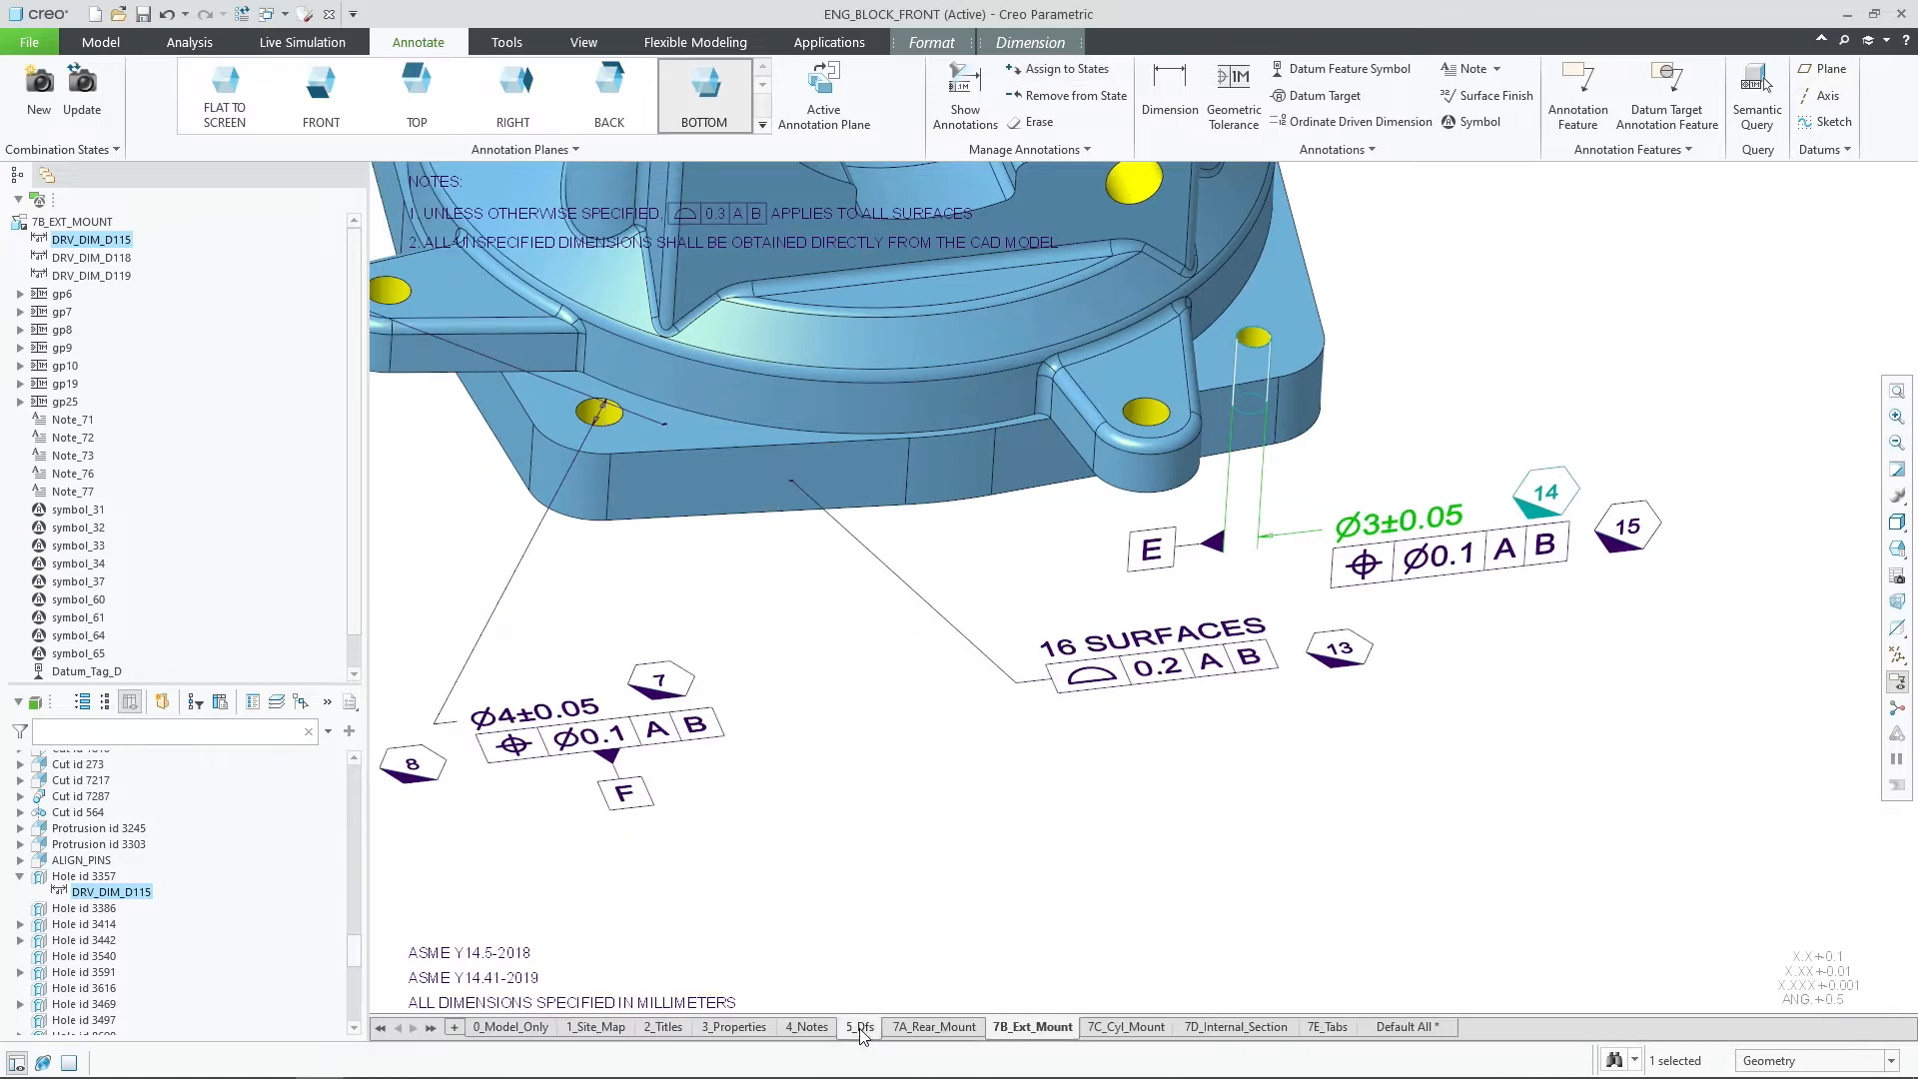
click(860, 1027)
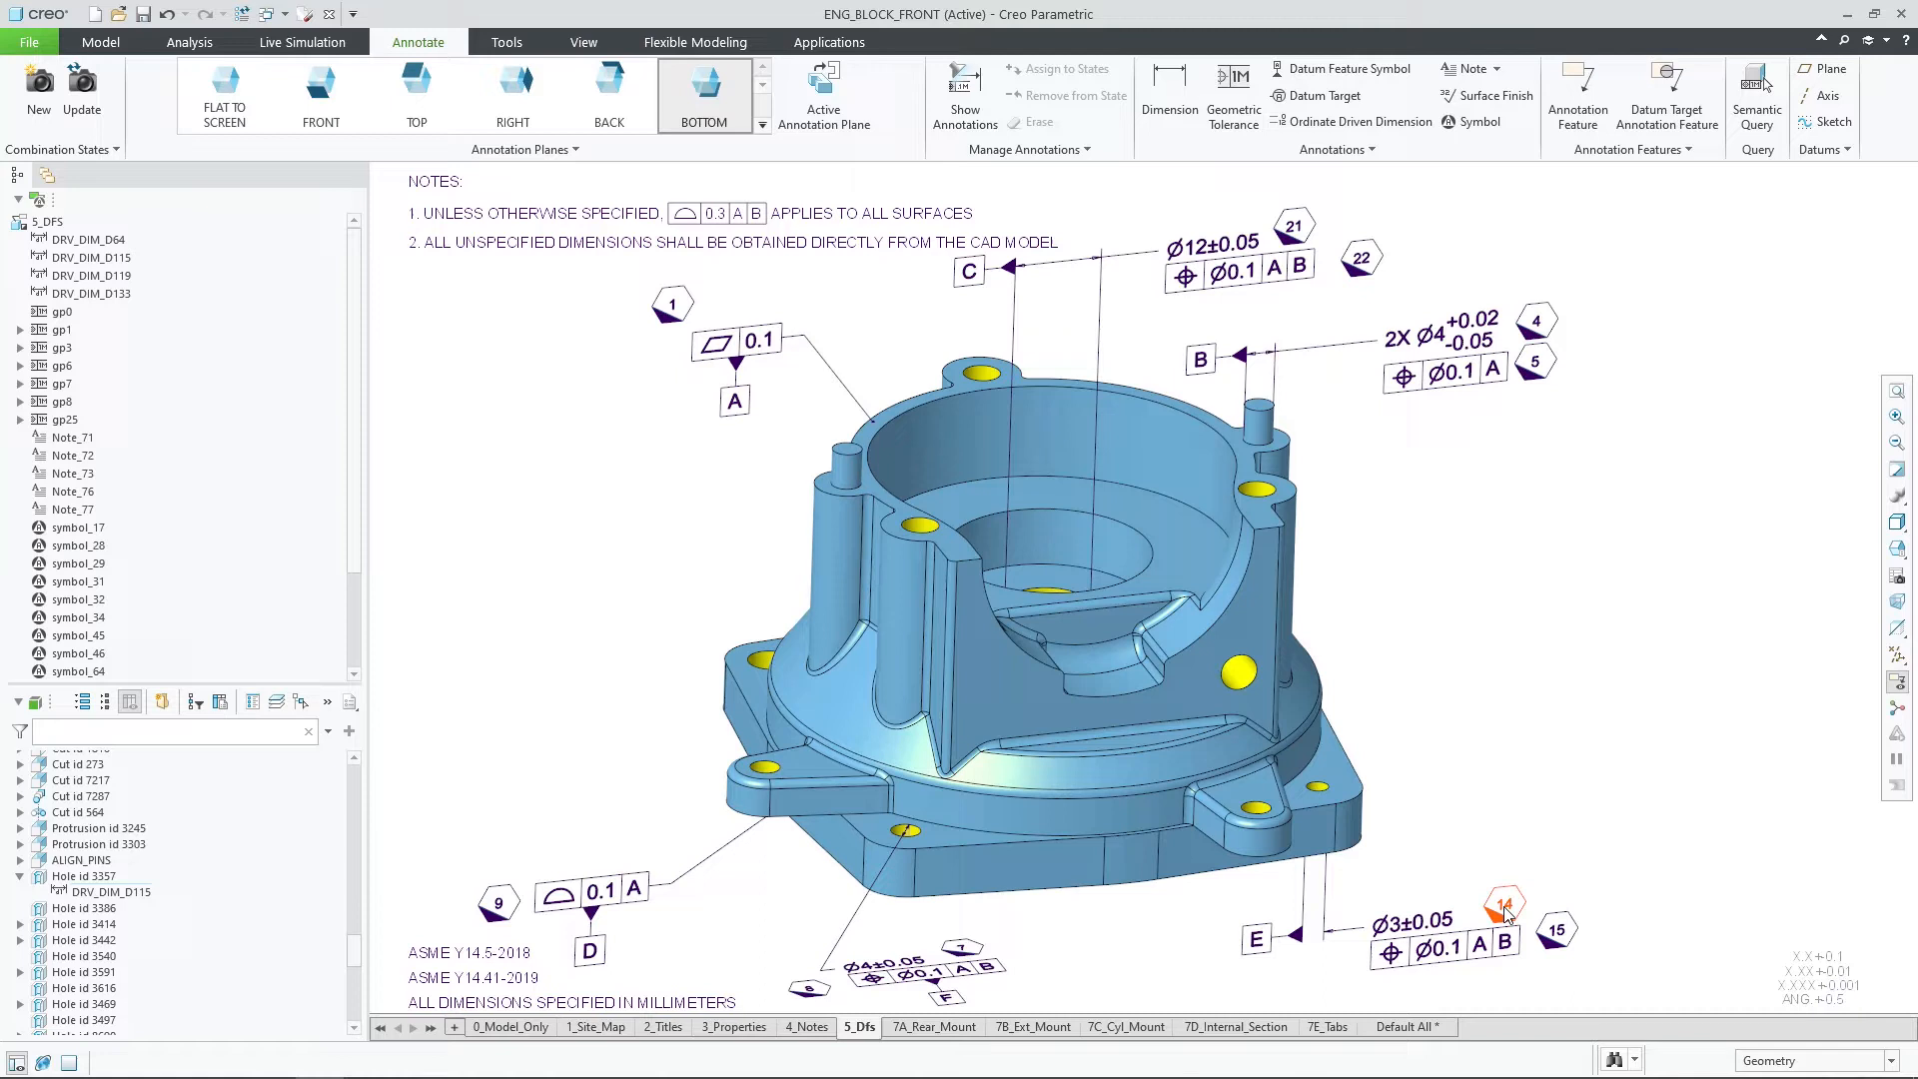
click(1502, 904)
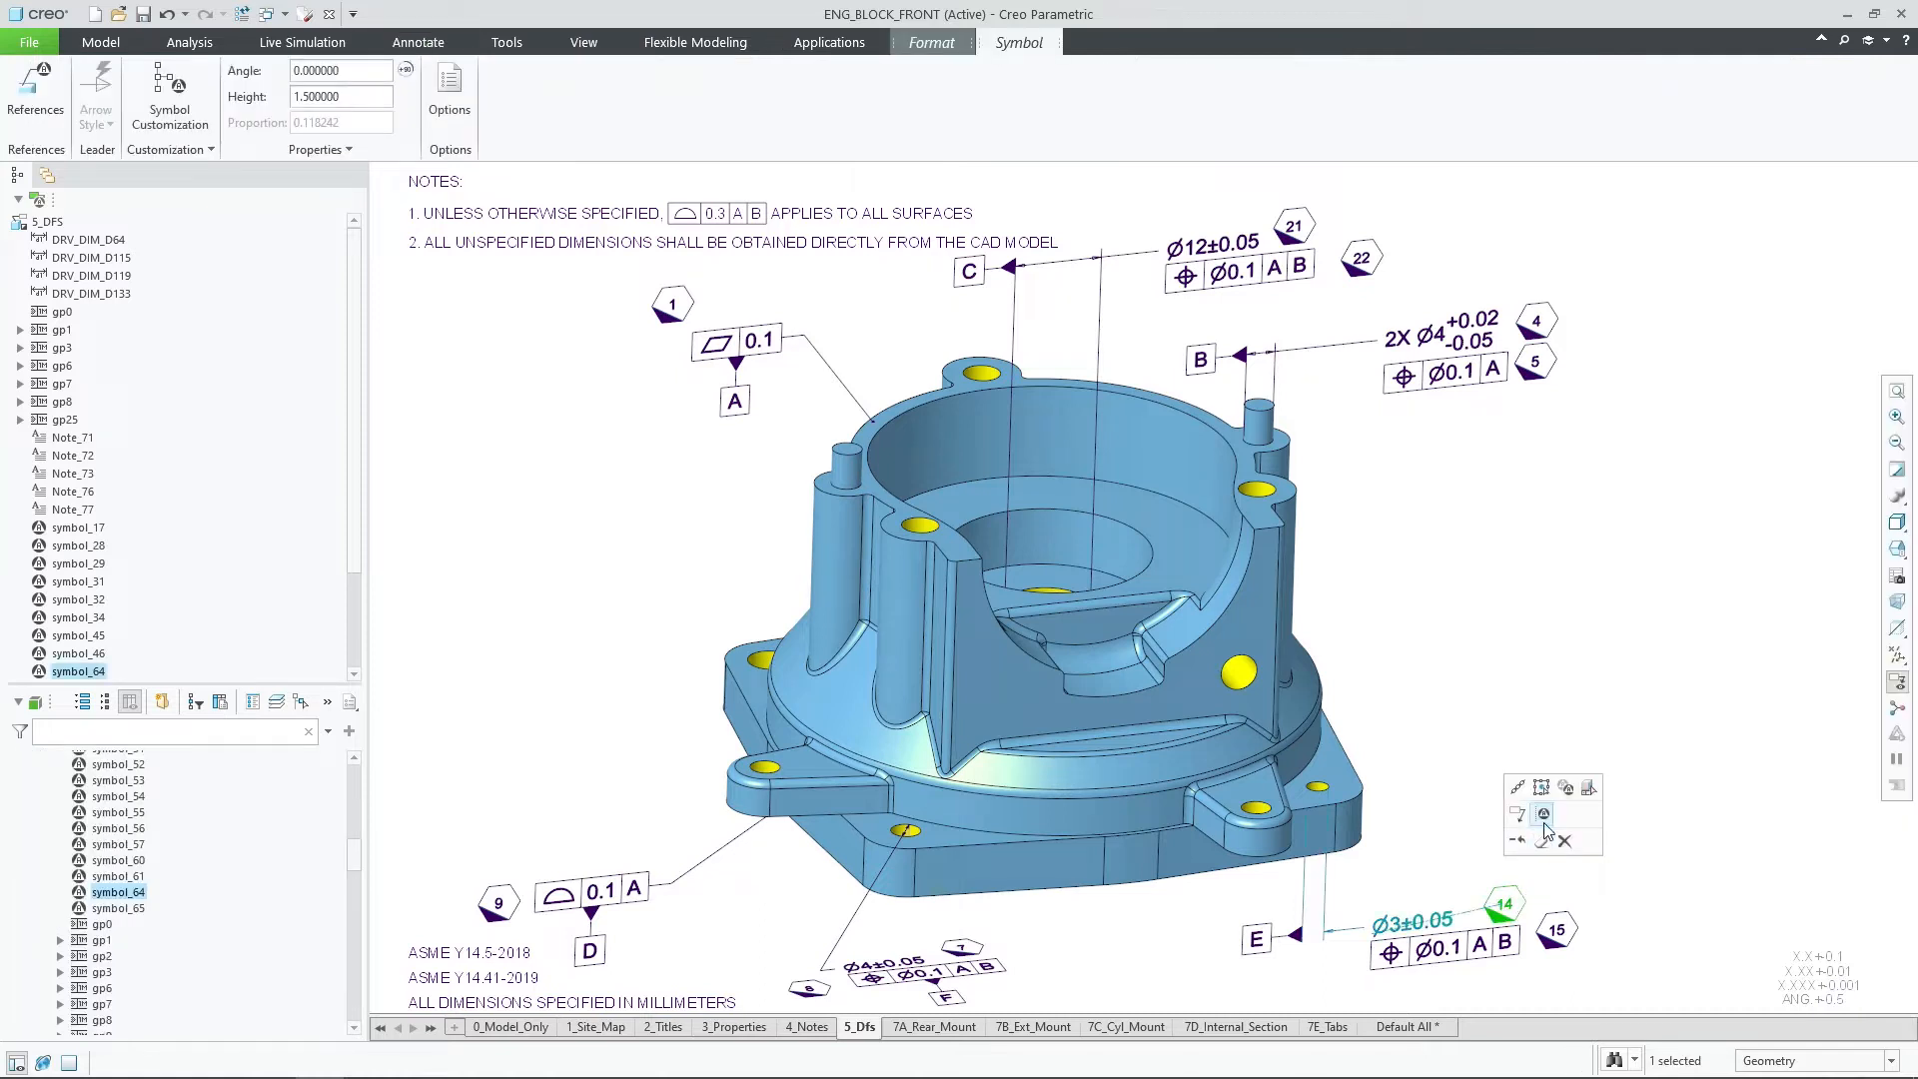
mouse_move(1543, 813)
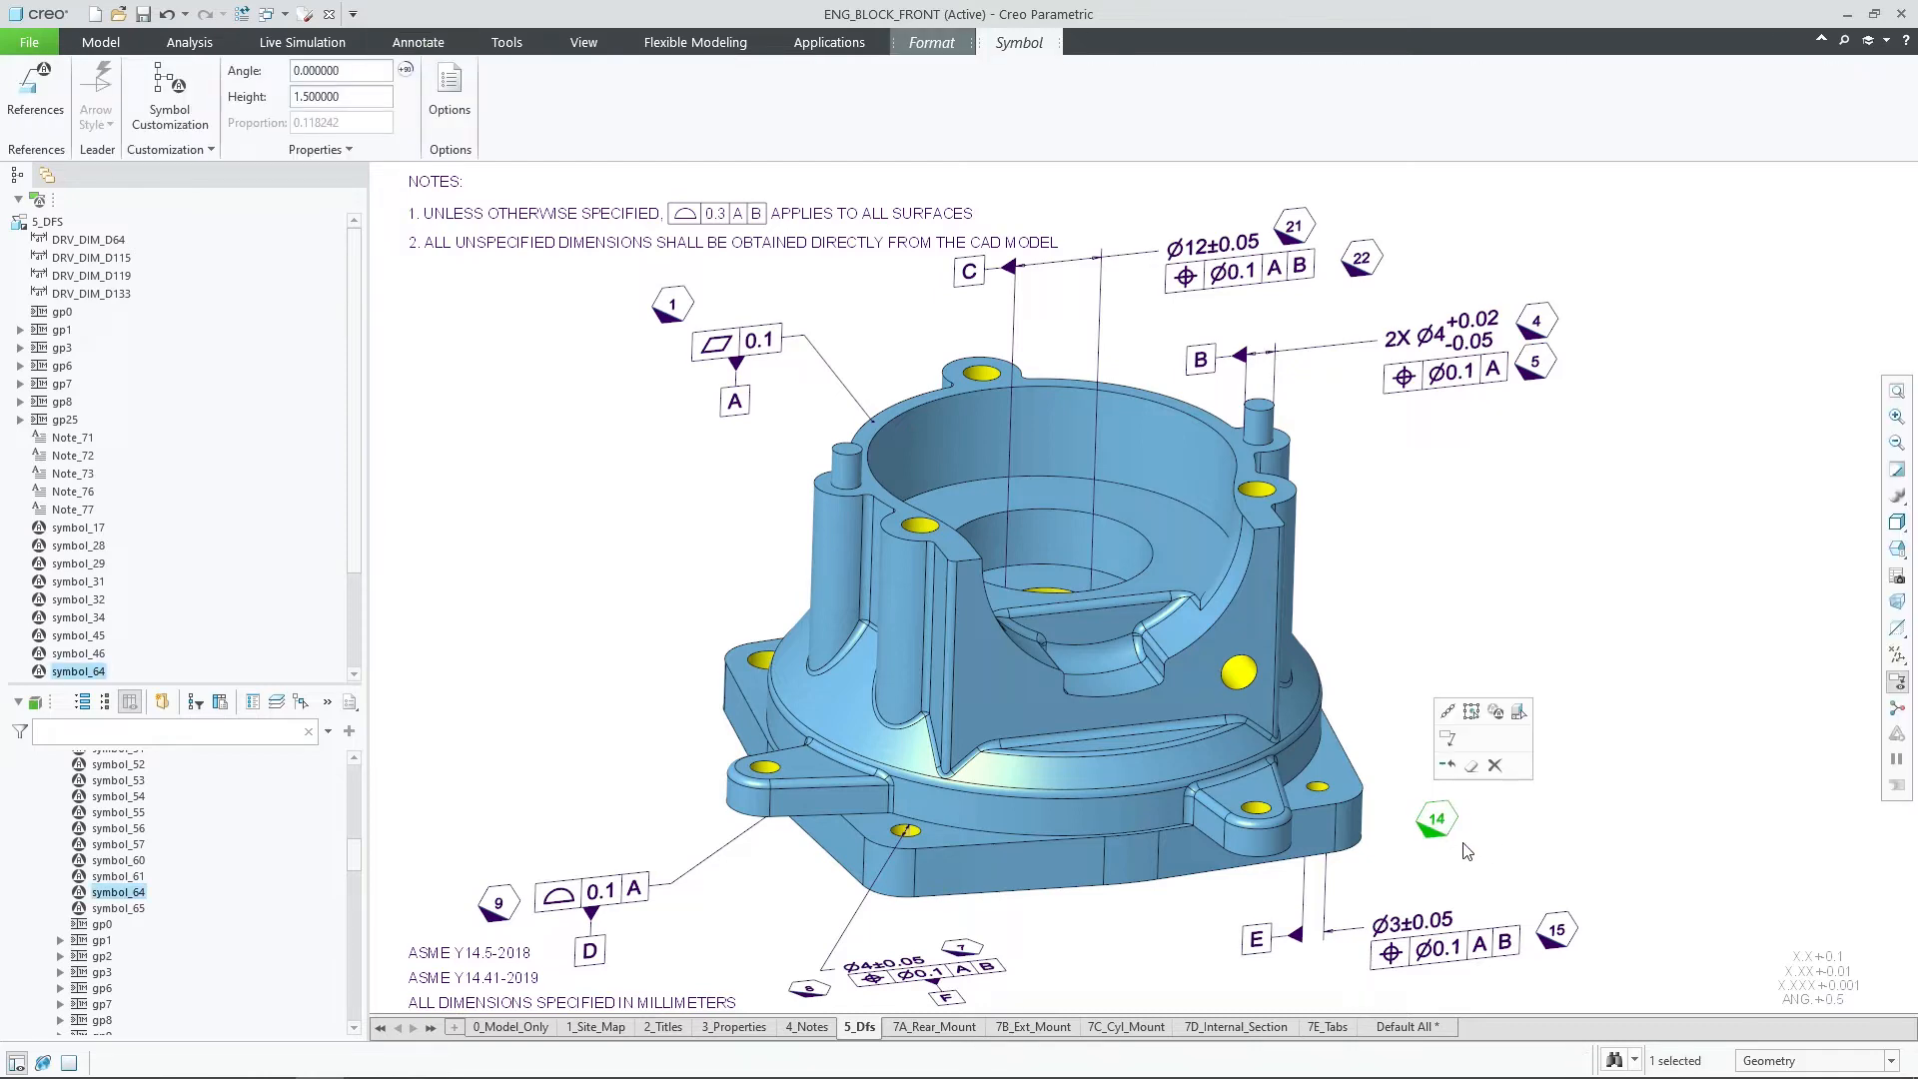
mouse_move(1447, 712)
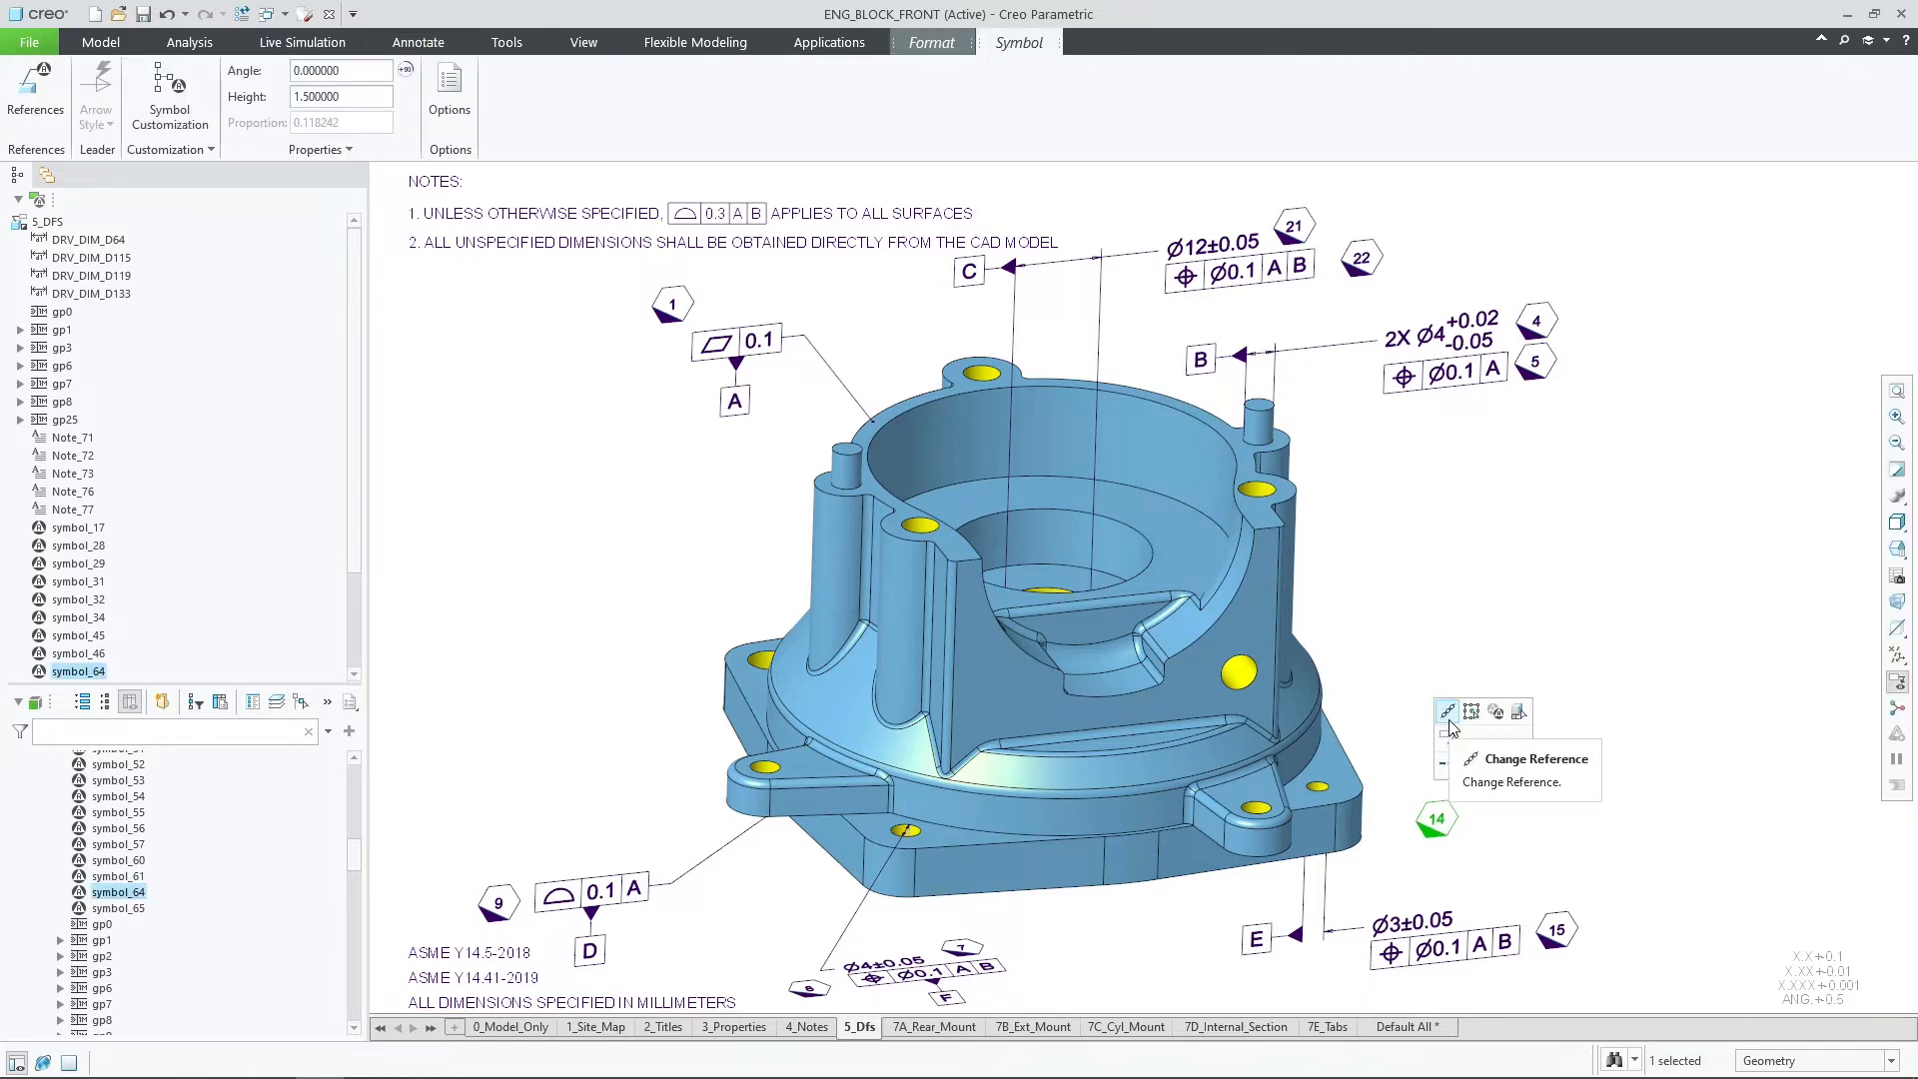
click(417, 42)
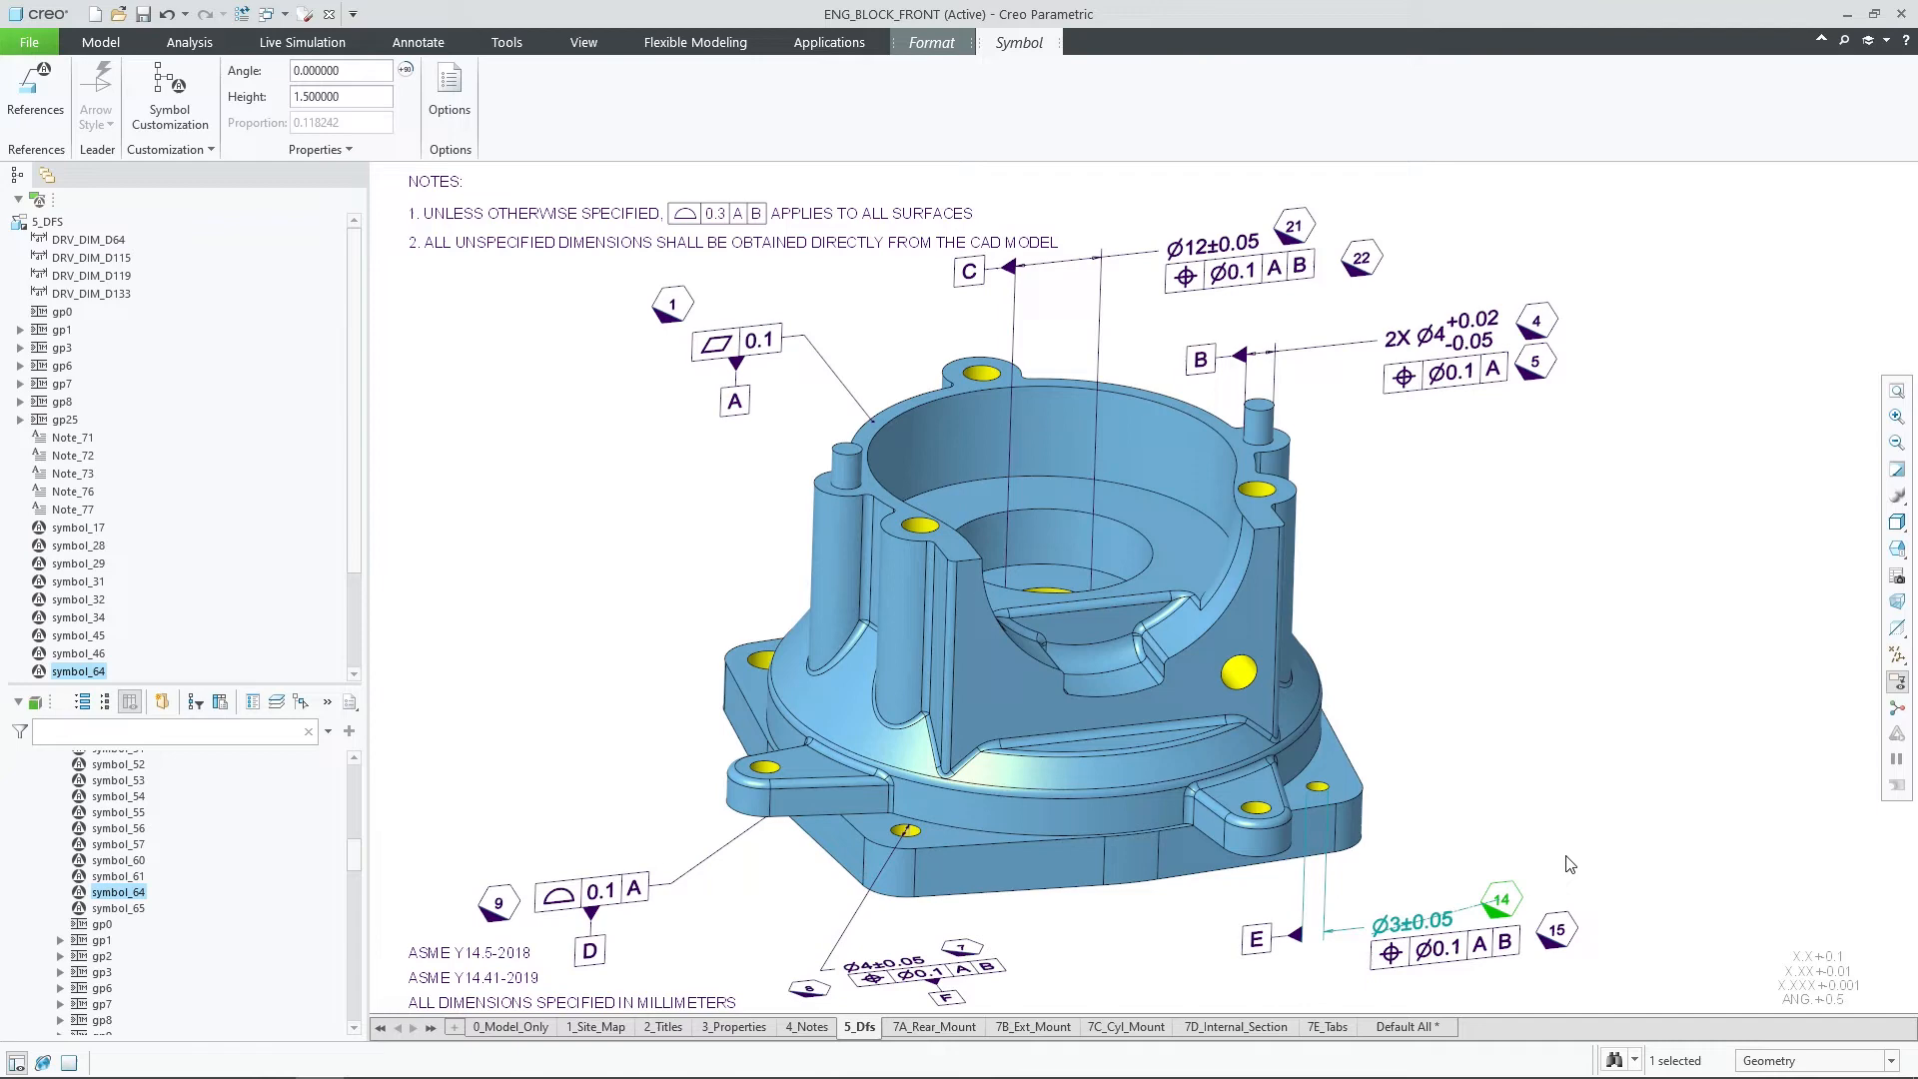
click(417, 42)
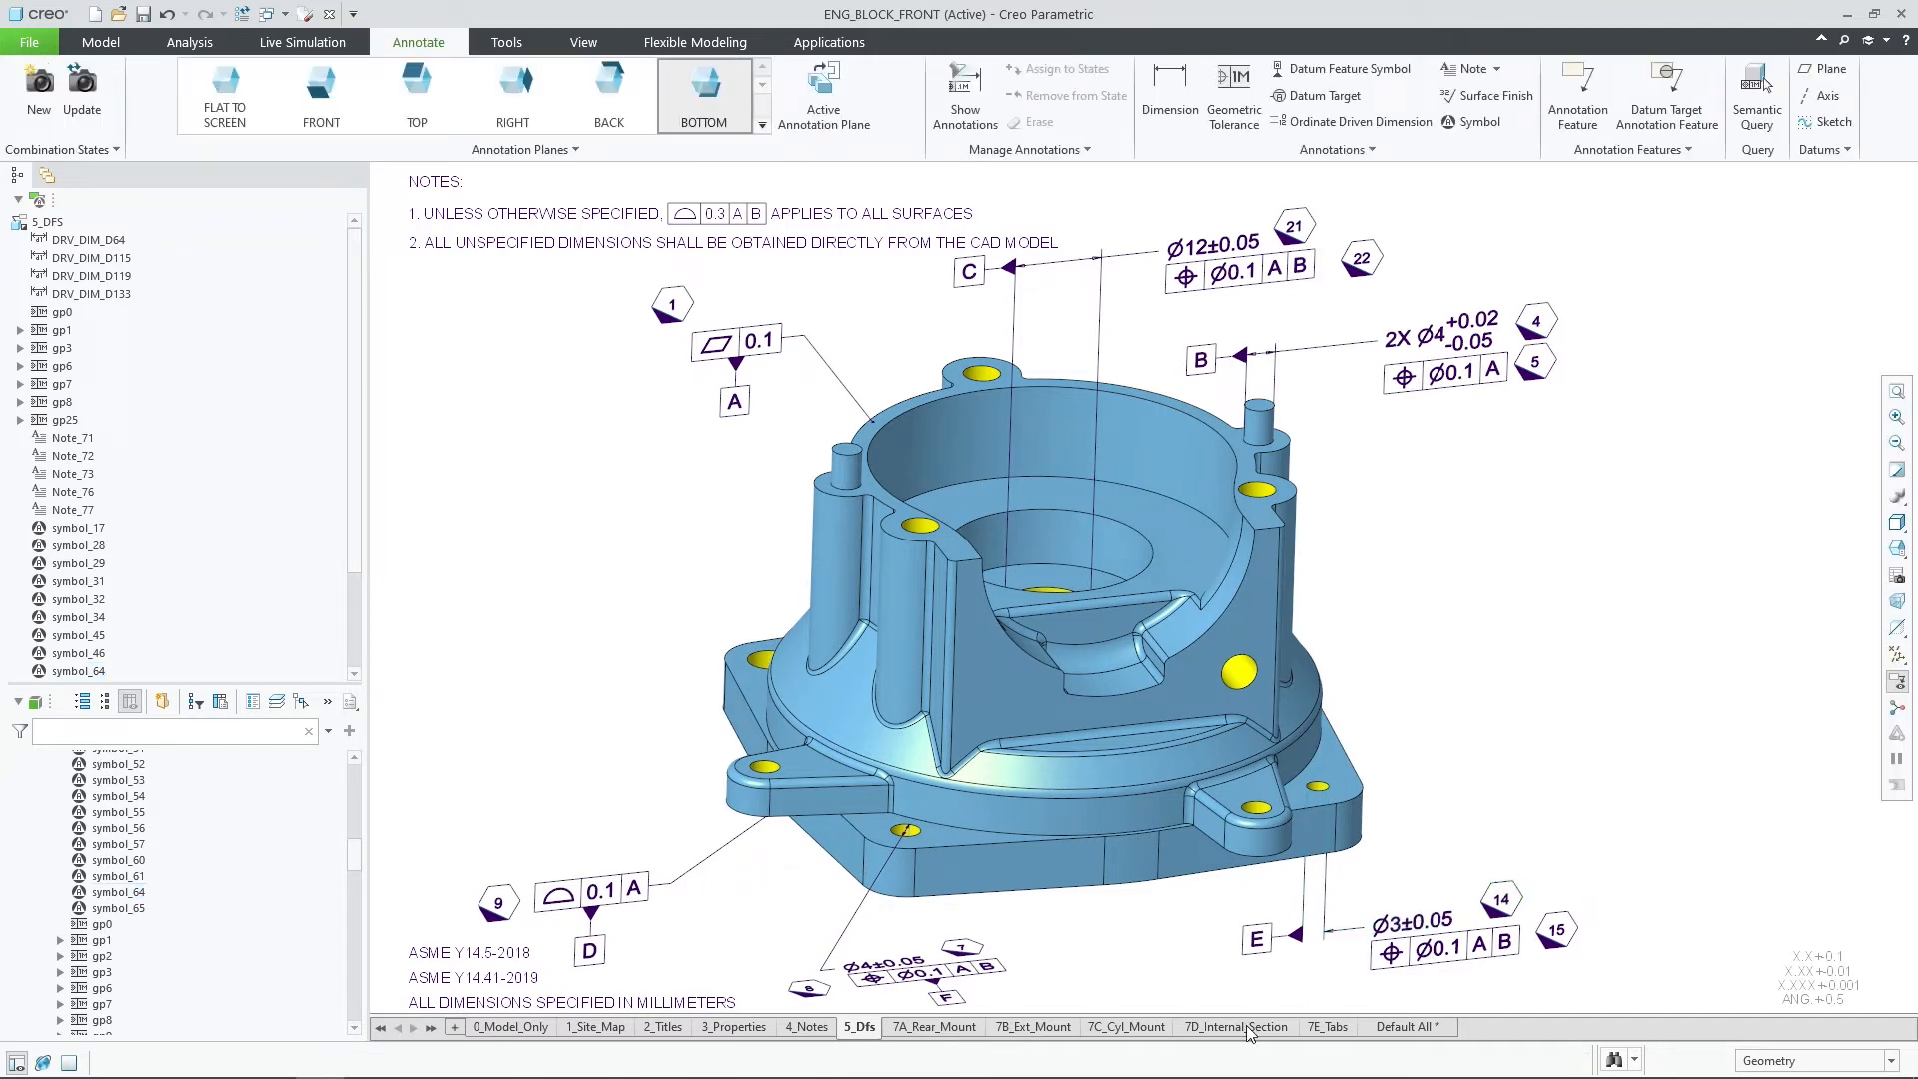
In 7D_Internal_Section, stack the Mill surface finish onto the 0.1 A callout.
click(1234, 1026)
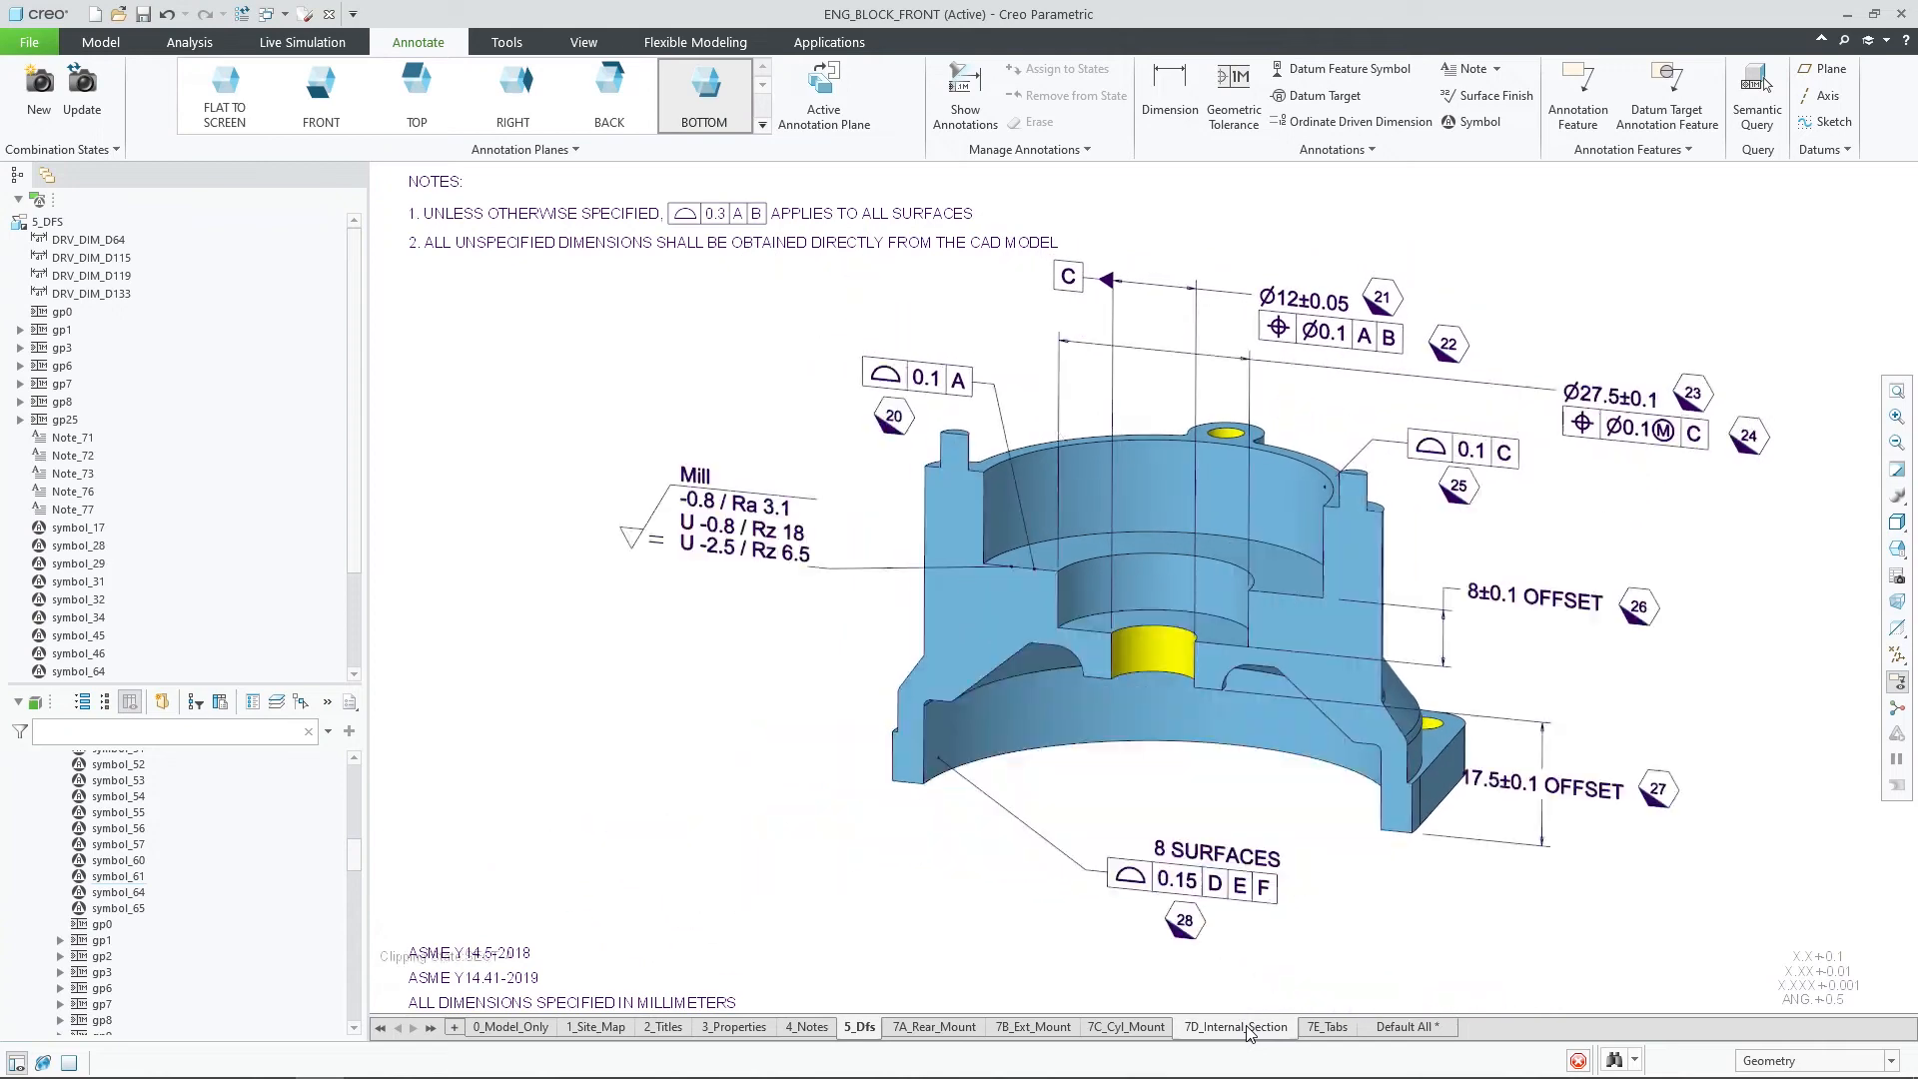
click(1234, 1026)
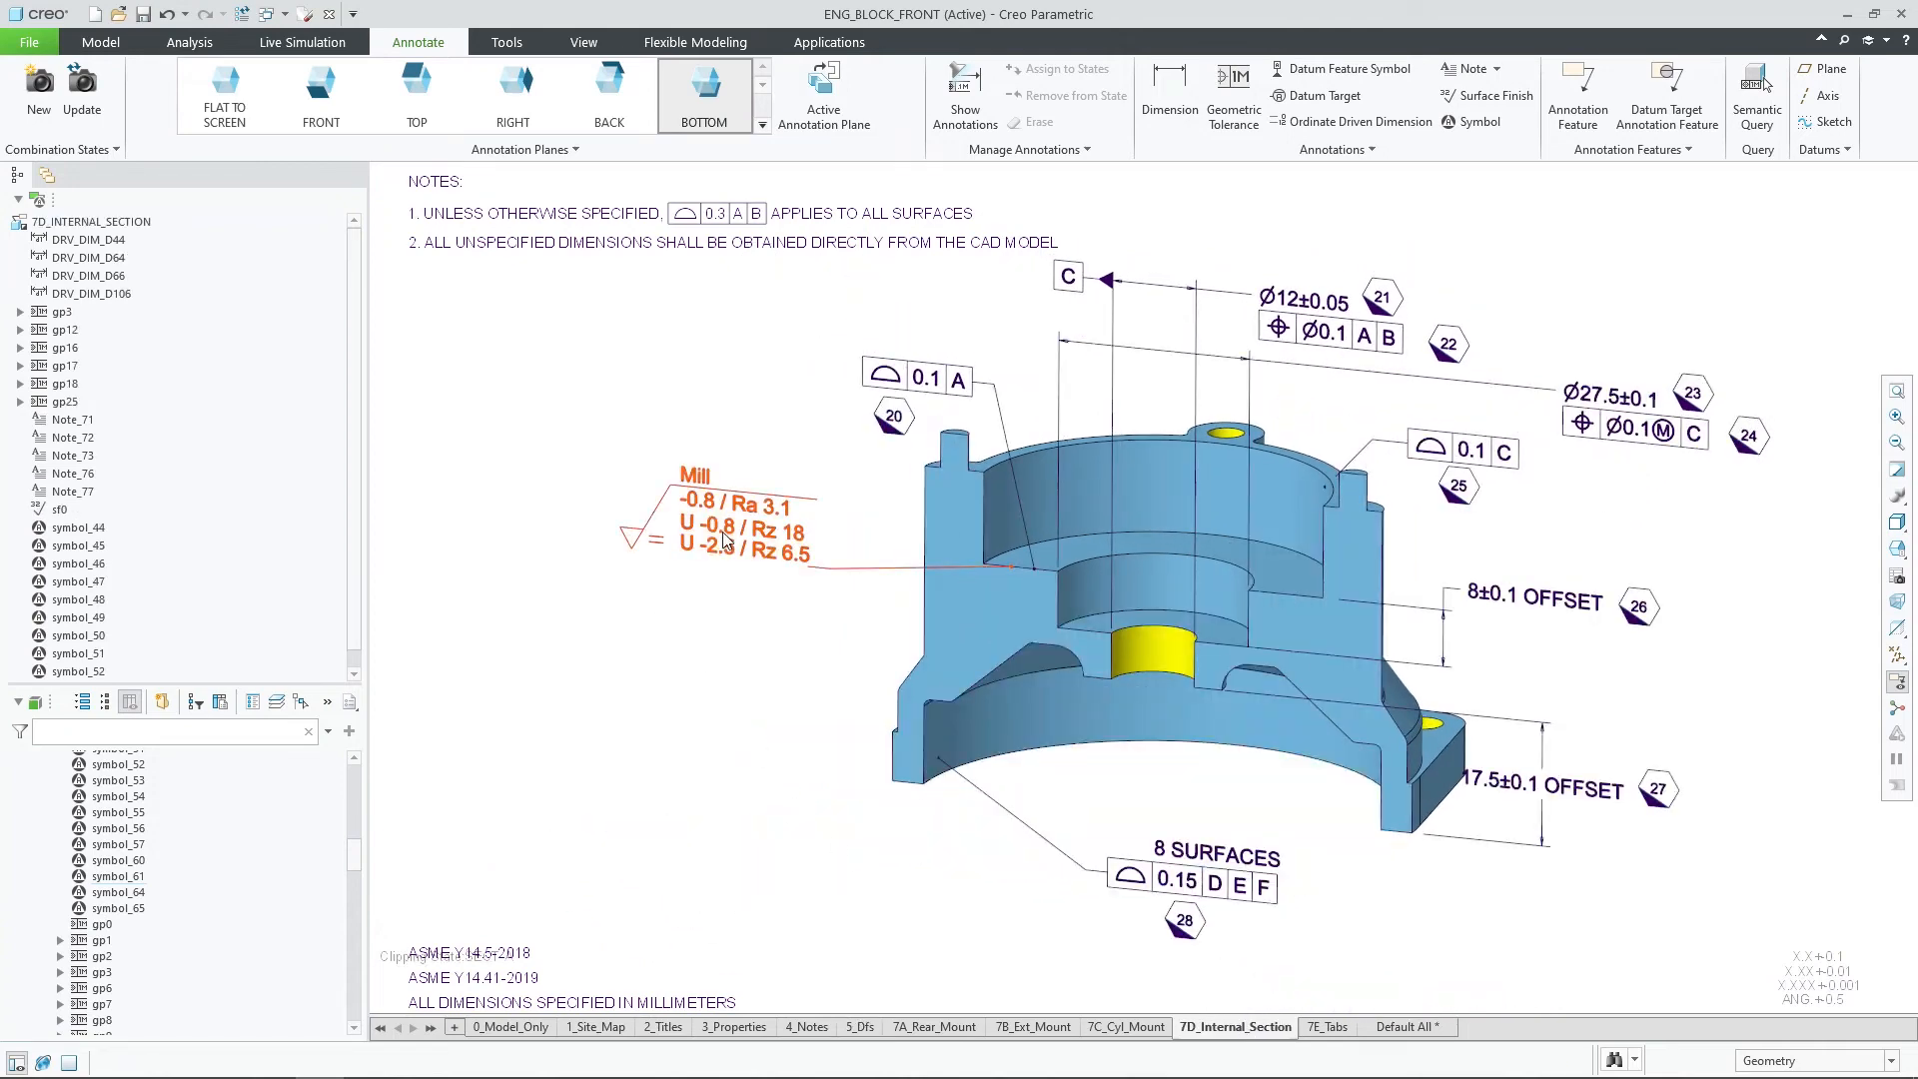
click(733, 528)
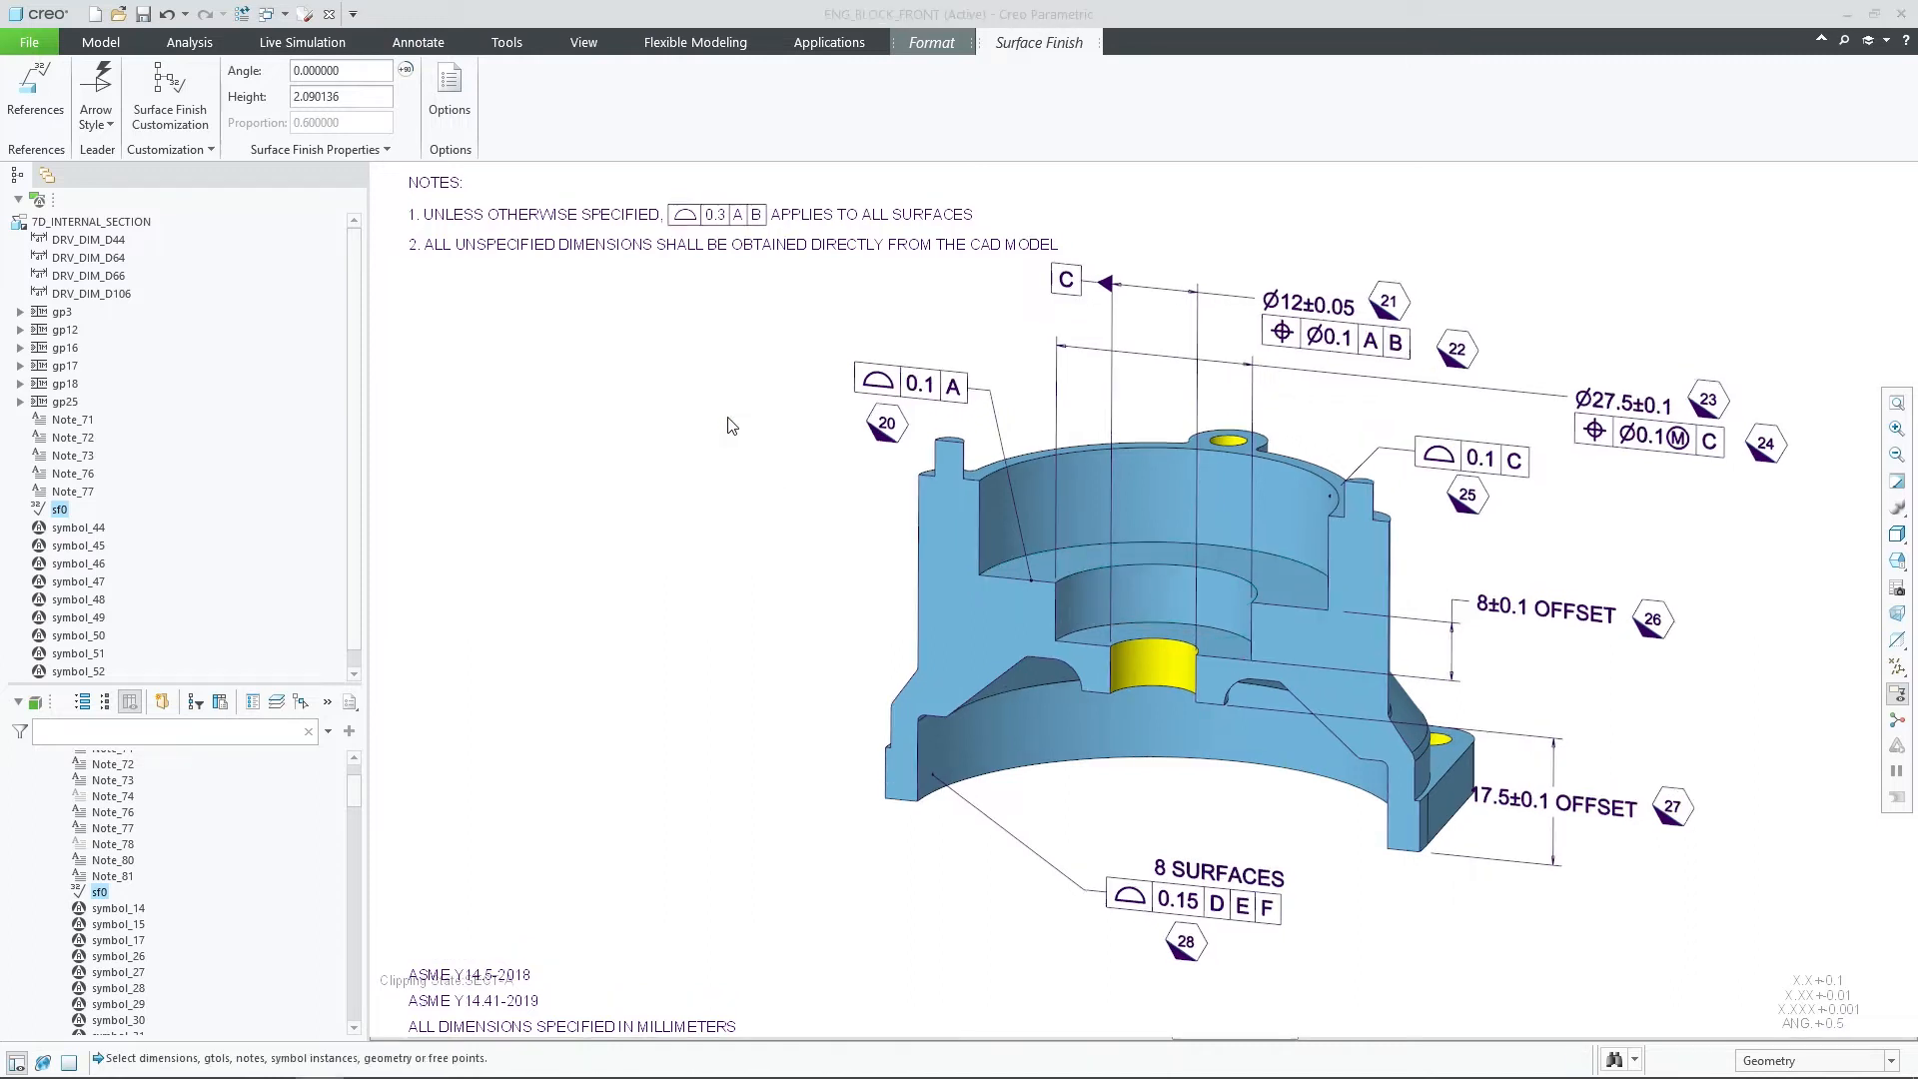
click(416, 42)
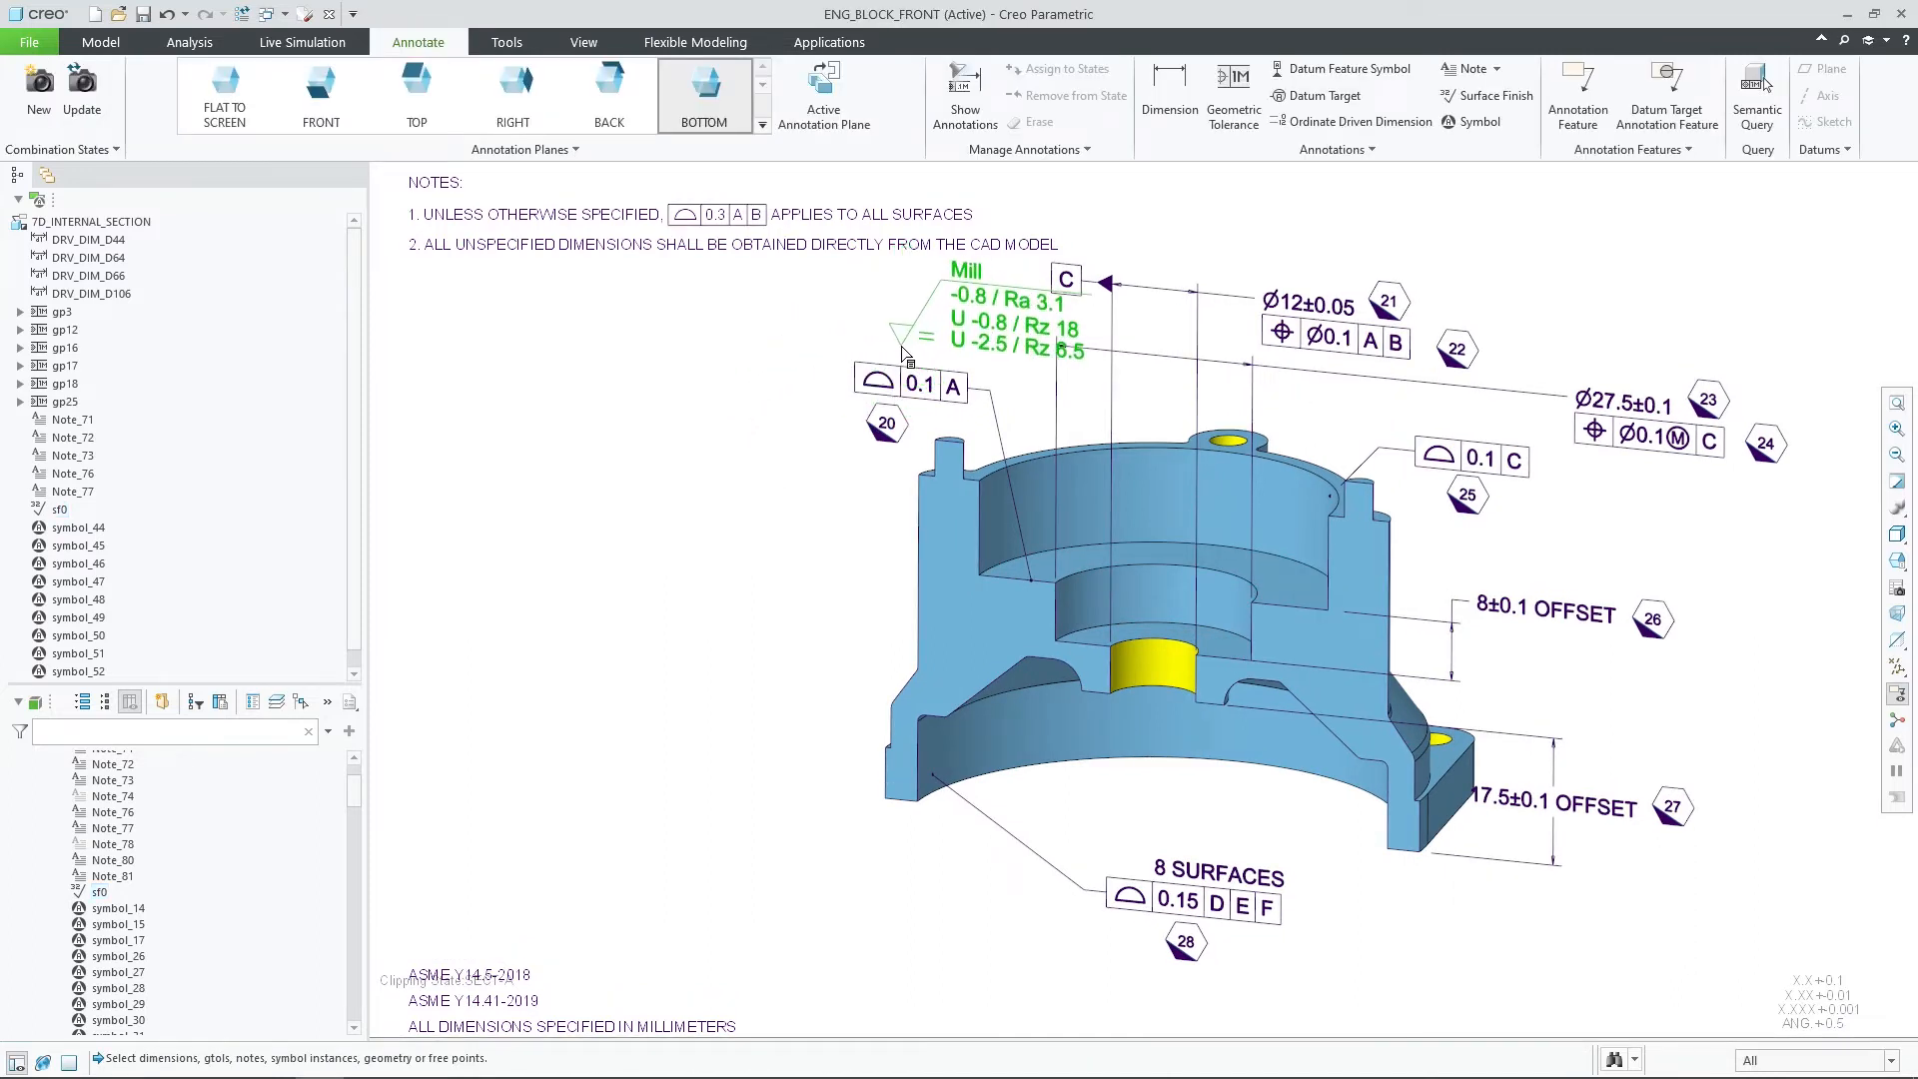
click(879, 378)
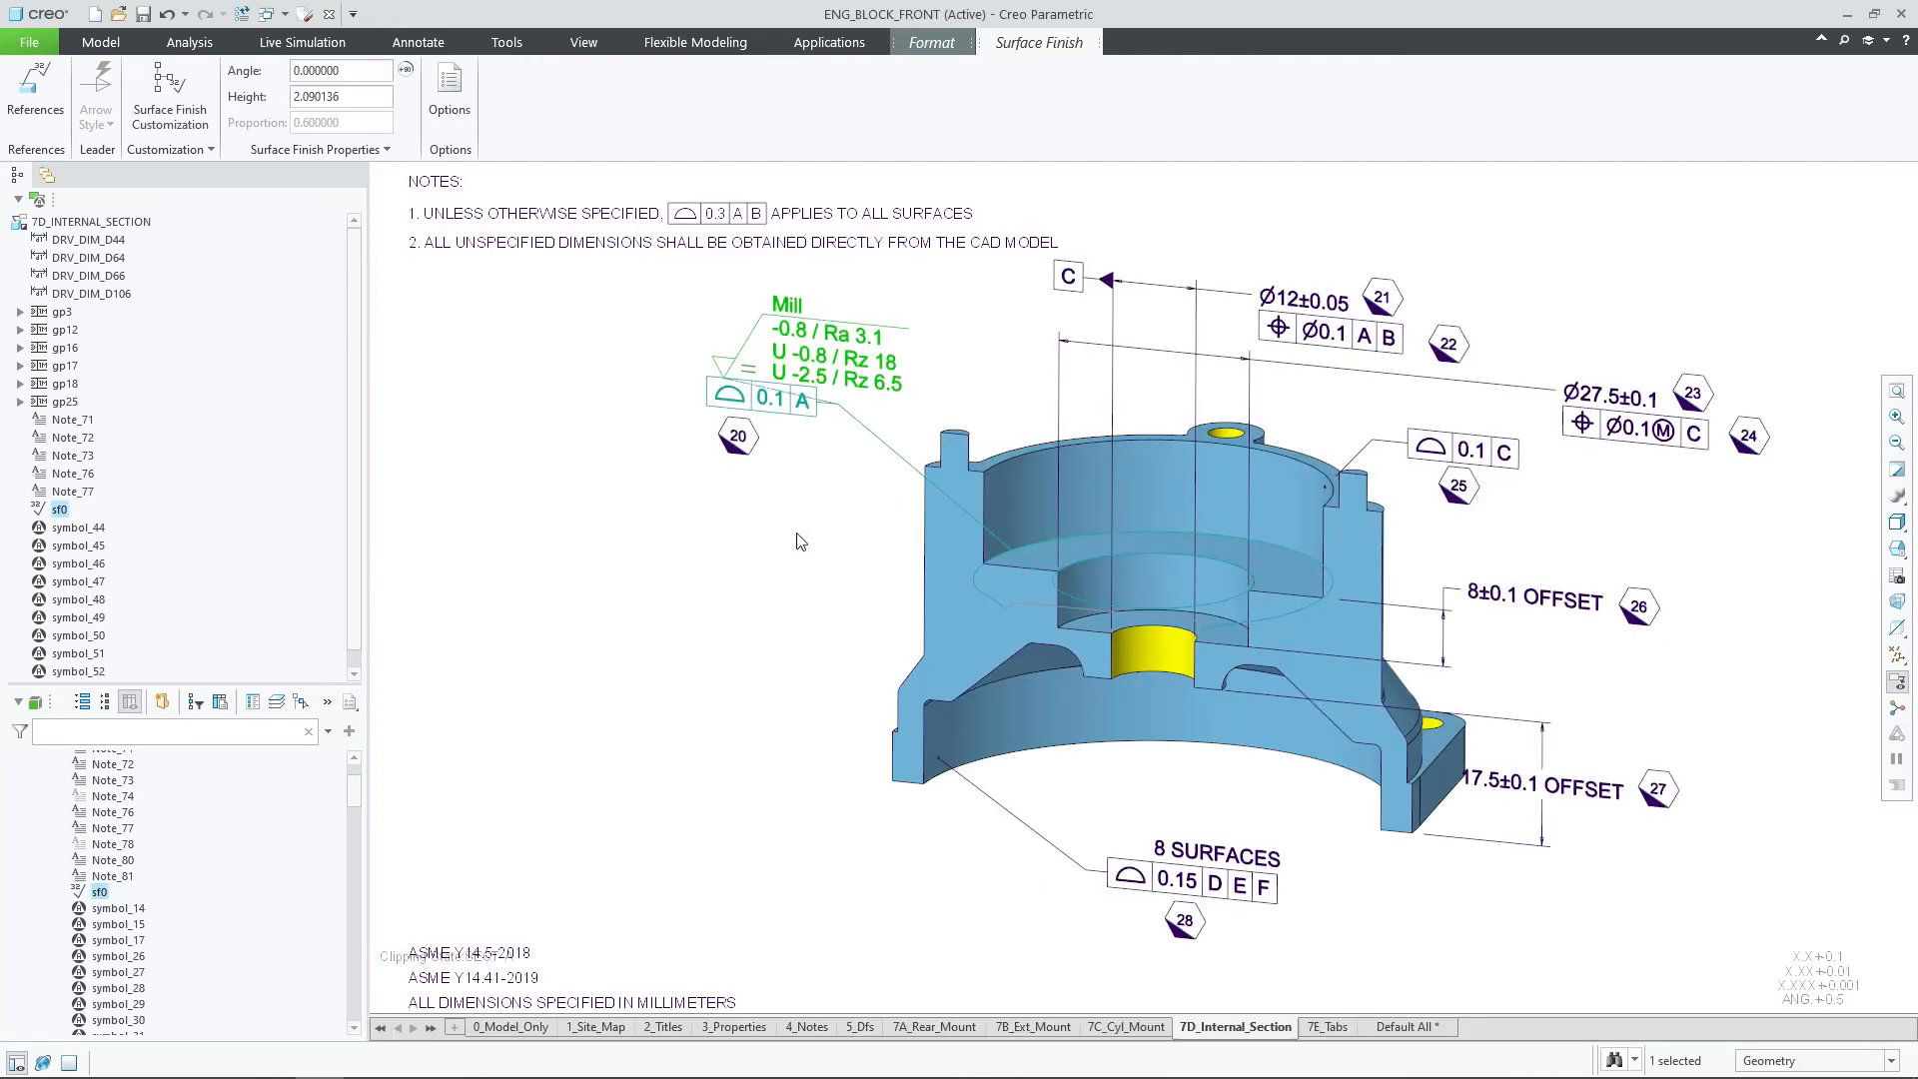
click(417, 42)
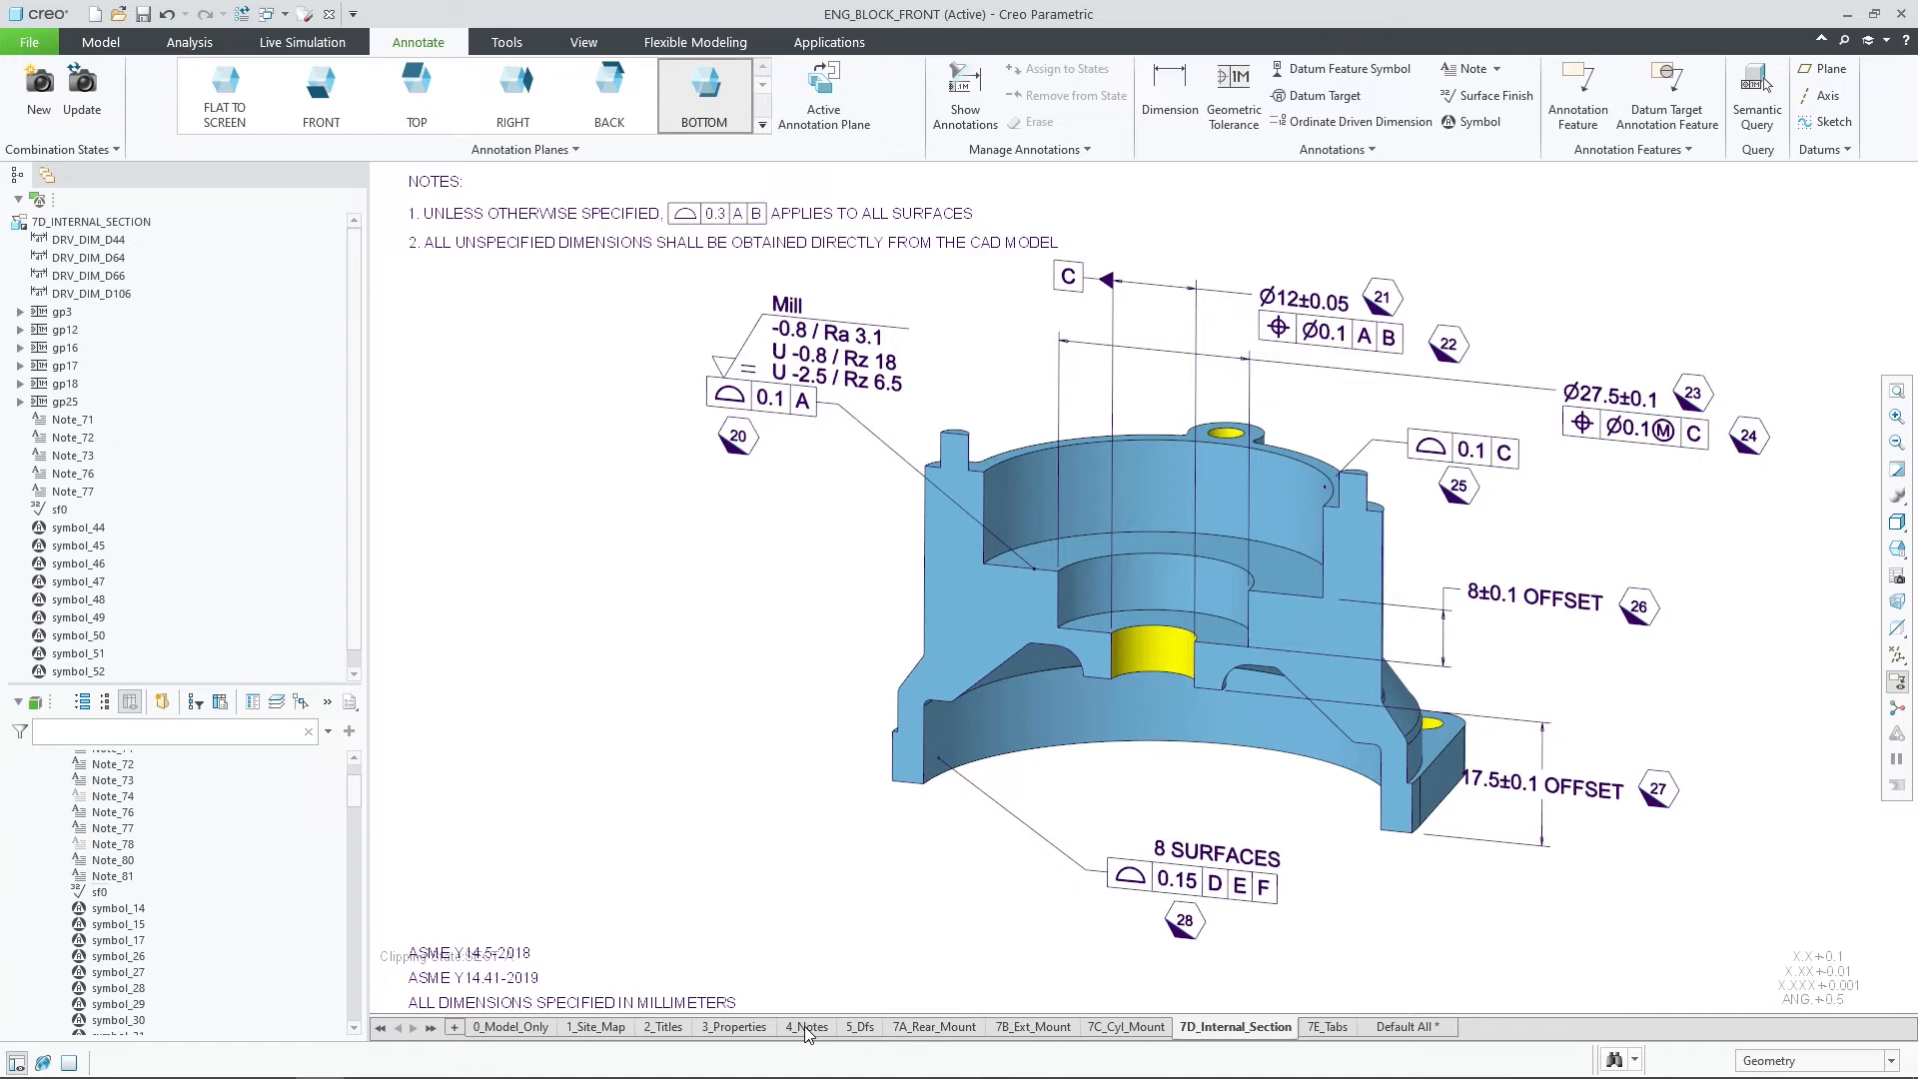
Switch through the 4_Notes state to the 7C_Cyl_Mount combination state.
click(805, 1027)
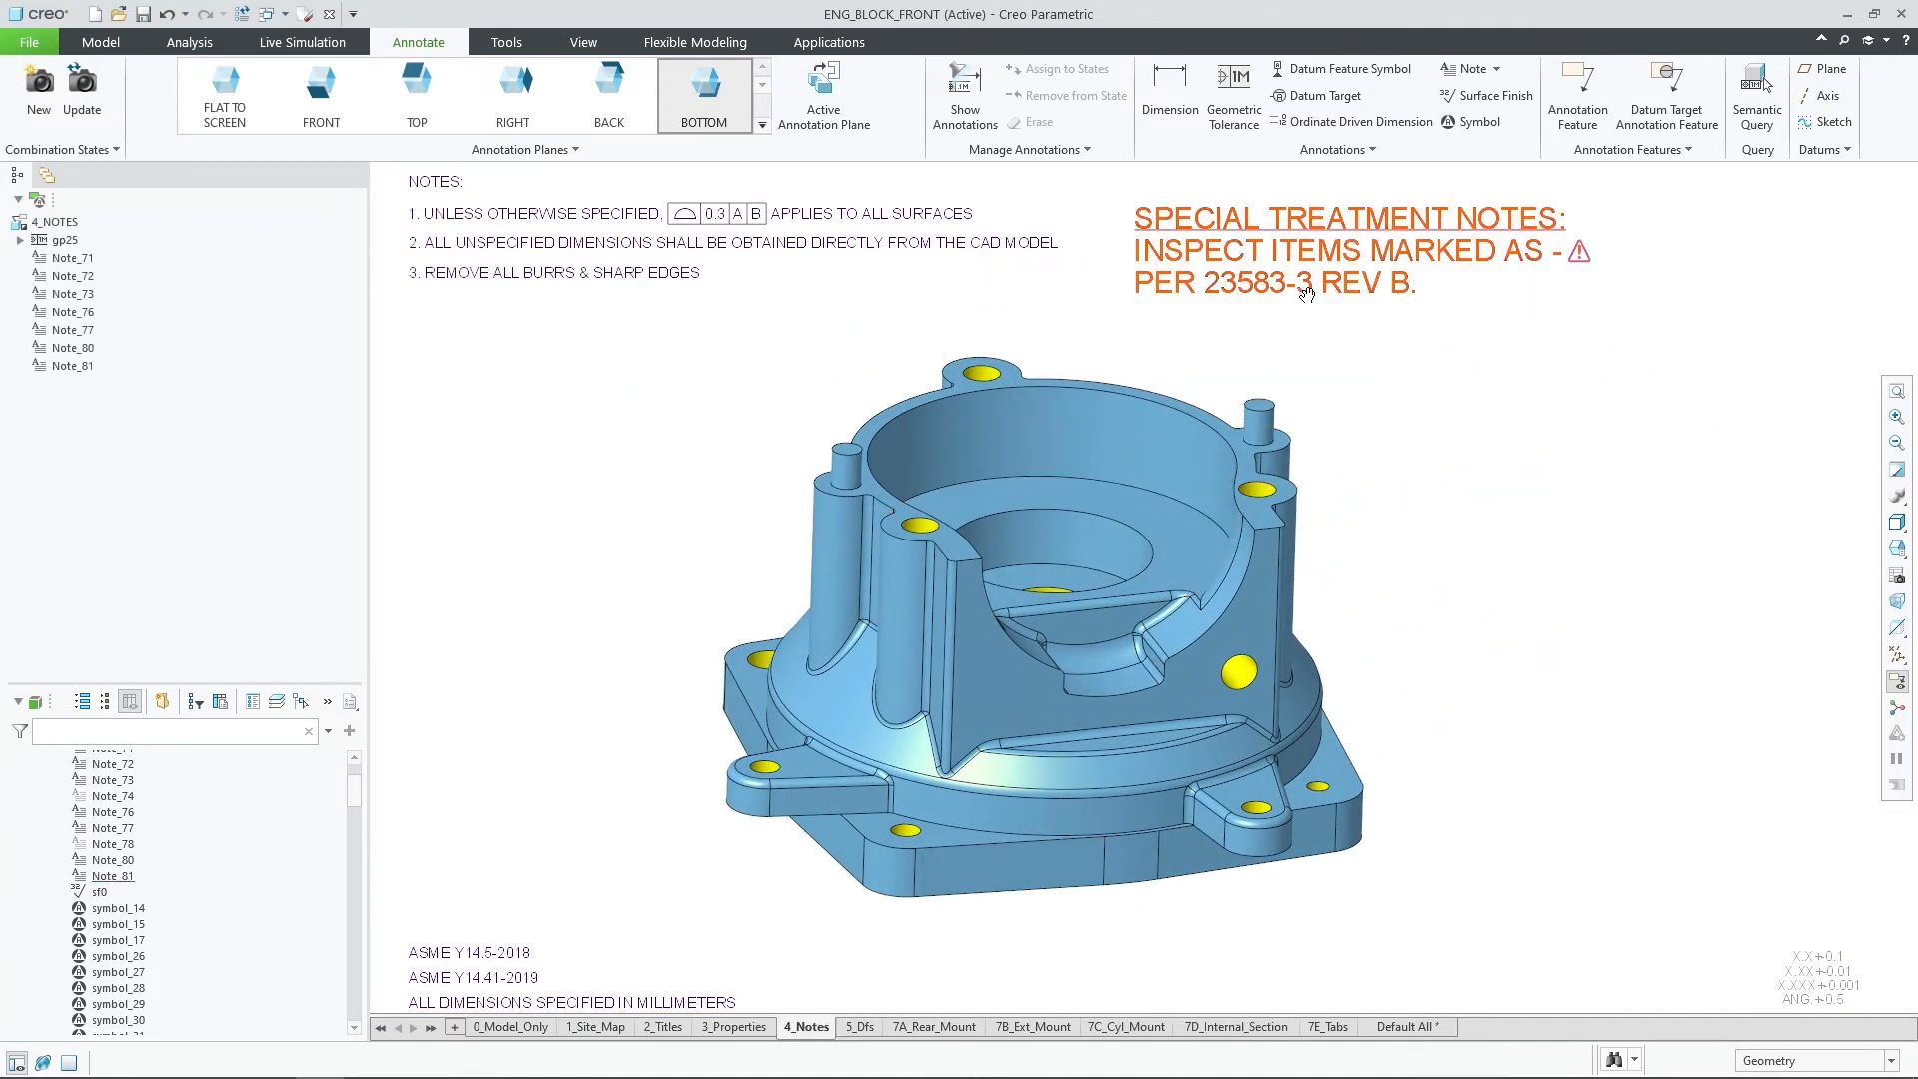
click(1126, 1027)
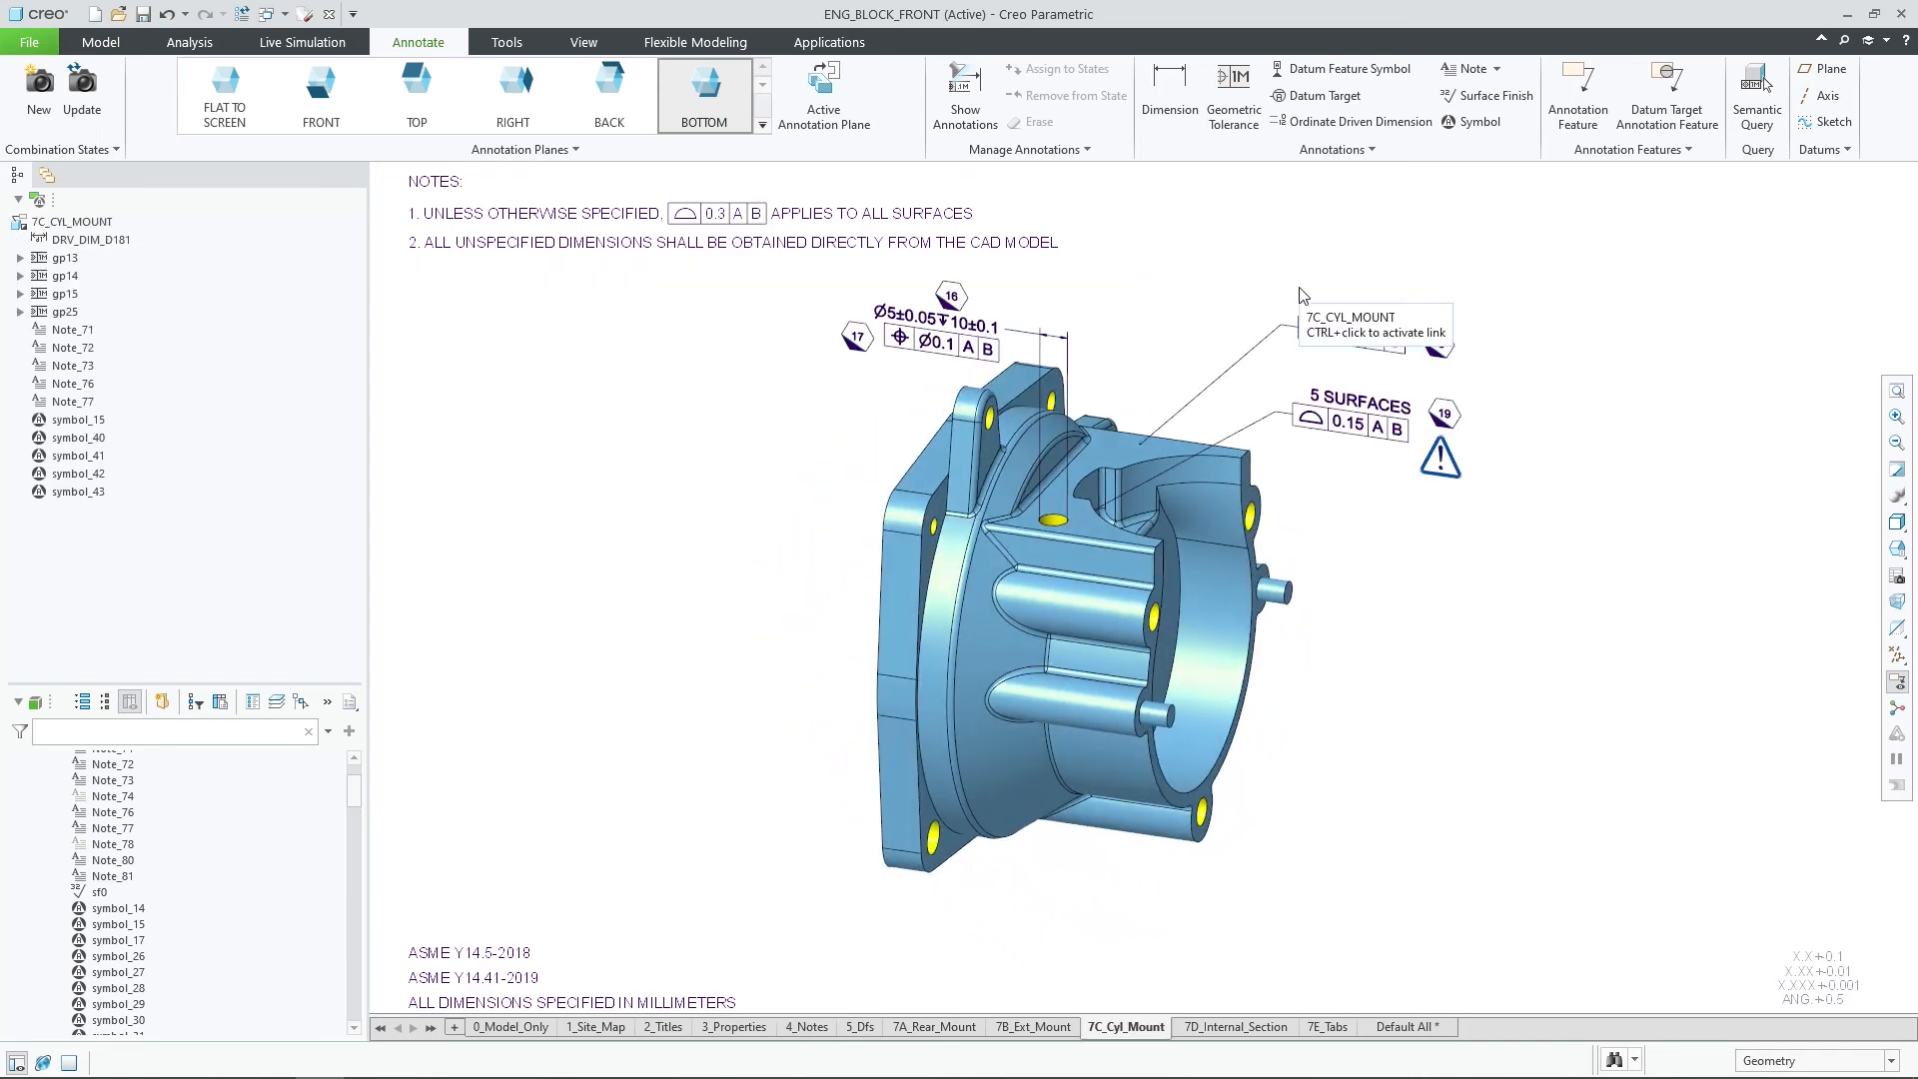
mouse_move(1530, 528)
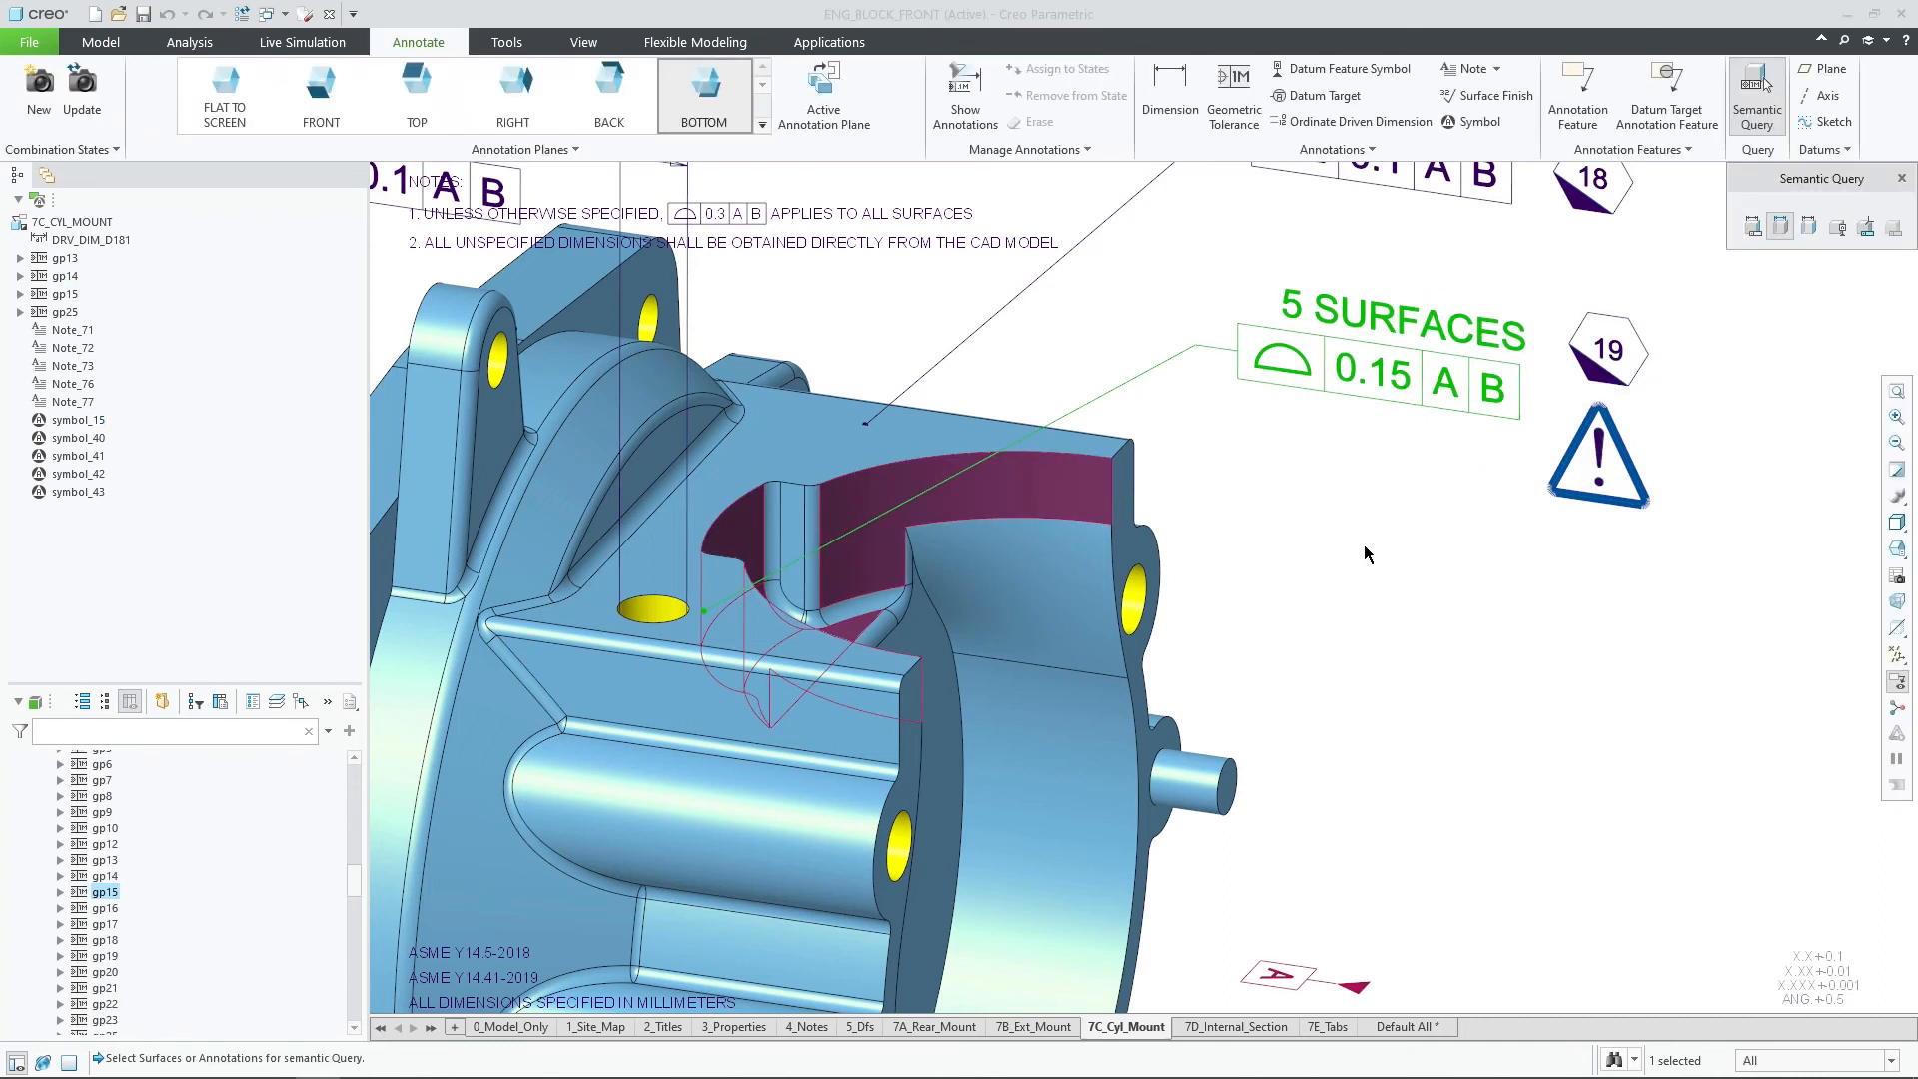
mouse_move(1430, 554)
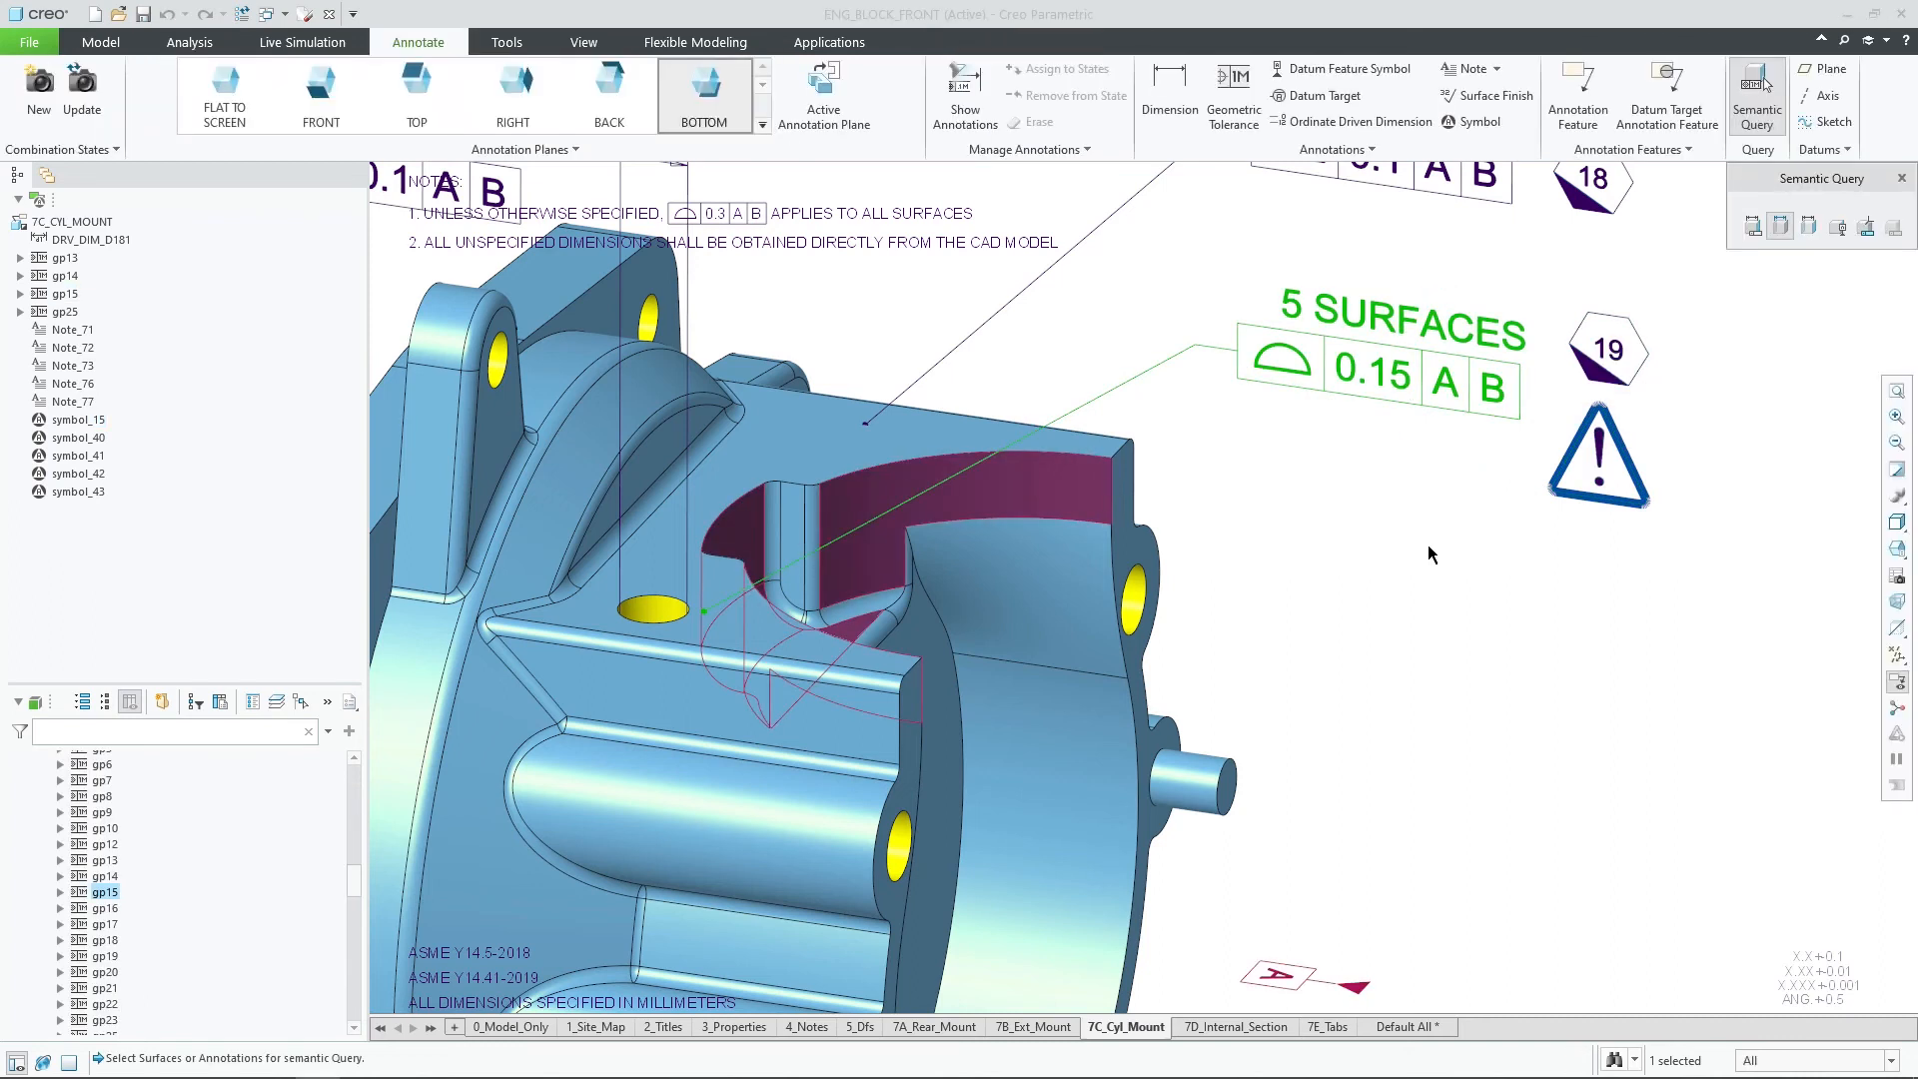